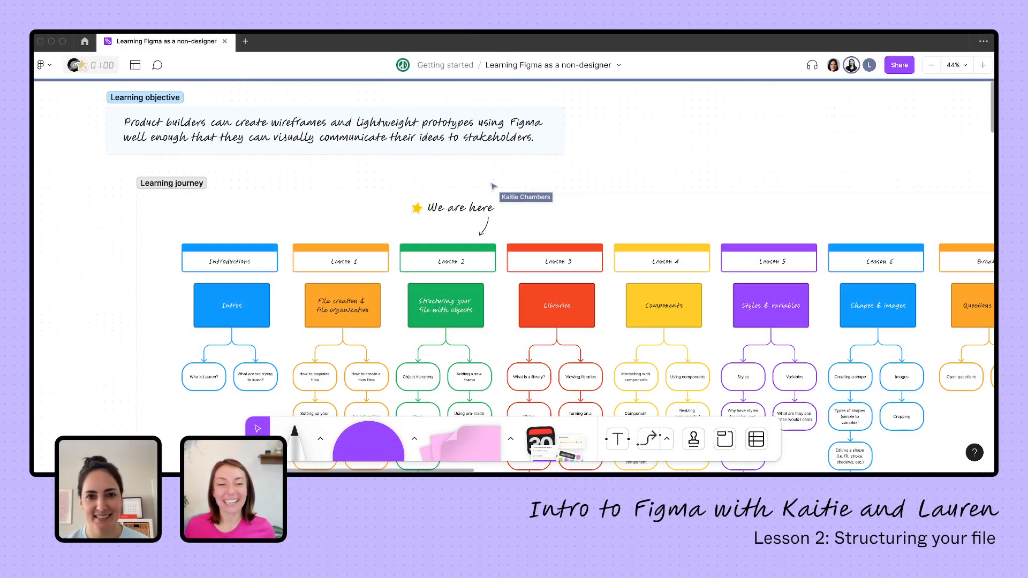
mouse_move(530, 209)
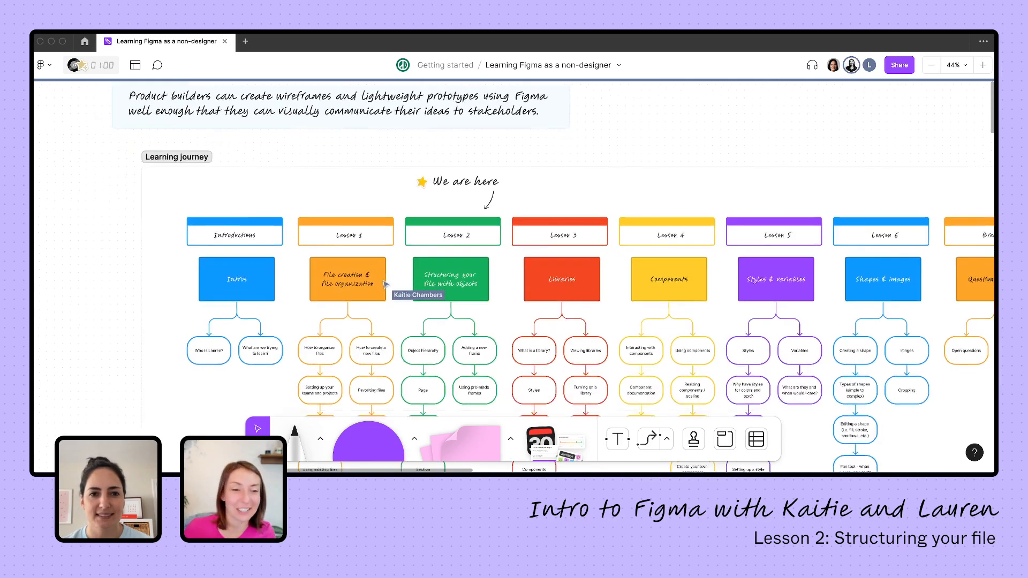
Open the Lesson 2 and Lesson 1 files from Livestream files, ending on Lesson 1
scroll("down", 3)
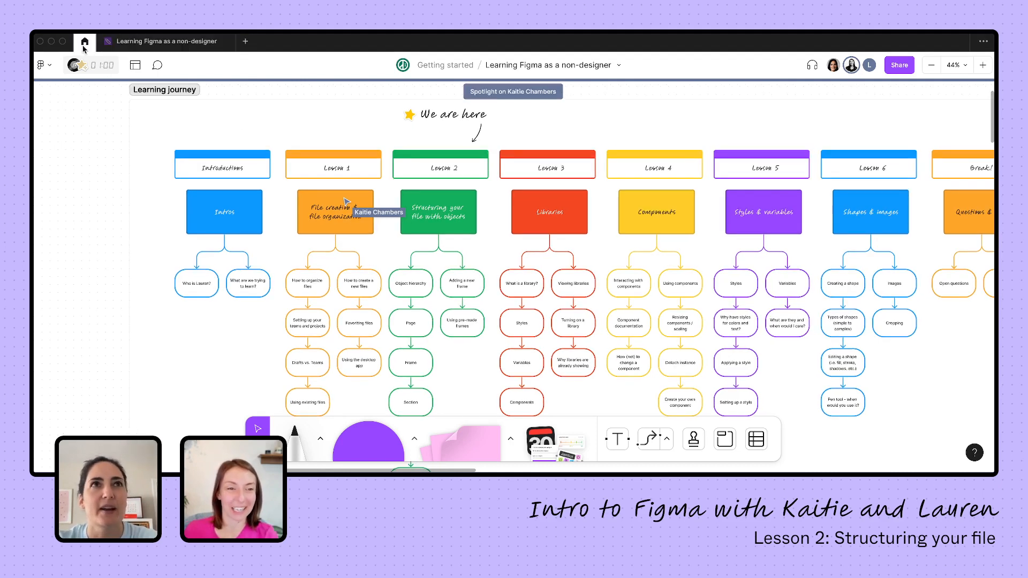
left_click(84, 42)
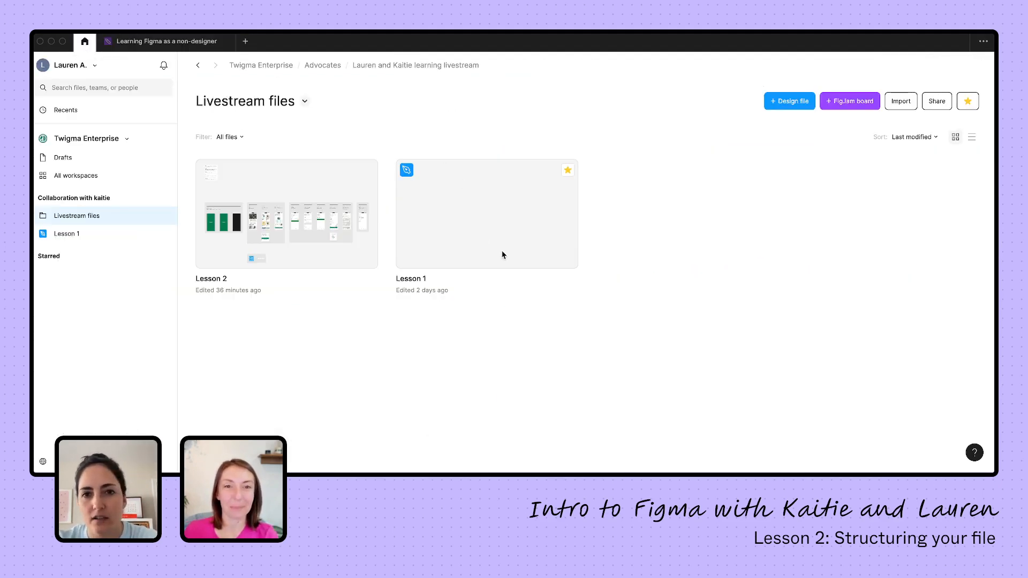
double_click(486, 218)
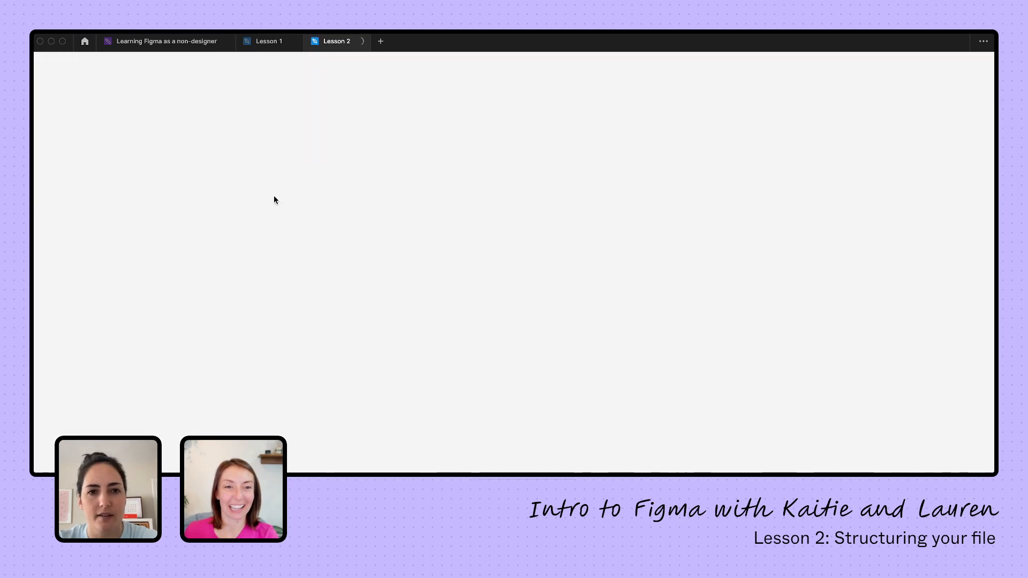
left_click(336, 41)
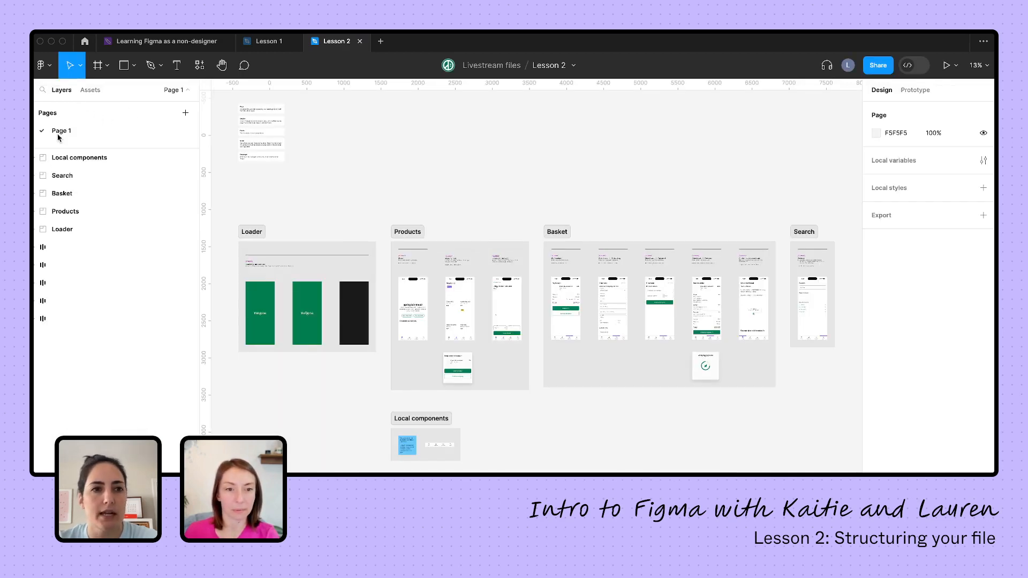
left_click(269, 41)
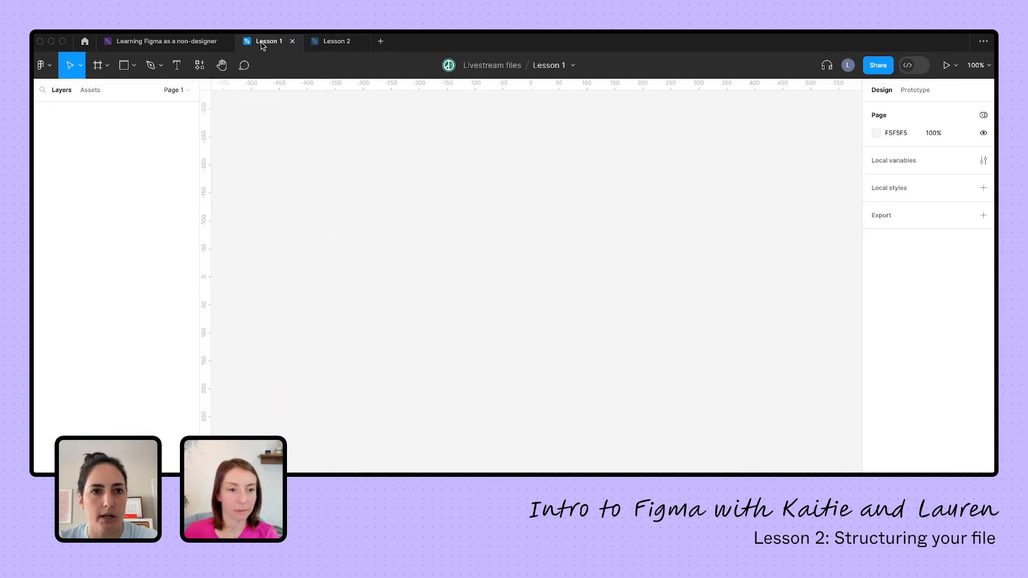
mouse_move(353, 206)
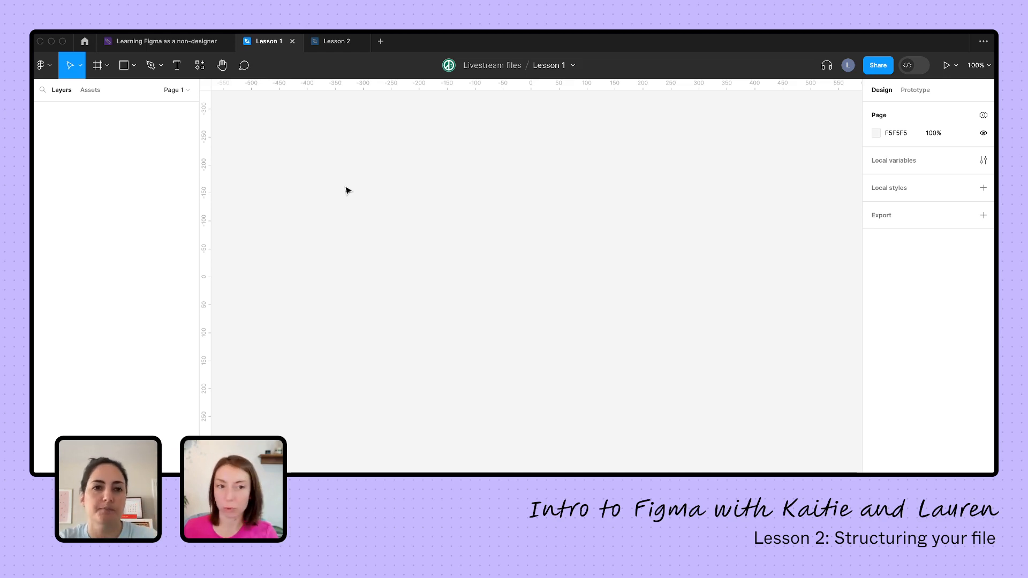
mouse_move(162, 177)
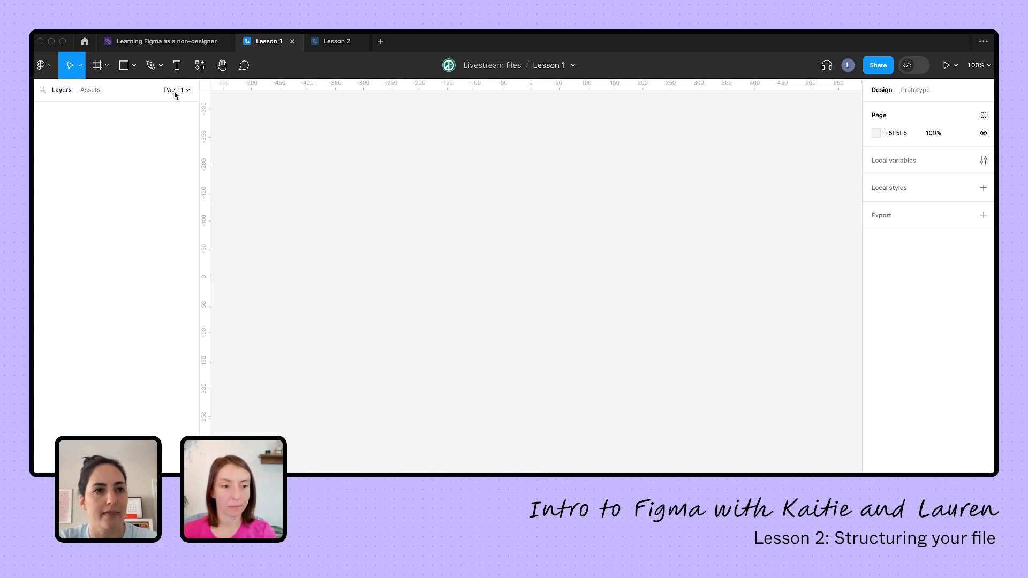
Expand the Lesson 1 Pages dropdown to reveal its single Page 1
left_click(177, 89)
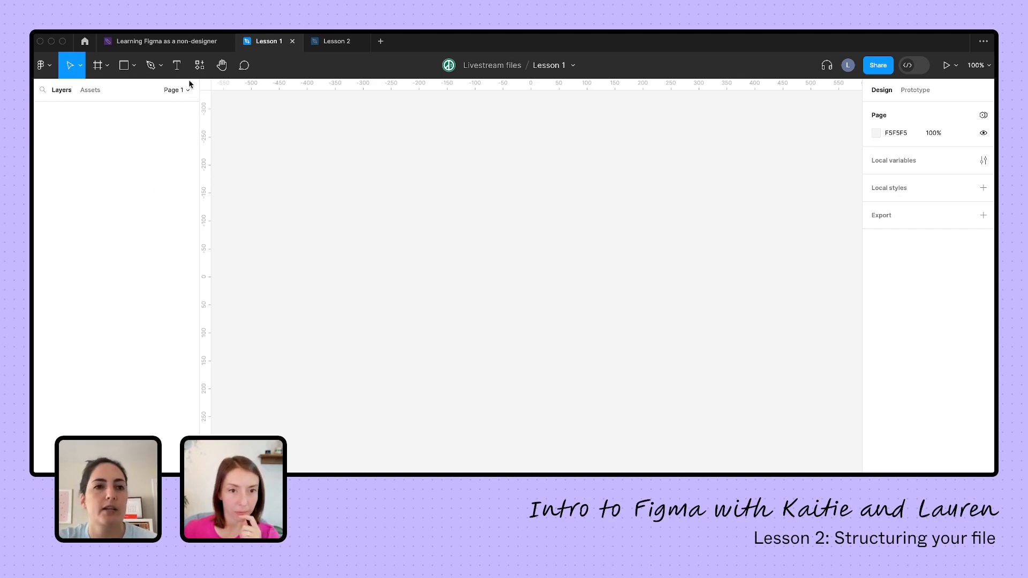
left_click(175, 89)
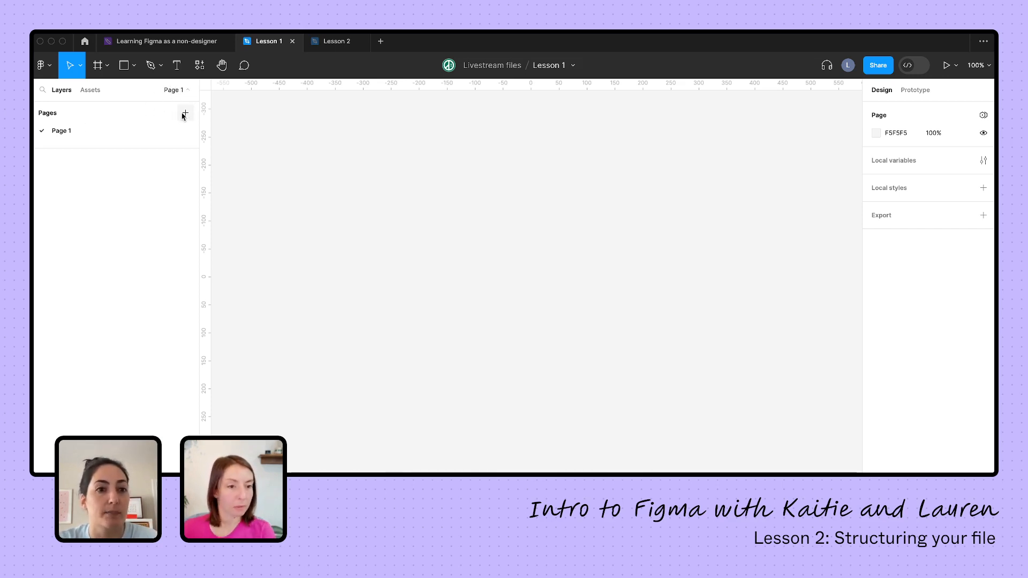
Add and rename Page 2 in Lesson 1, then open the File-Workspace-Team-Ticket file
left_click(184, 114)
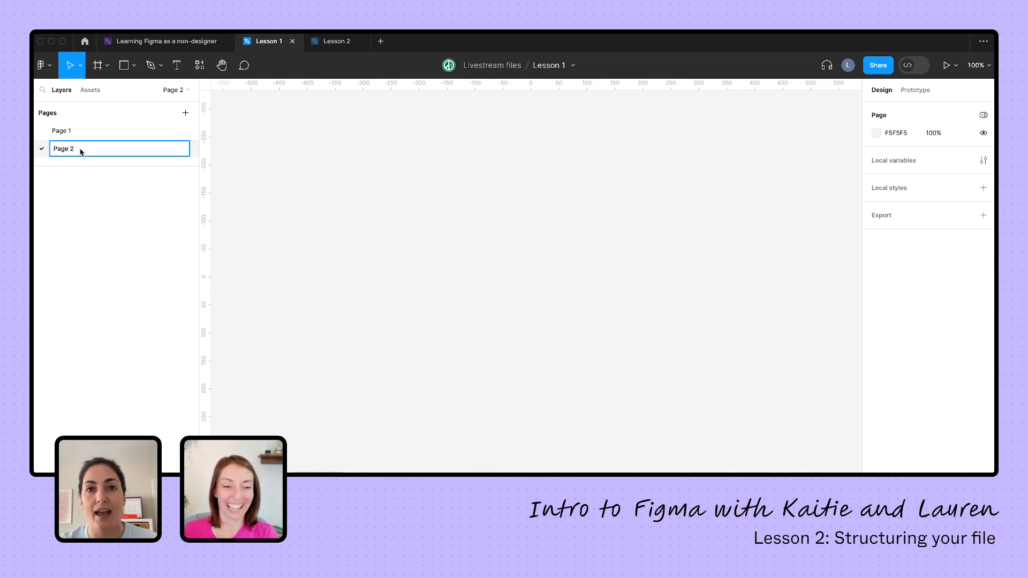
double_click(63, 148)
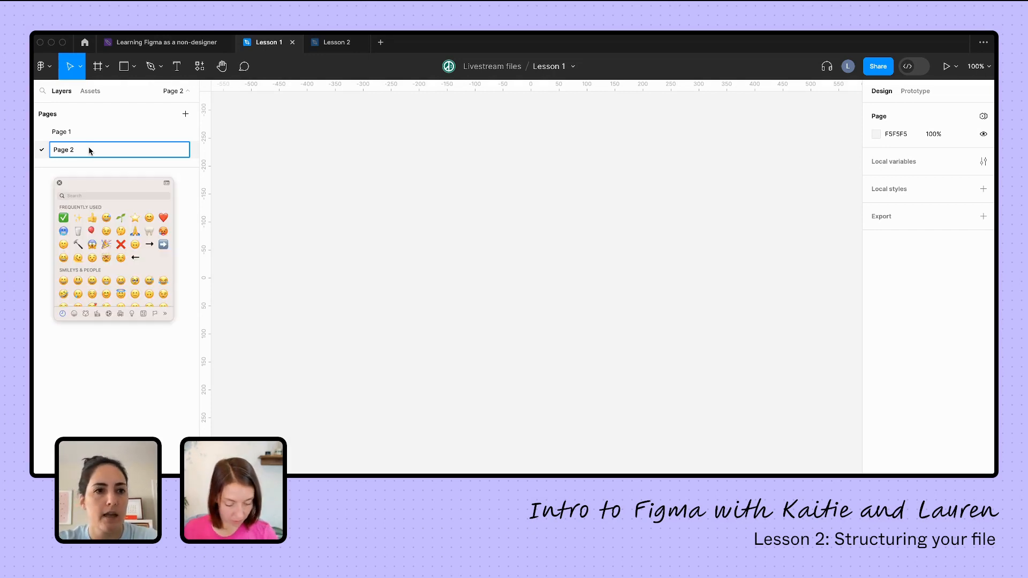
mouse_move(117, 337)
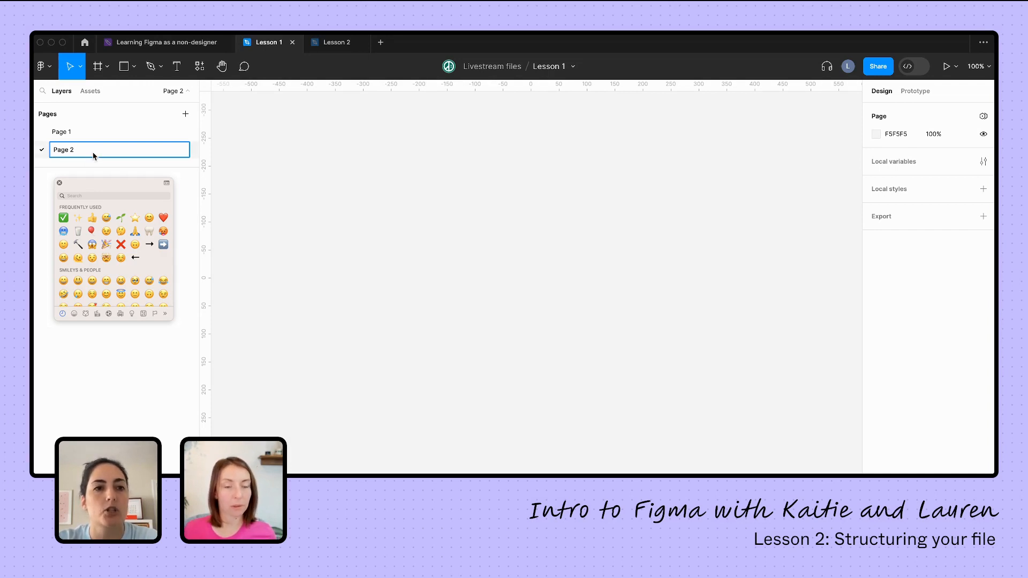
left_click(63, 218)
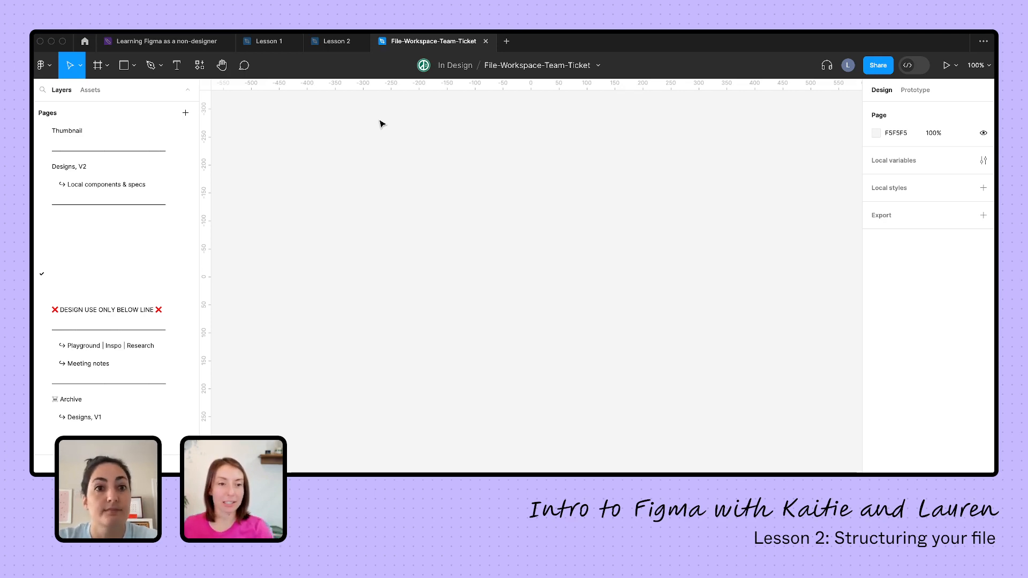
Glance at Lesson 2, then open the ticket file's Playground | Inspo | Research page
left_click(335, 41)
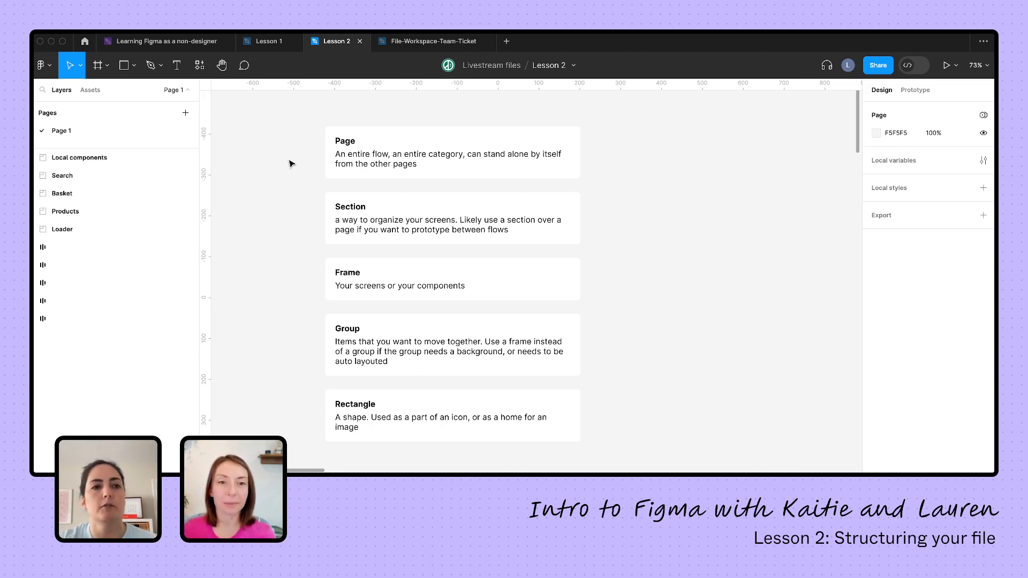
mouse_move(616, 164)
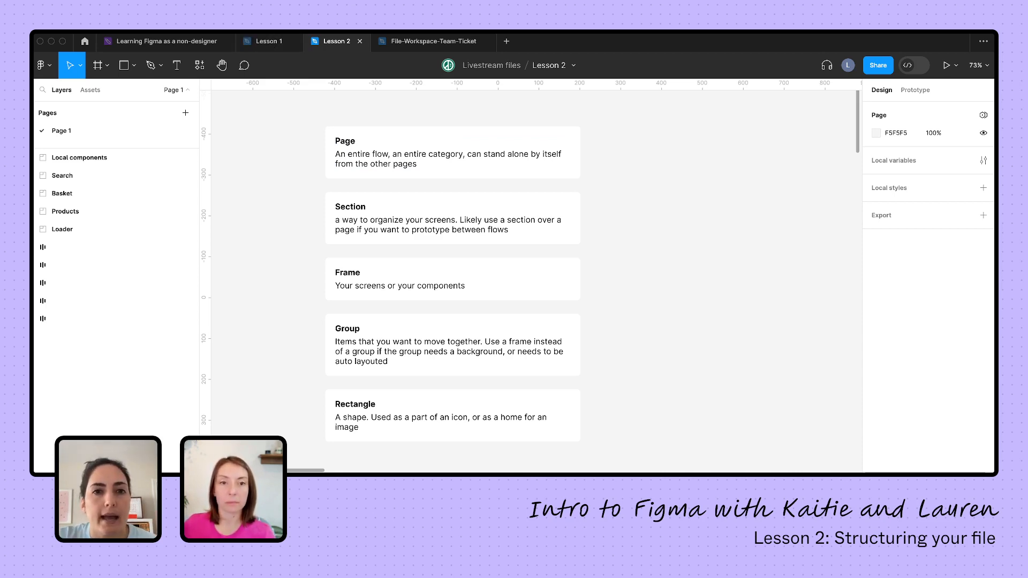
left_click(430, 42)
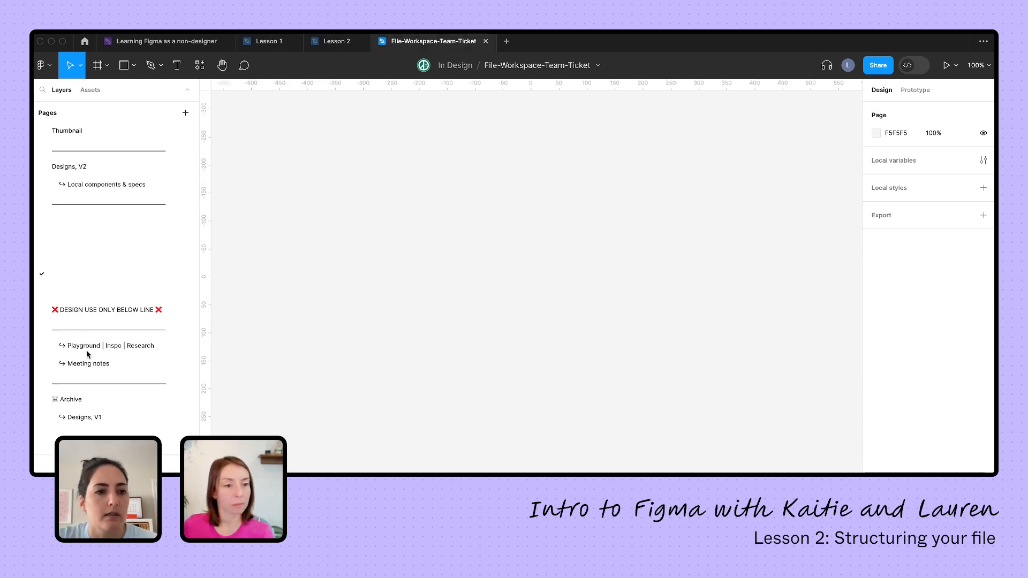
left_click(106, 345)
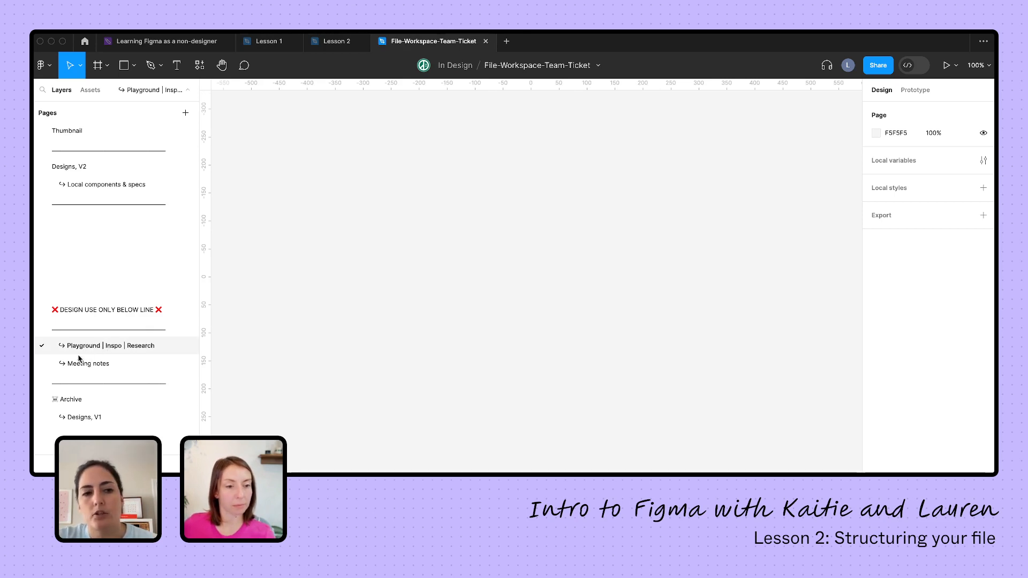
mouse_move(74, 408)
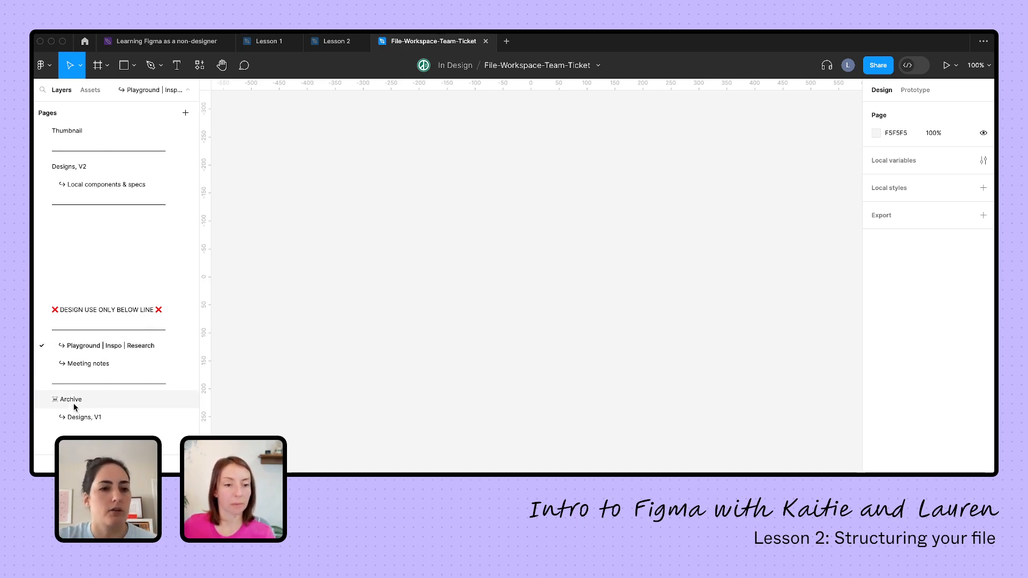
mouse_move(423, 364)
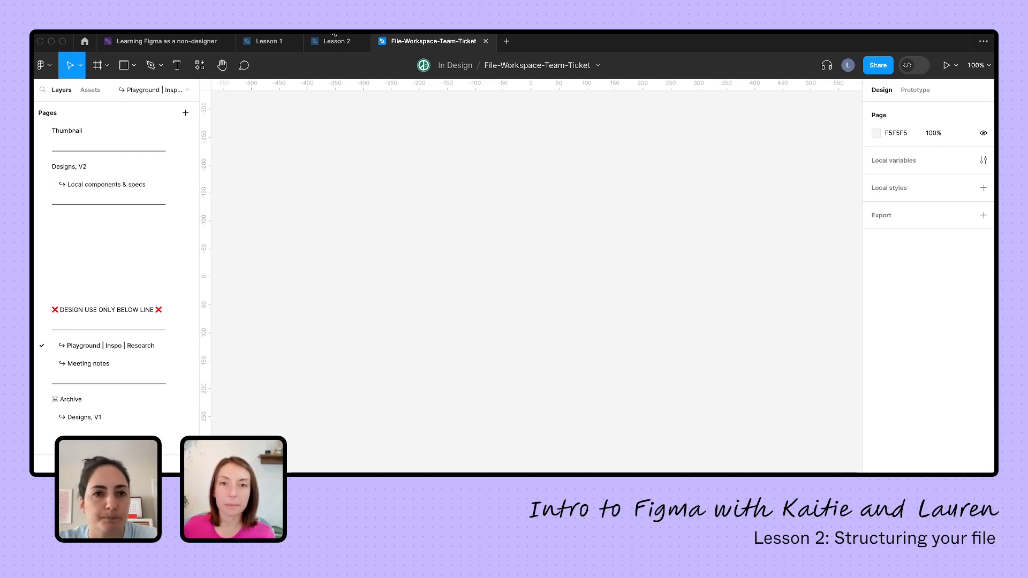
Switch to the Lesson 2 tab with its Loader and Products sections
left_click(335, 42)
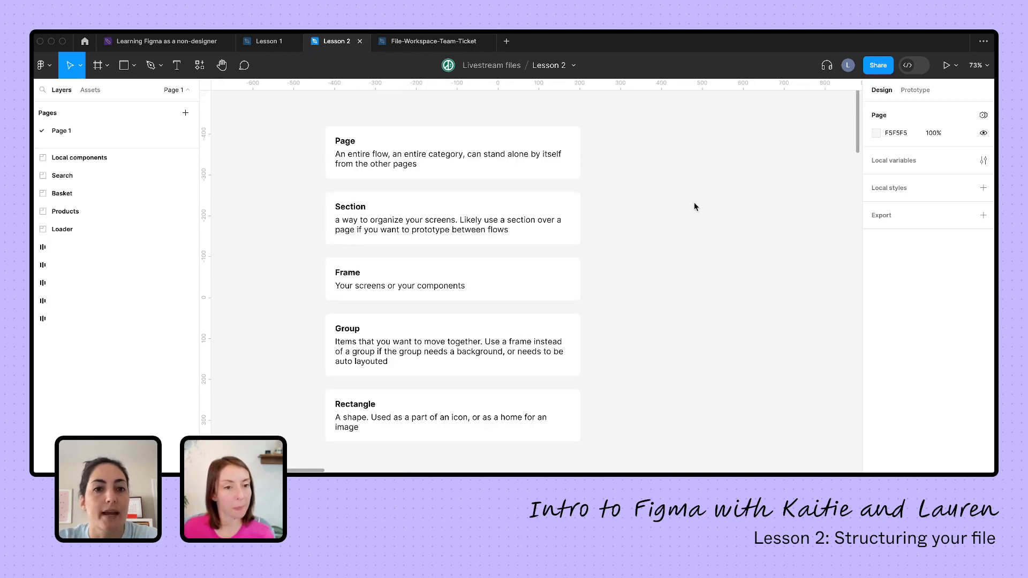
mouse_move(688, 208)
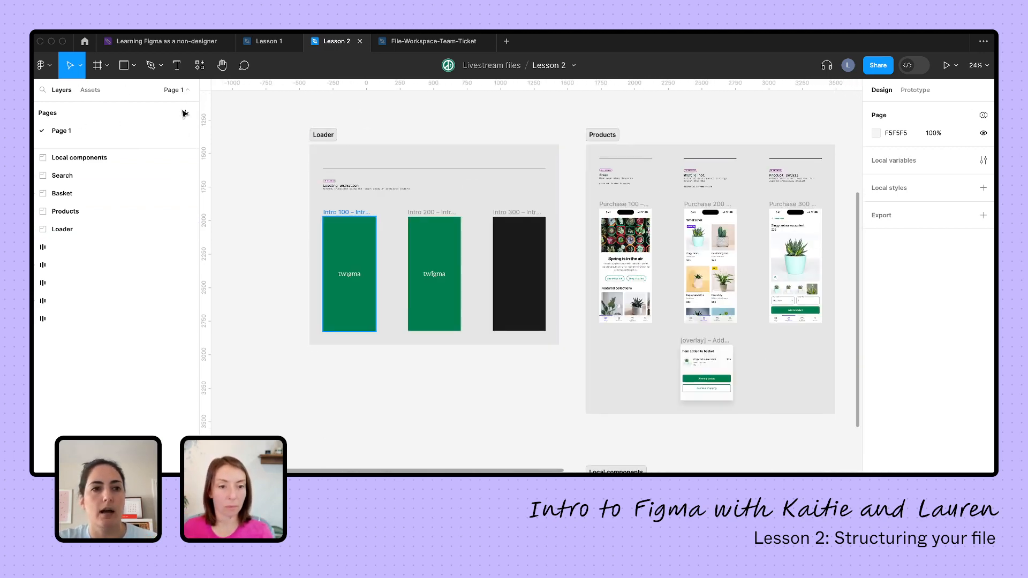
Add Page 2 and move the Loader section from Page 1 to Page 2
left_click(185, 113)
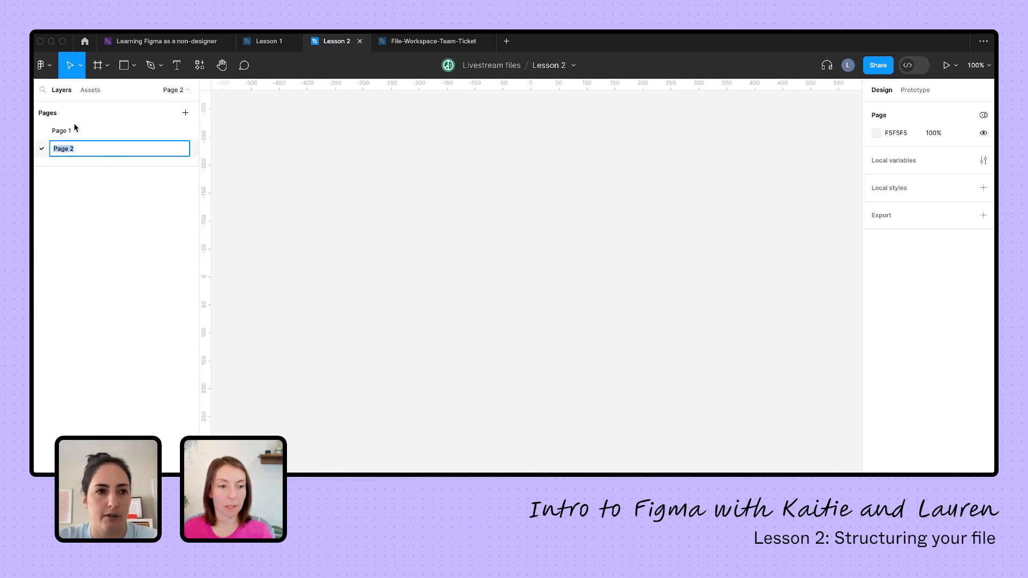
left_click(61, 130)
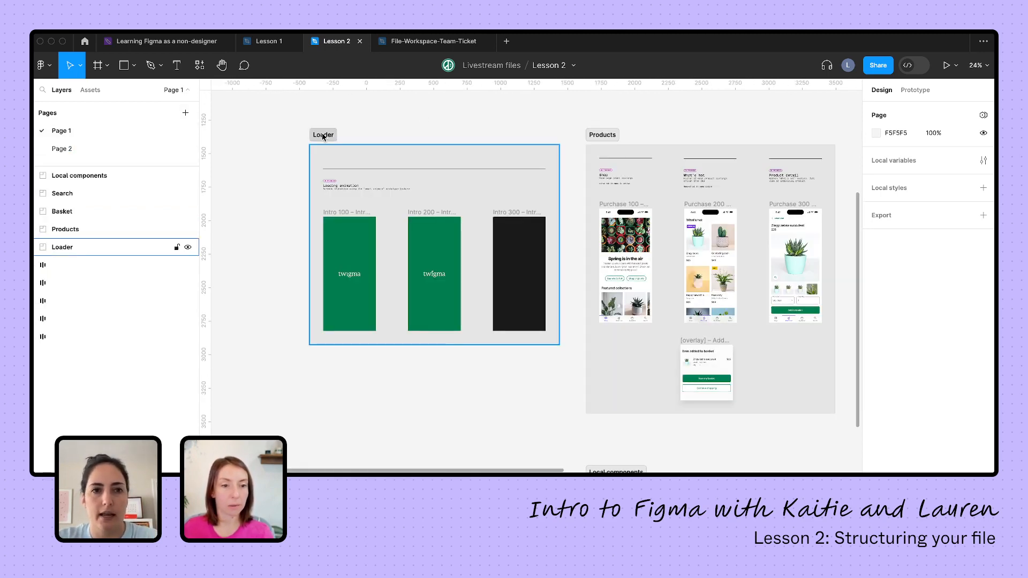
right_click(323, 137)
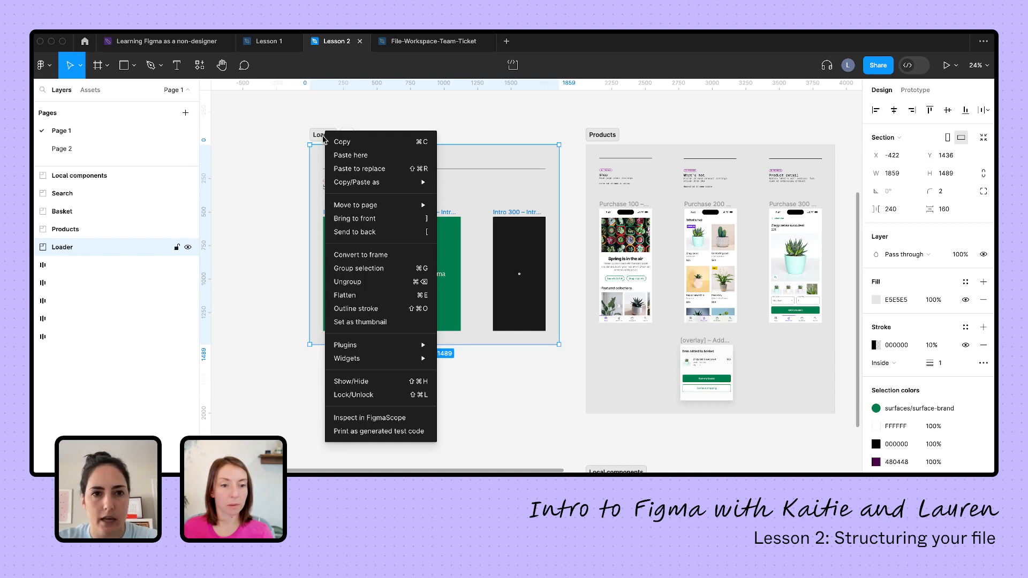
mouse_move(355, 205)
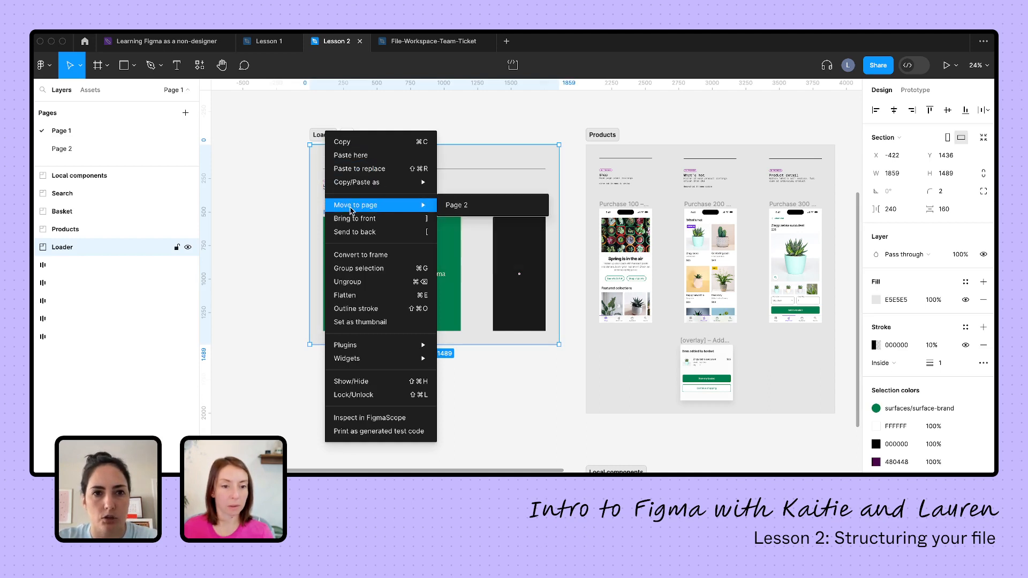
left_click(457, 205)
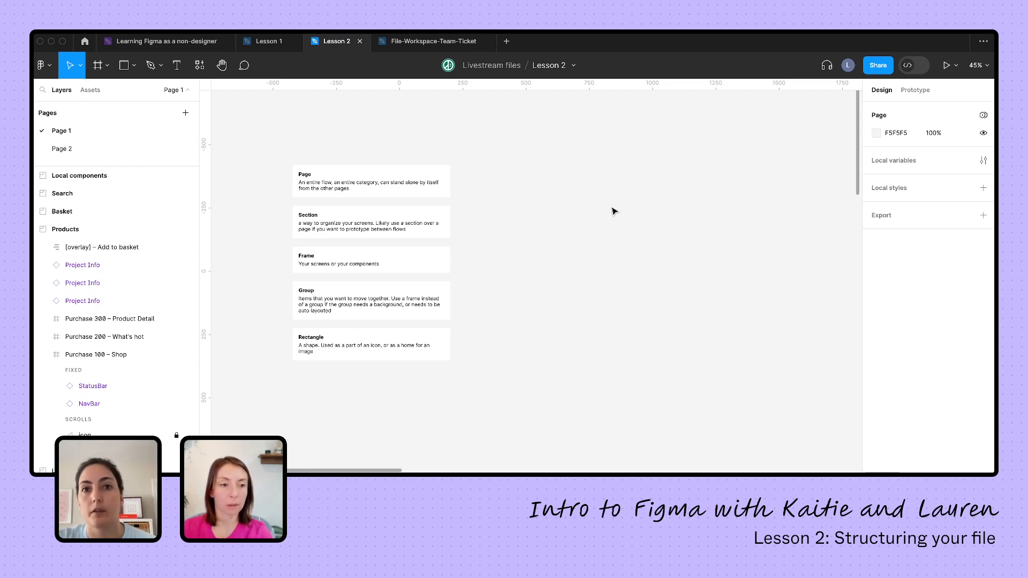
scroll("down", 3)
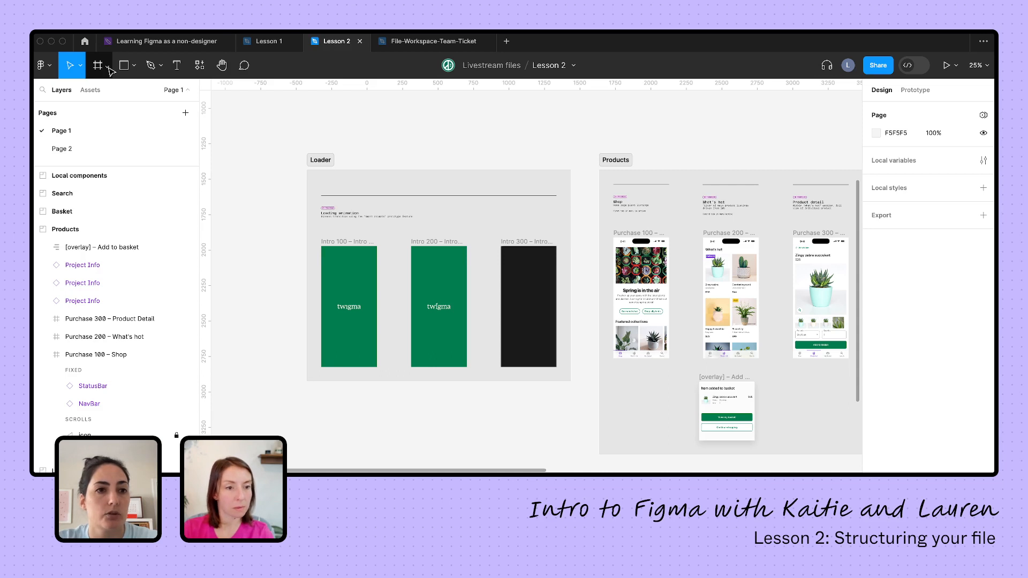
left_click(106, 66)
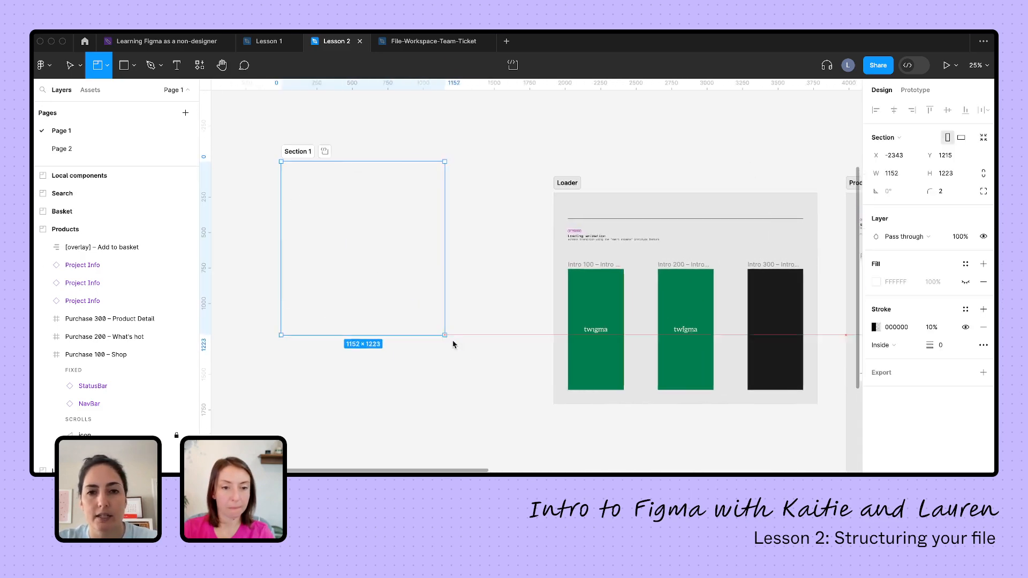
left_click_drag(444, 335, 505, 399)
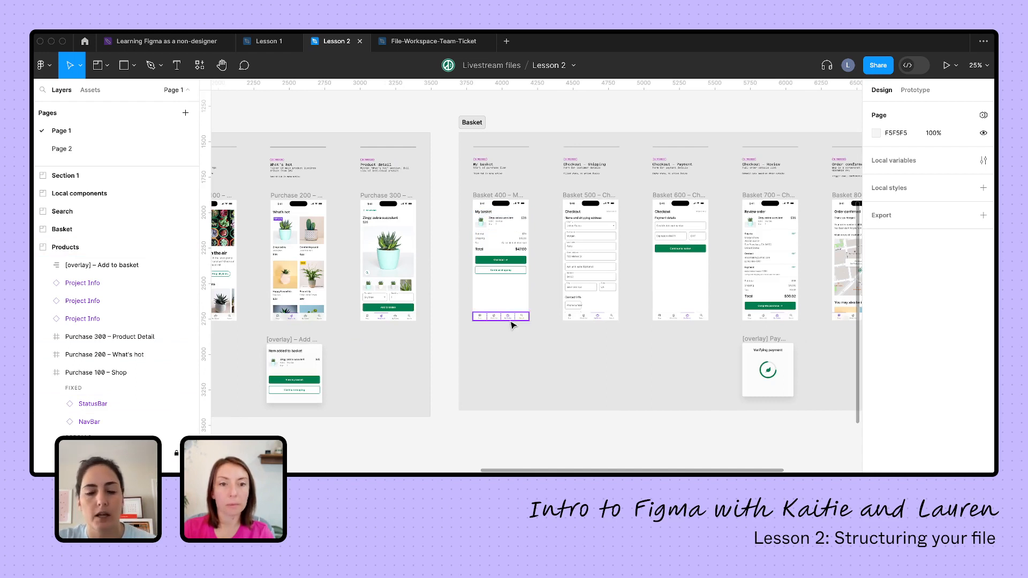
left_click(527, 381)
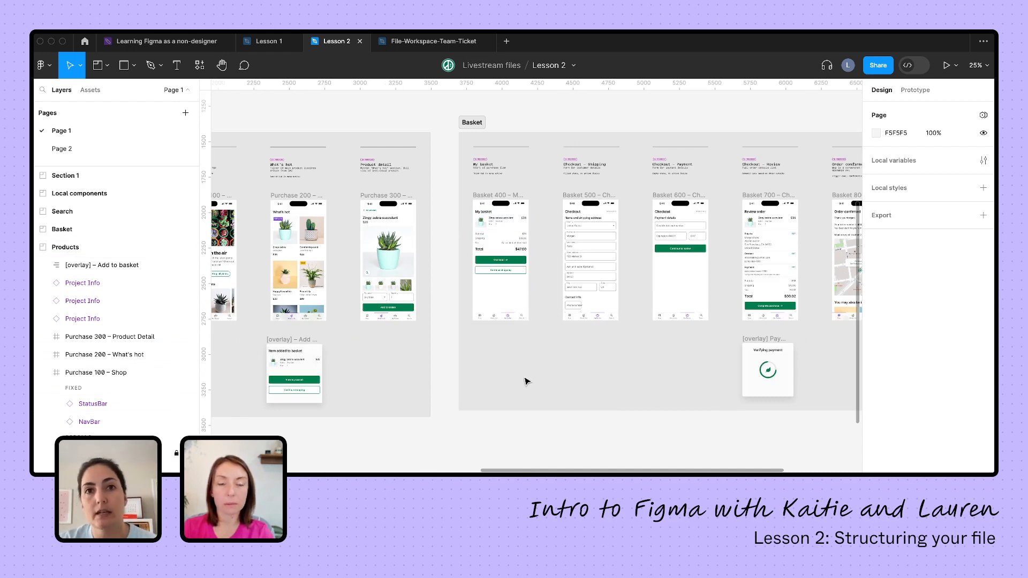
mouse_move(449, 398)
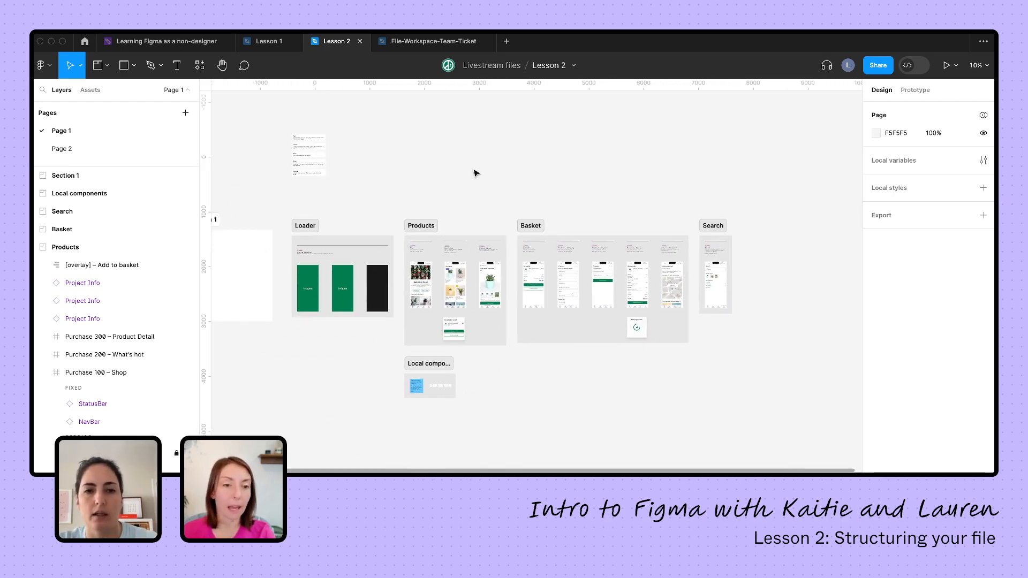
mouse_move(459, 182)
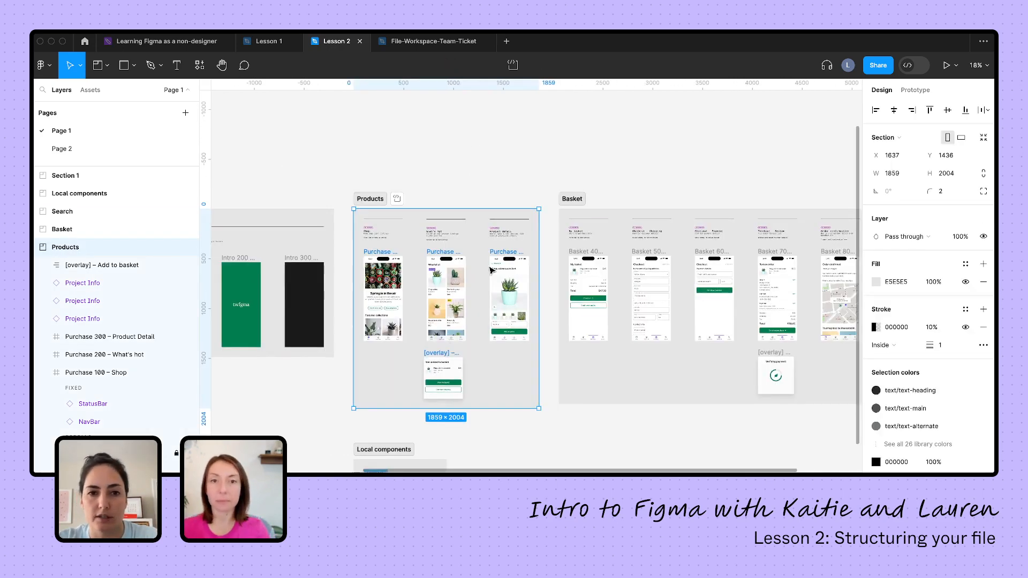
mouse_move(375, 118)
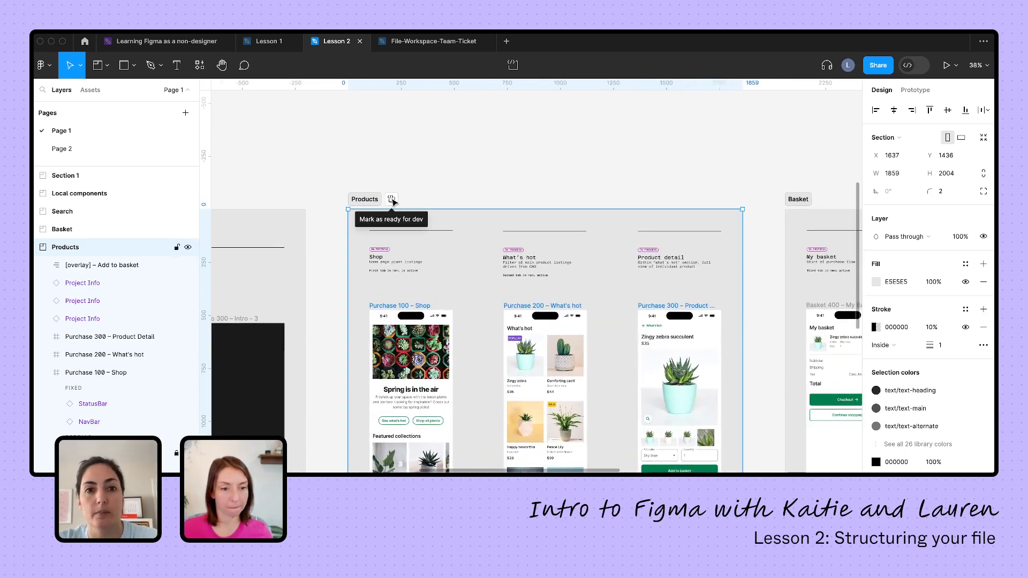
left_click(391, 199)
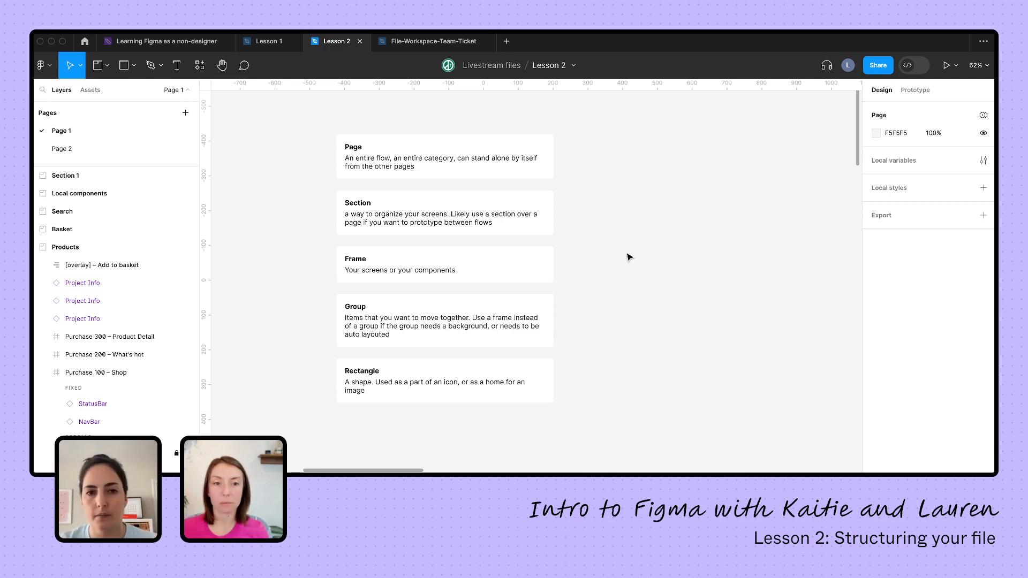
mouse_move(646, 268)
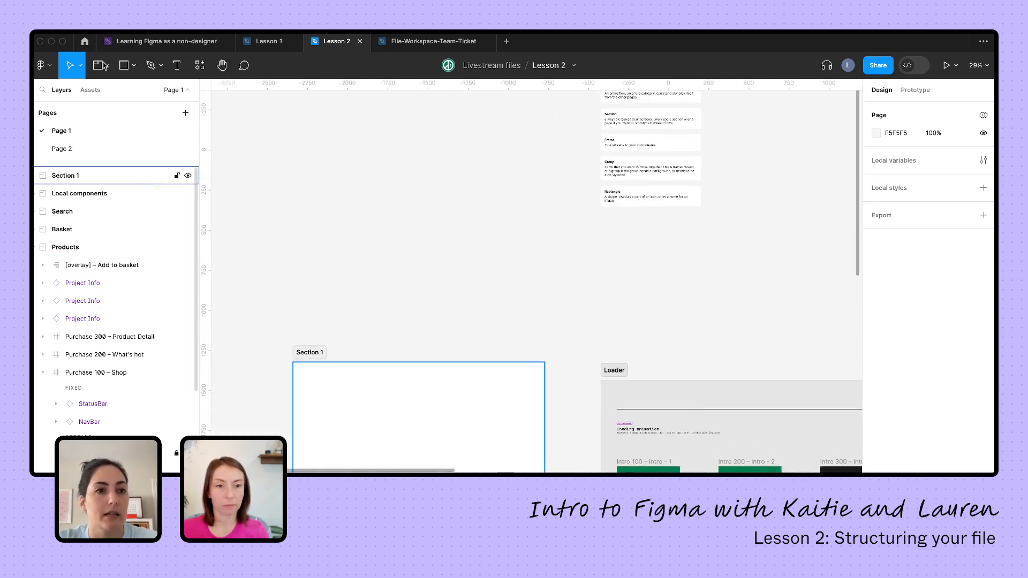
Pick Frame from the frame/section/slice dropdown to wrap the five definition notes
left_click(107, 65)
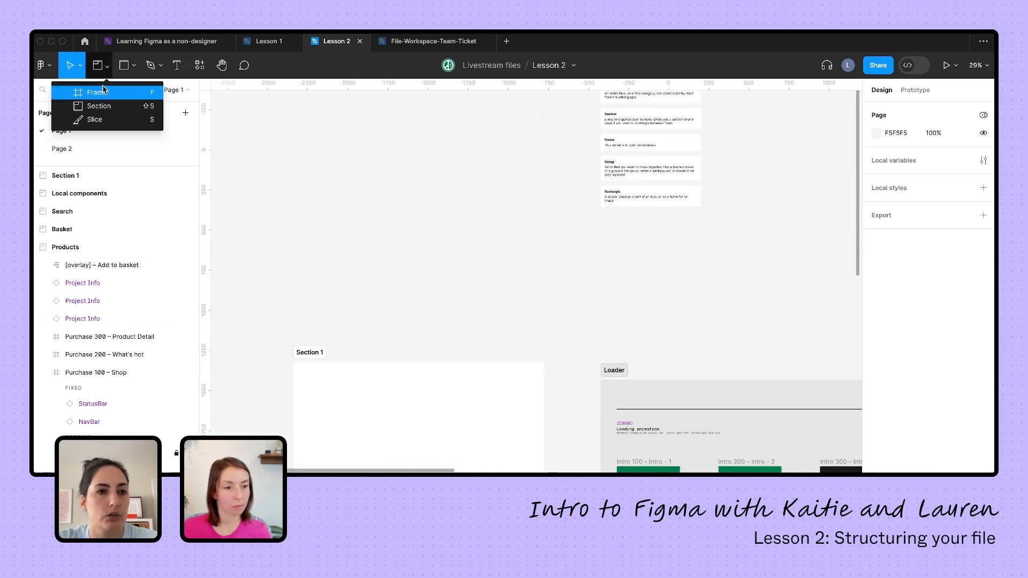
left_click(89, 92)
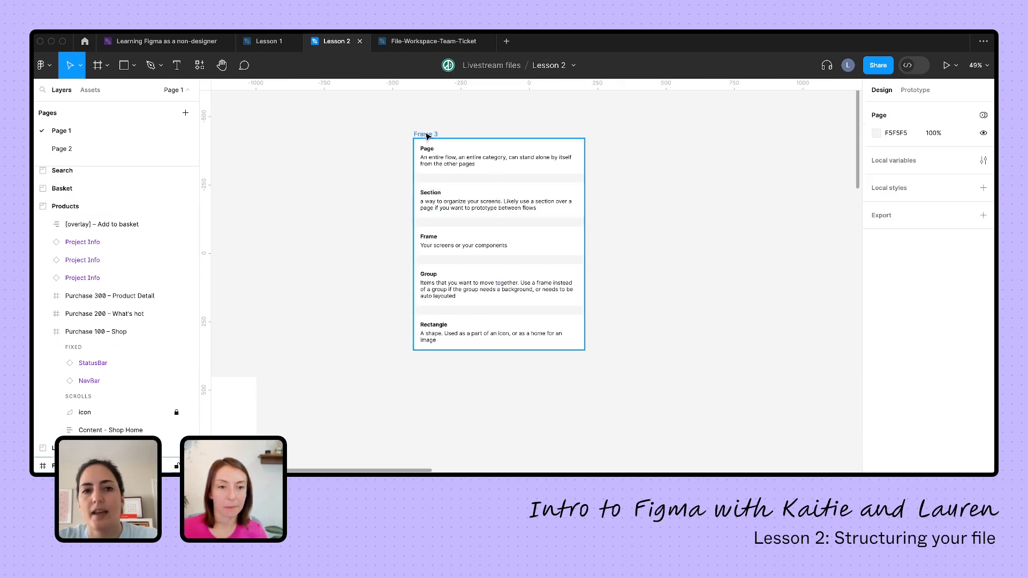
left_click(727, 196)
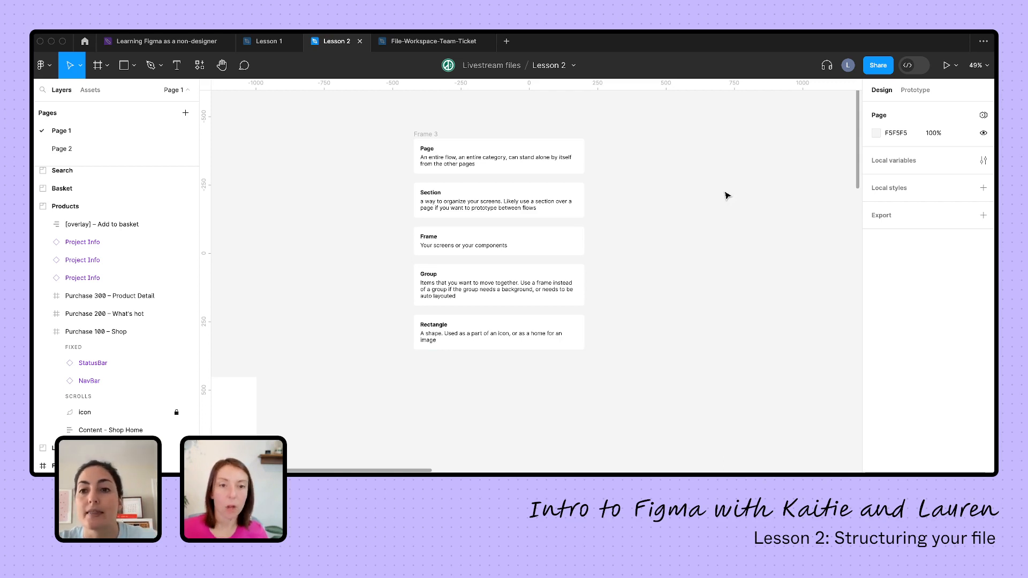
Add iPhone 14 and Macintosh 128k preset frames, then reopen presets for another iPhone
left_click(97, 65)
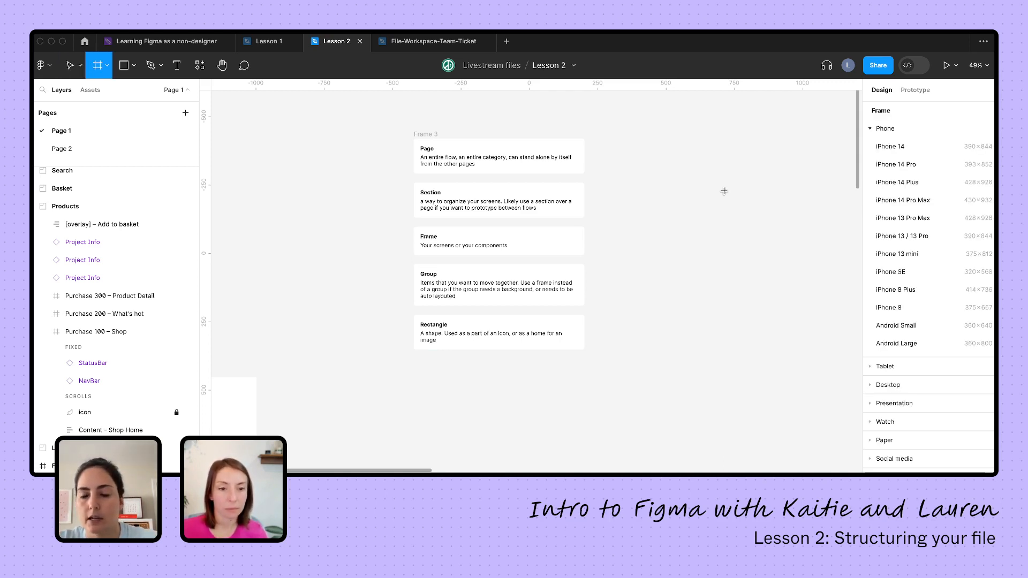
mouse_move(929, 274)
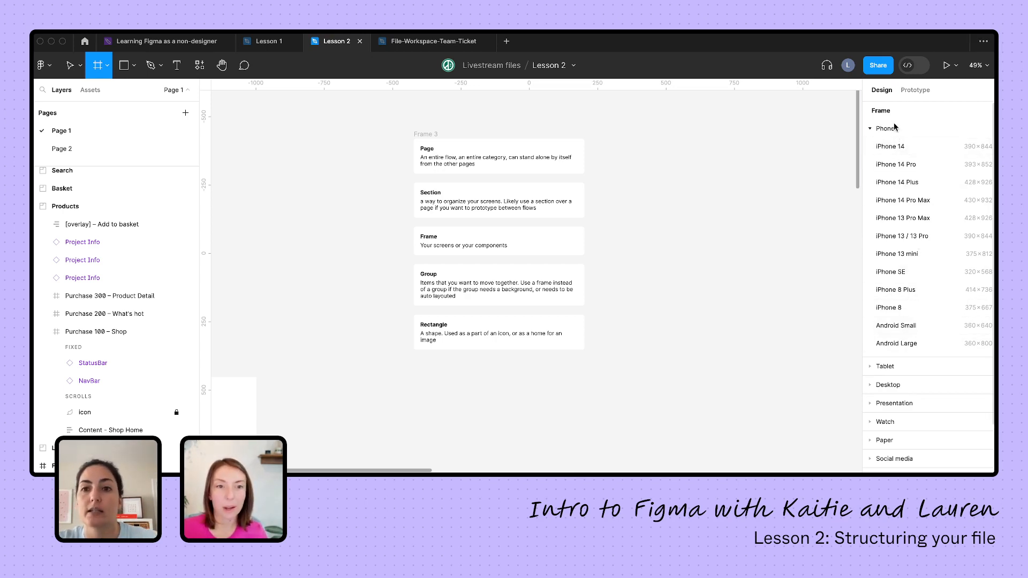
left_click(890, 146)
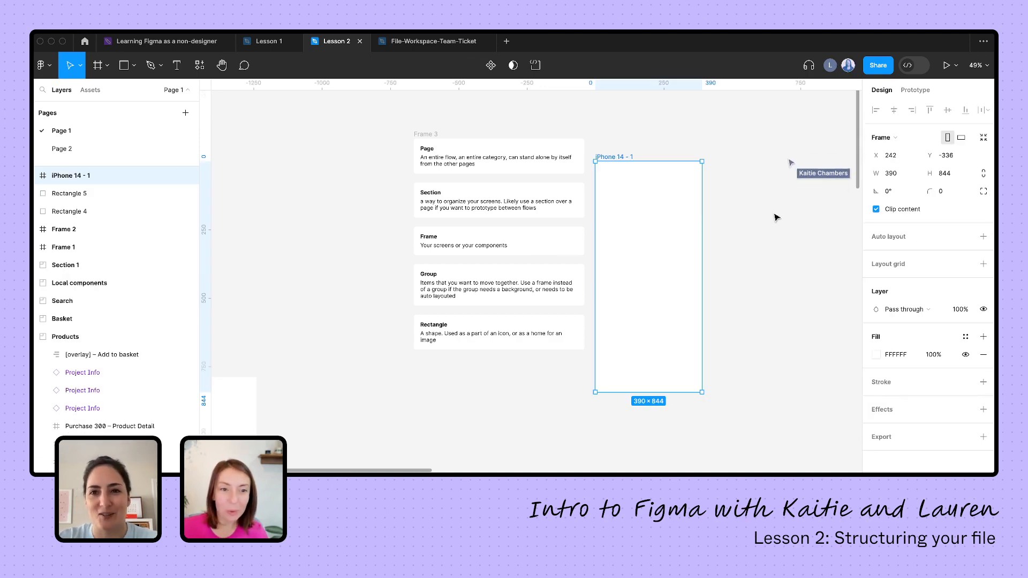
left_click(96, 65)
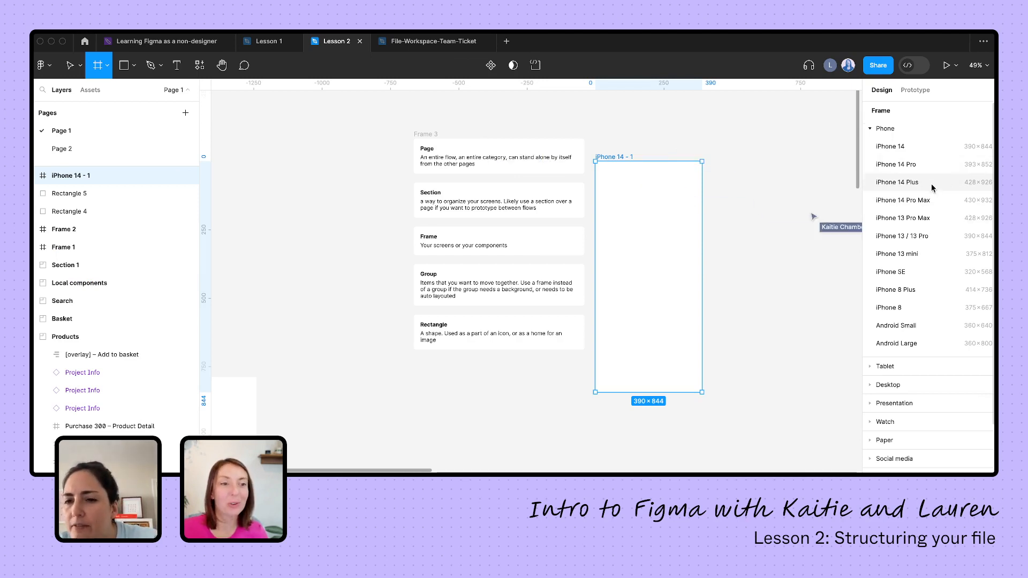
scroll("down", 3)
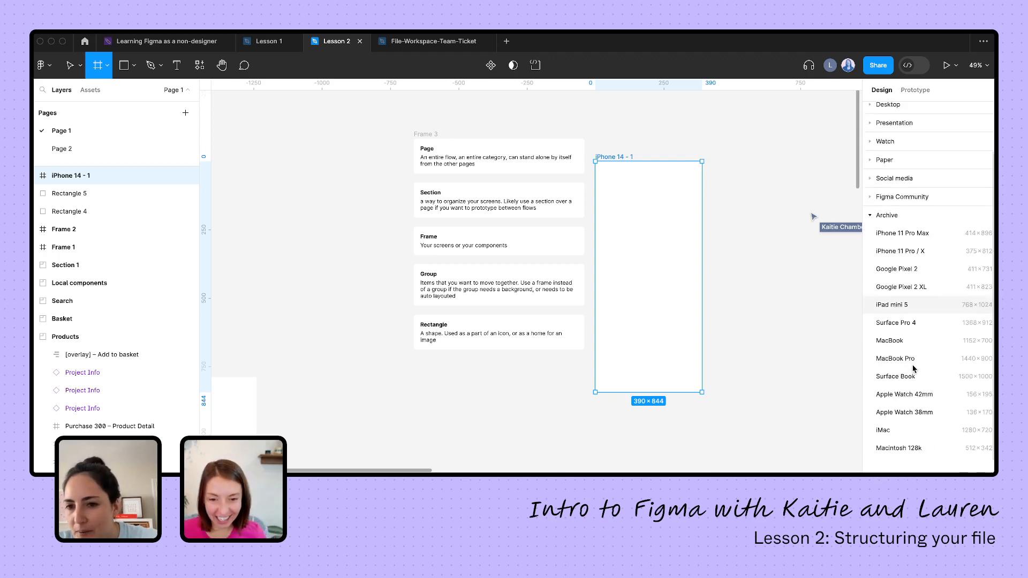
left_click(899, 448)
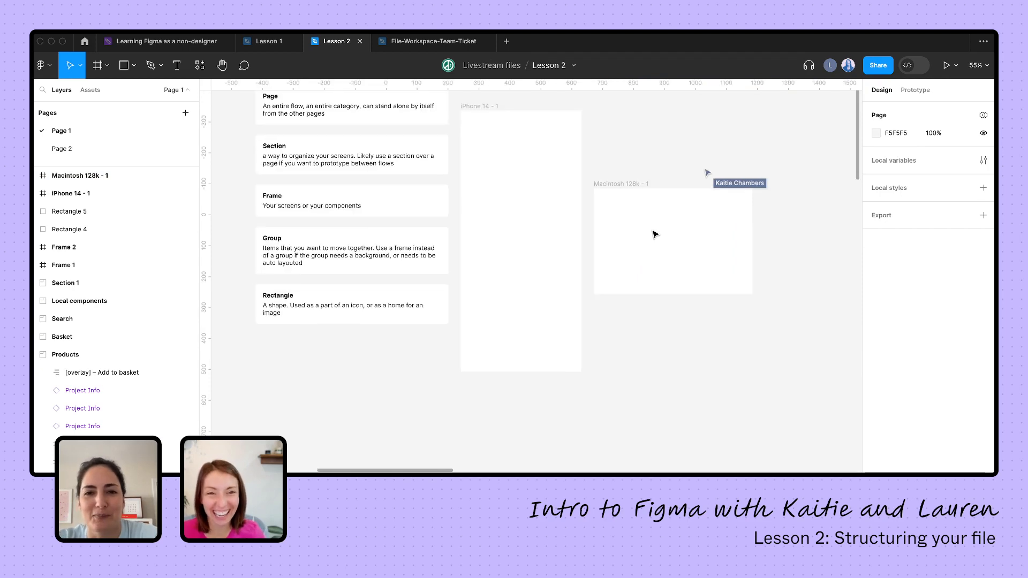
left_click(97, 65)
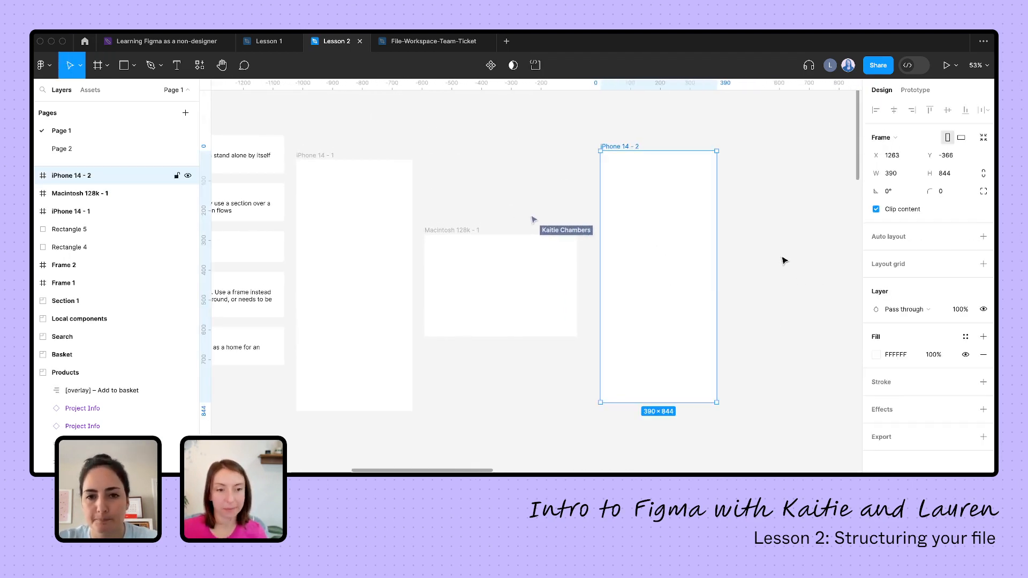
left_click(784, 261)
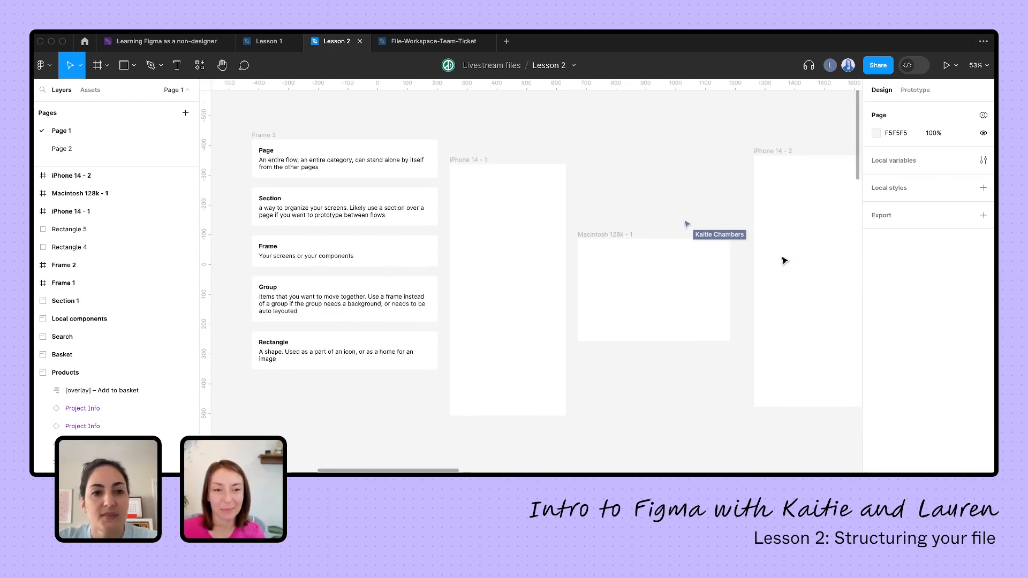
mouse_move(231, 251)
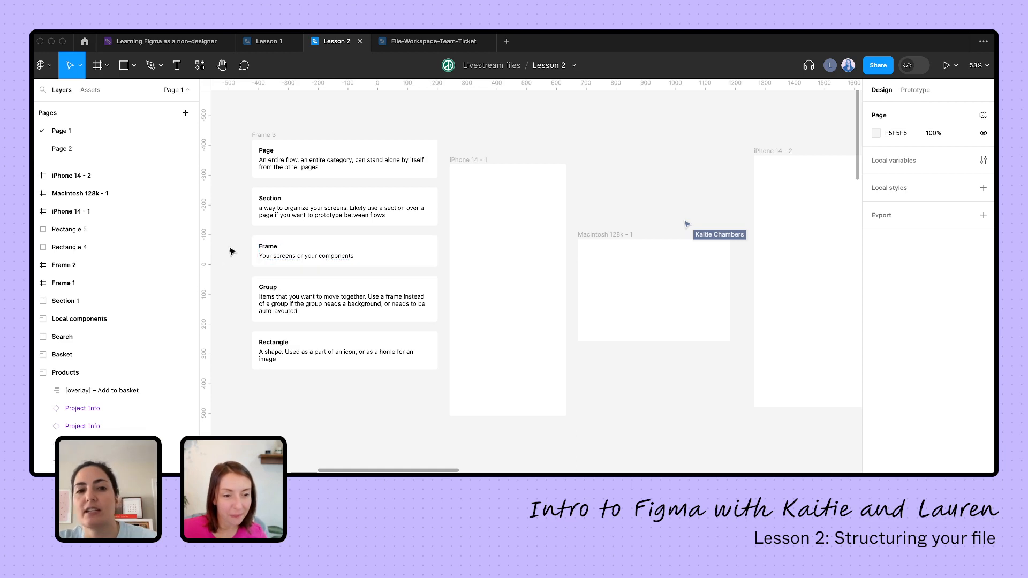
left_click(343, 299)
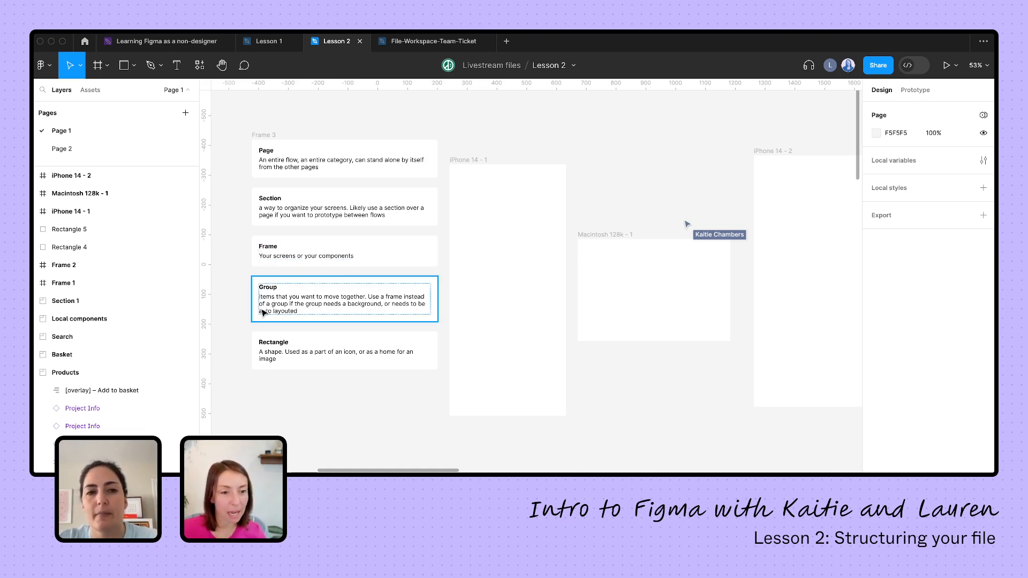
mouse_move(257, 300)
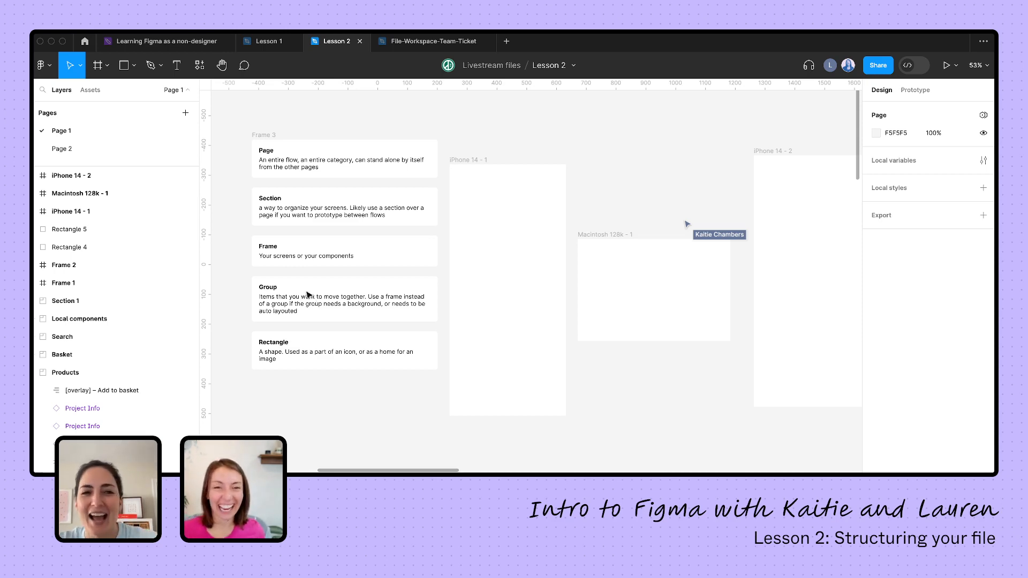
mouse_move(676, 177)
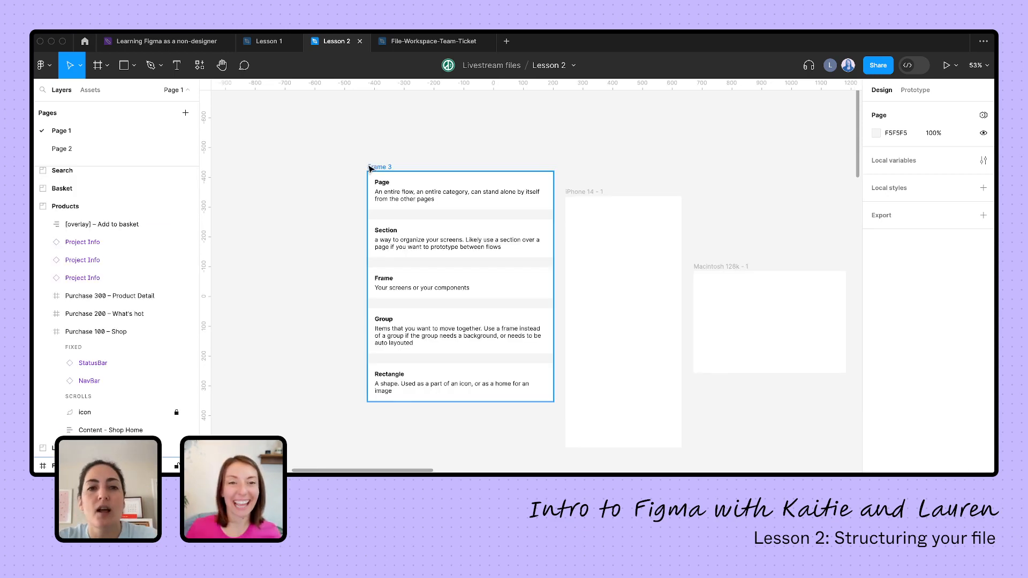
Duplicate Frame 3, ungroup the copy, and select its loose notes for grouping
left_click(379, 167)
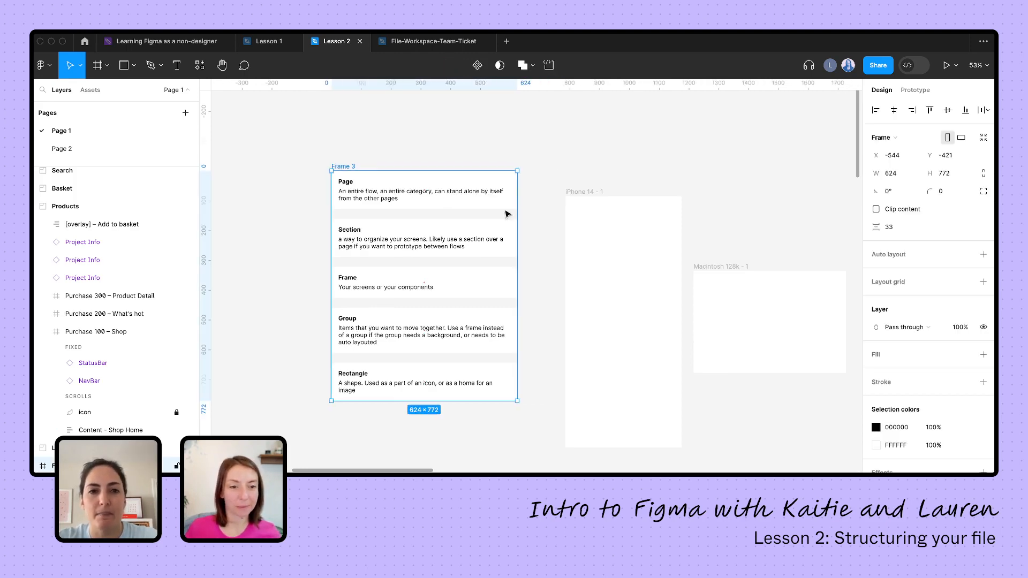
mouse_move(390, 164)
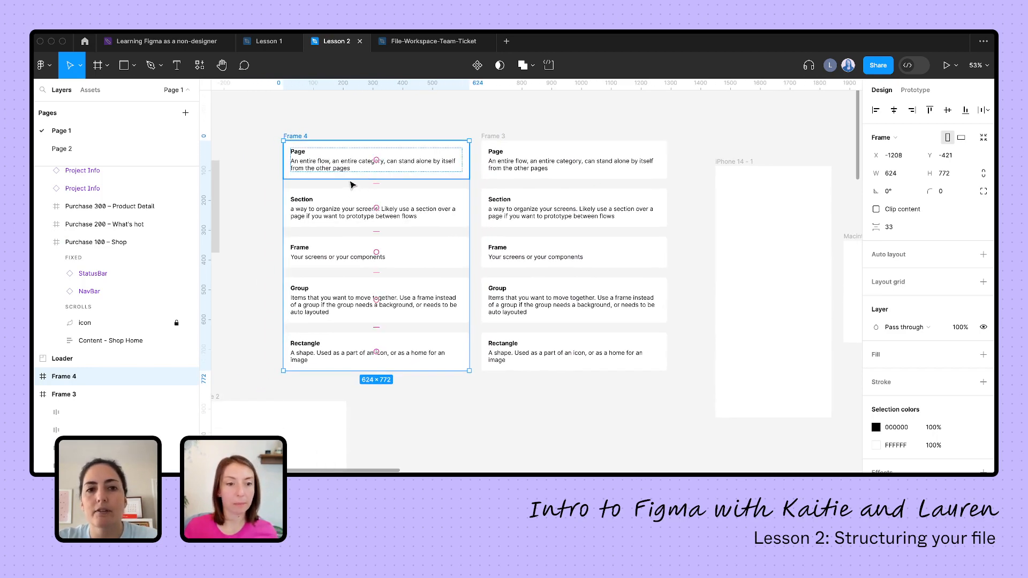
right_click(352, 185)
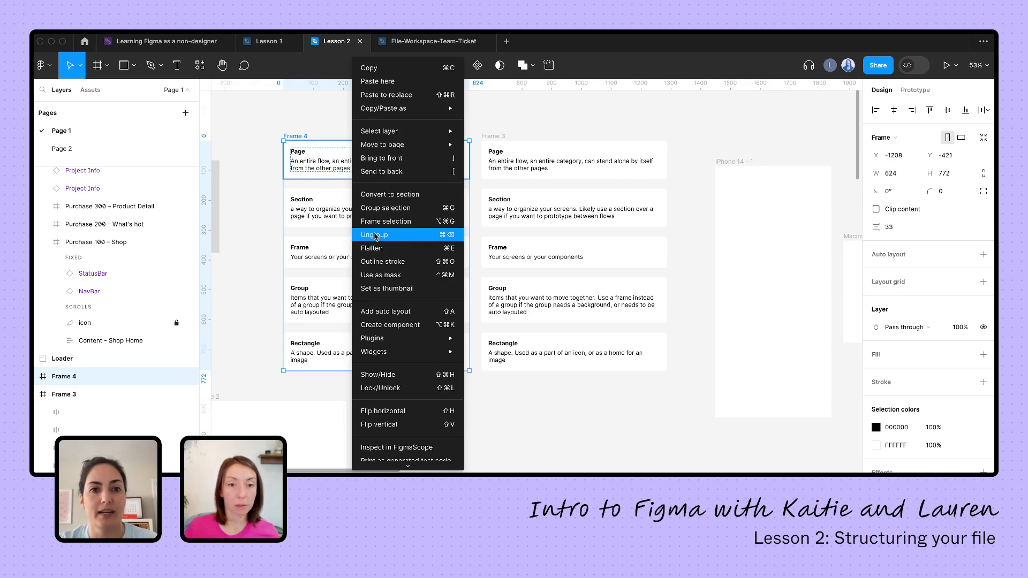
left_click(374, 234)
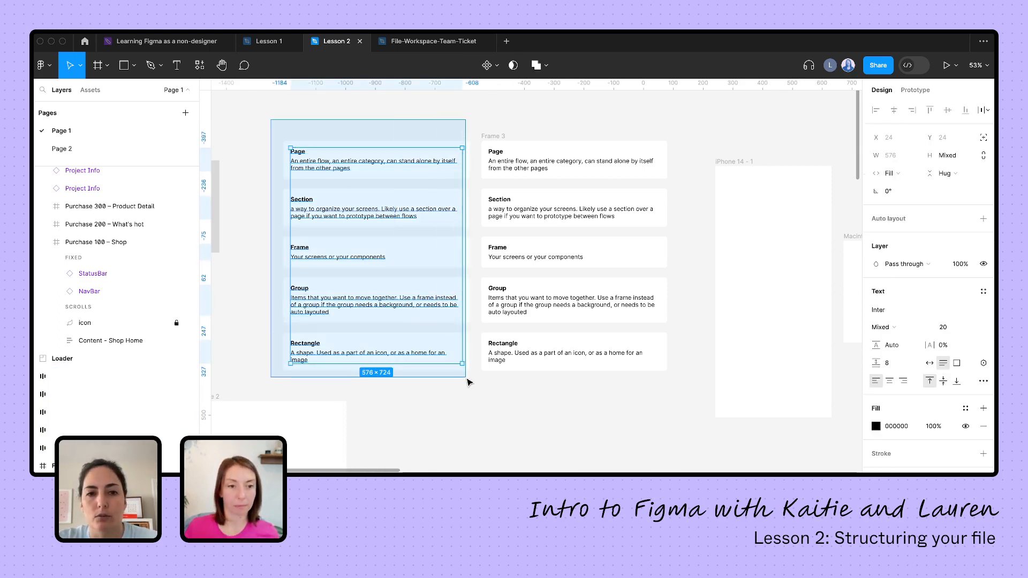
left_click_drag(462, 374, 473, 377)
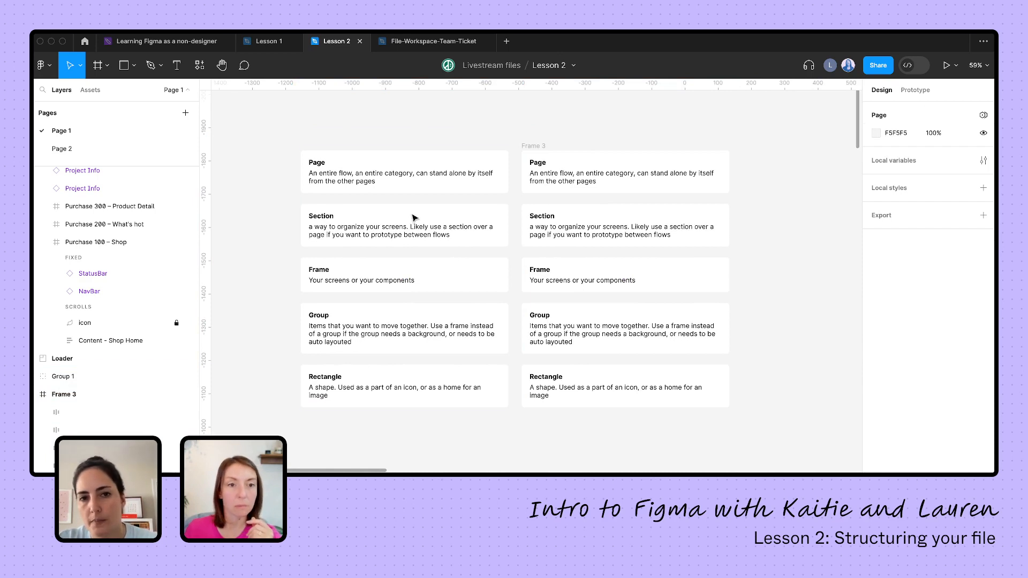
mouse_move(598, 204)
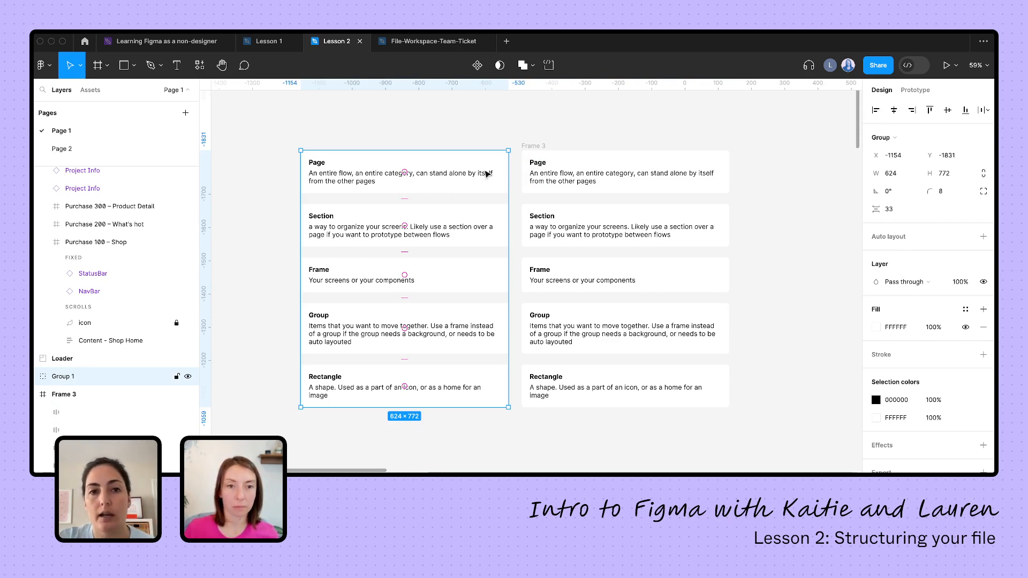
mouse_move(329, 354)
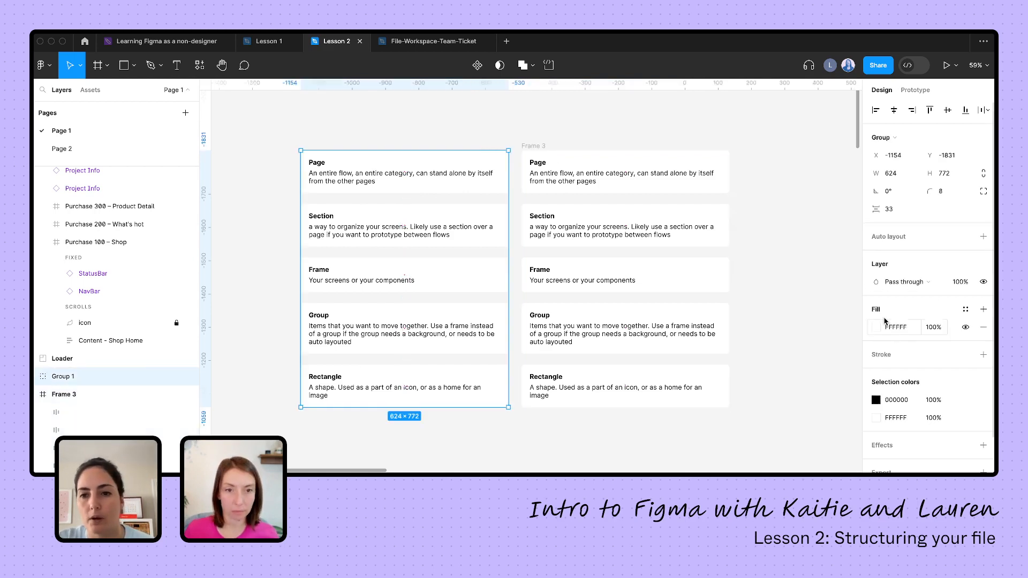
Brighten Group 1's card fill to red and add a fill to Frame 3
left_click(876, 327)
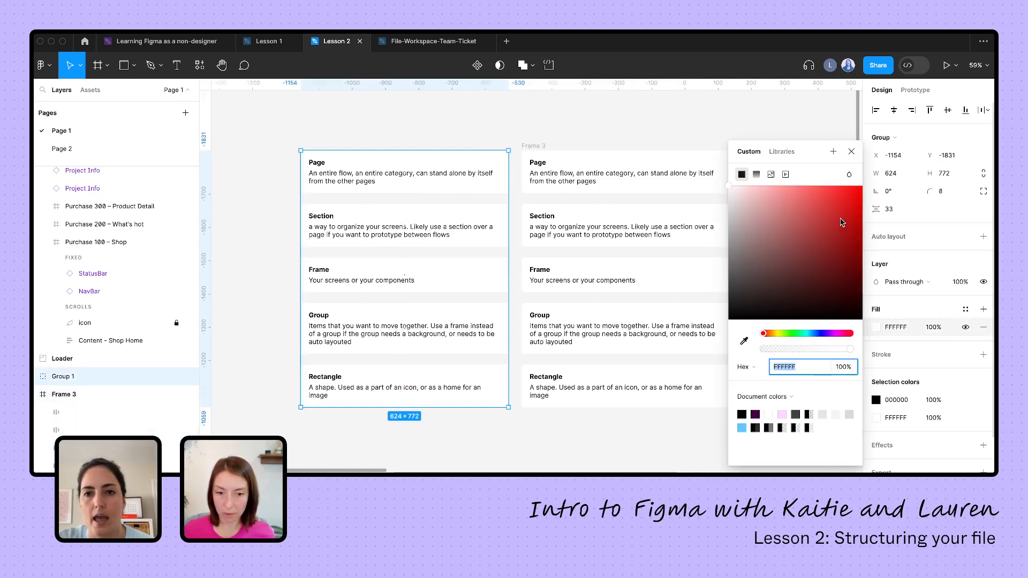
left_click(839, 191)
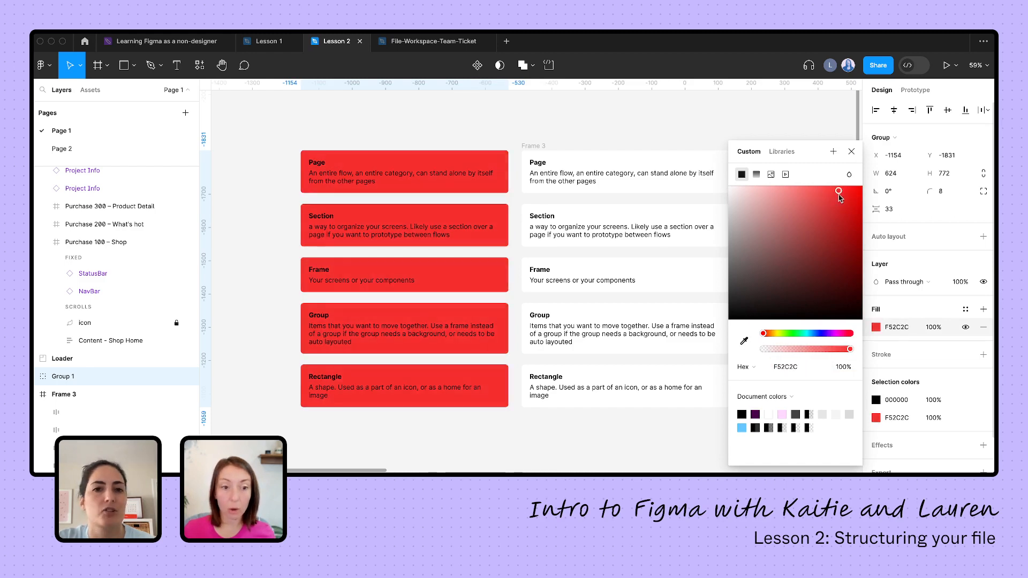
left_click_drag(850, 191, 827, 198)
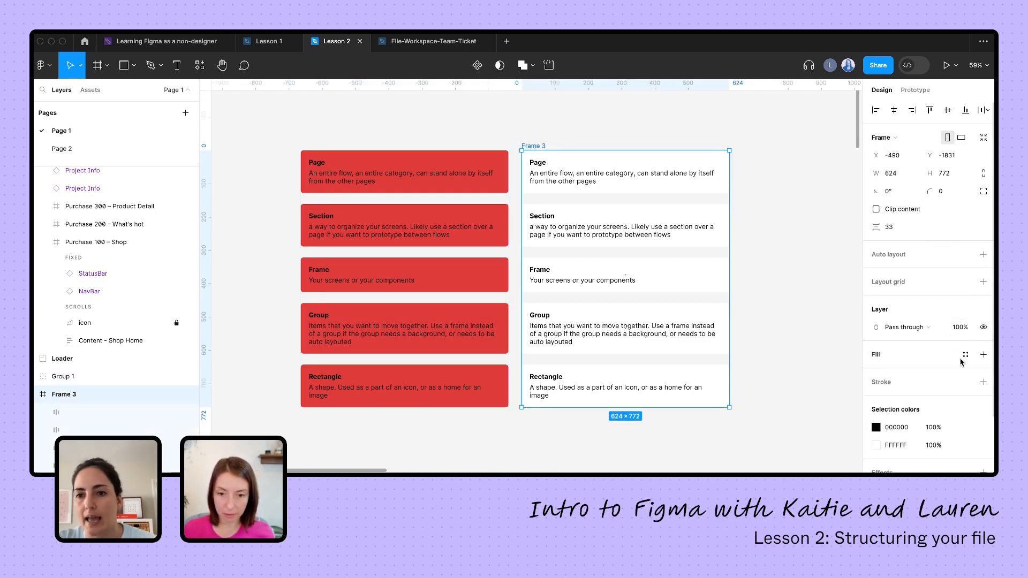
left_click(984, 354)
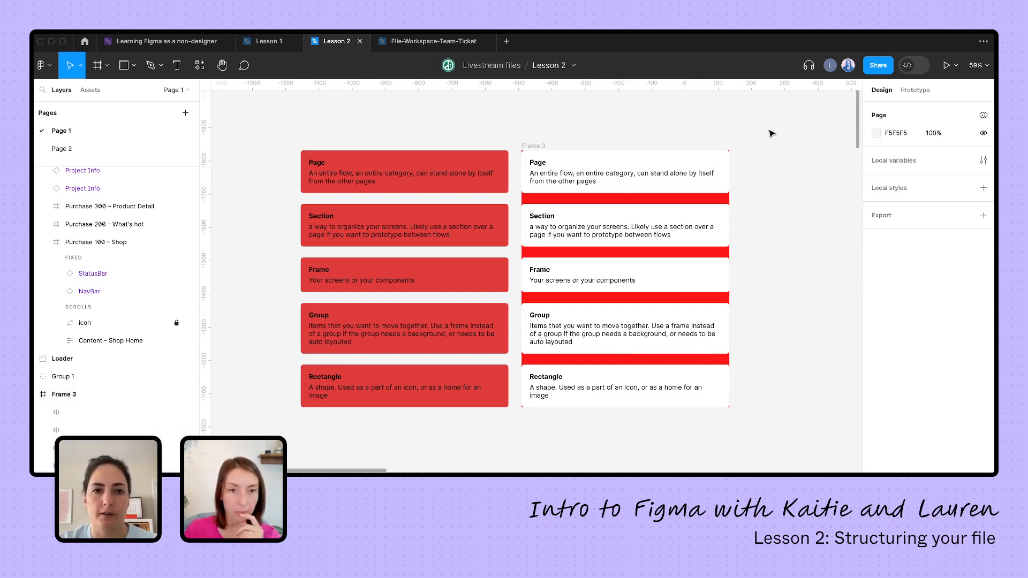
mouse_move(769, 144)
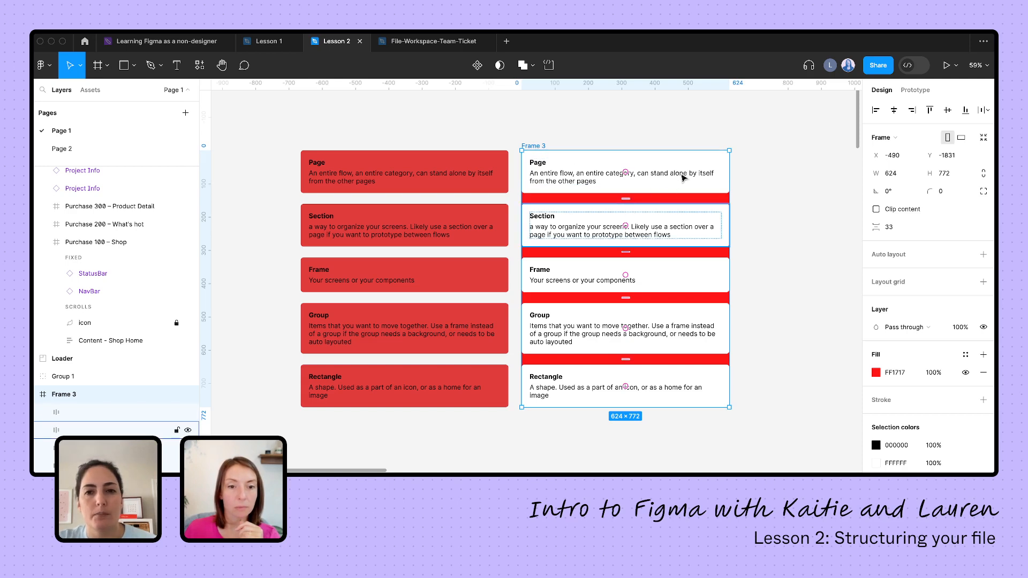
mouse_move(754, 215)
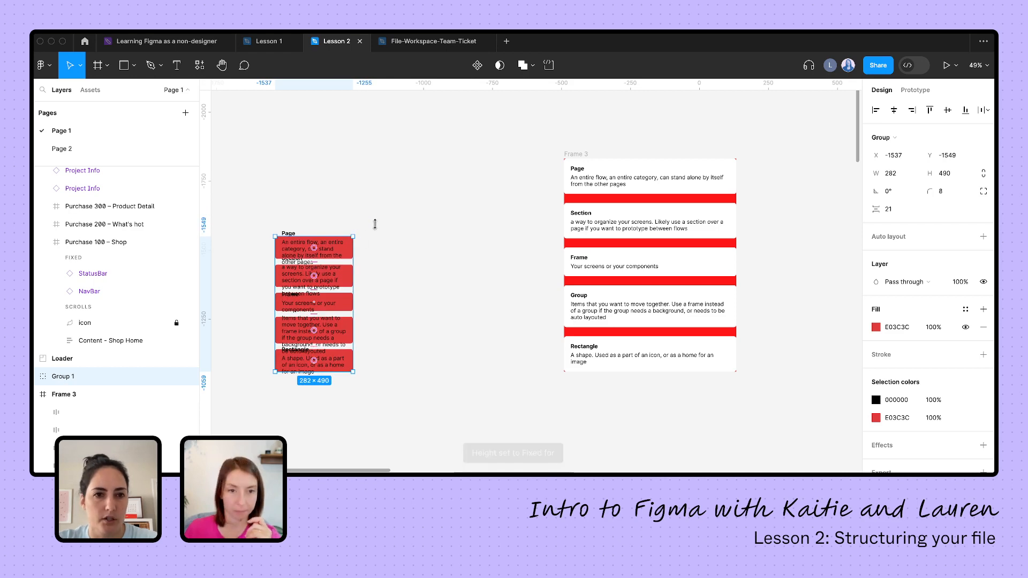
Resize Group 1, then enlarge Frame 3 so only its red background grows, not its cards
left_click_drag(355, 372, 392, 380)
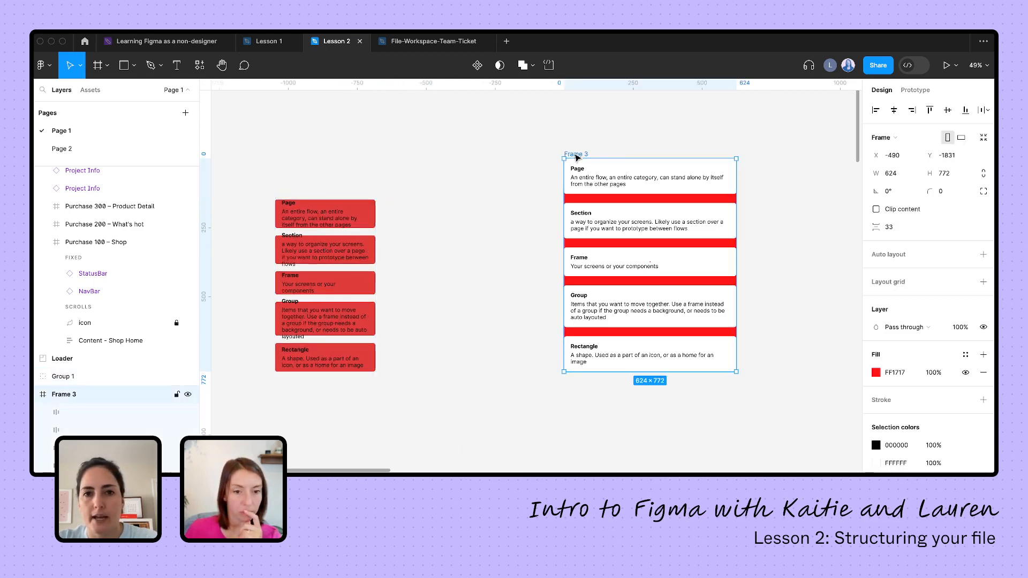
left_click_drag(735, 371, 852, 371)
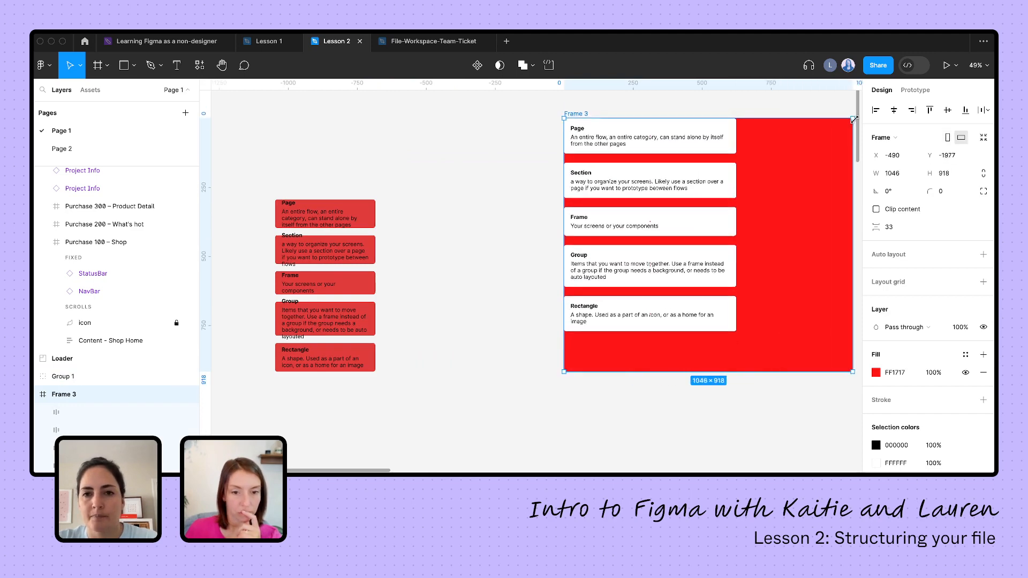
left_click_drag(852, 371, 683, 371)
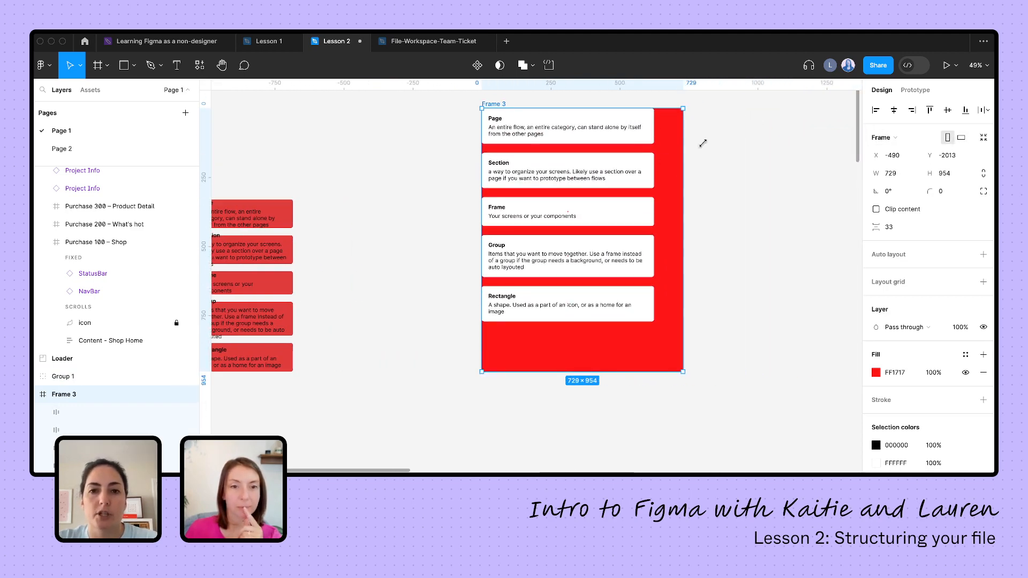
left_click_drag(683, 370, 742, 371)
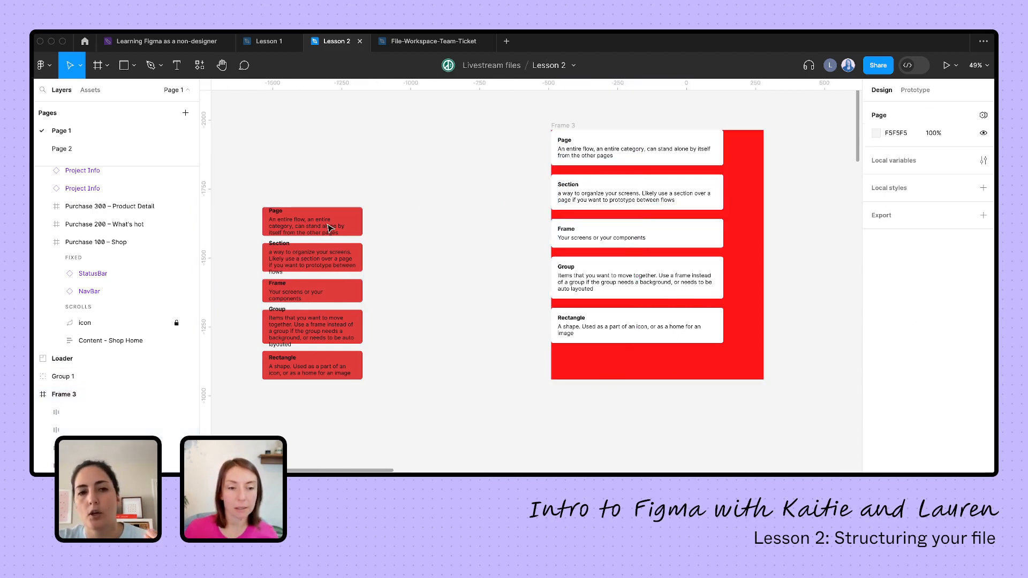
left_click(63, 377)
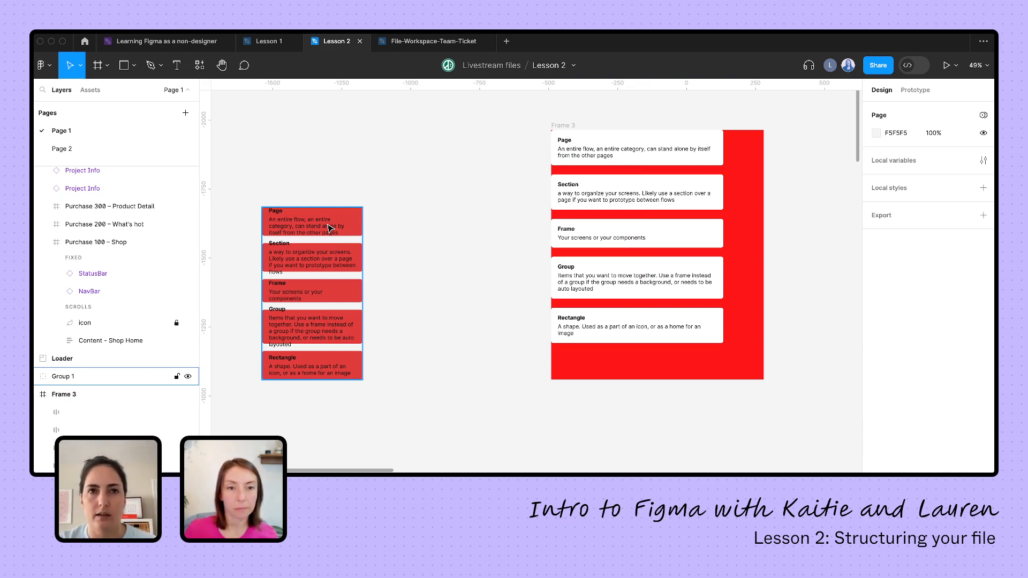
mouse_move(312, 229)
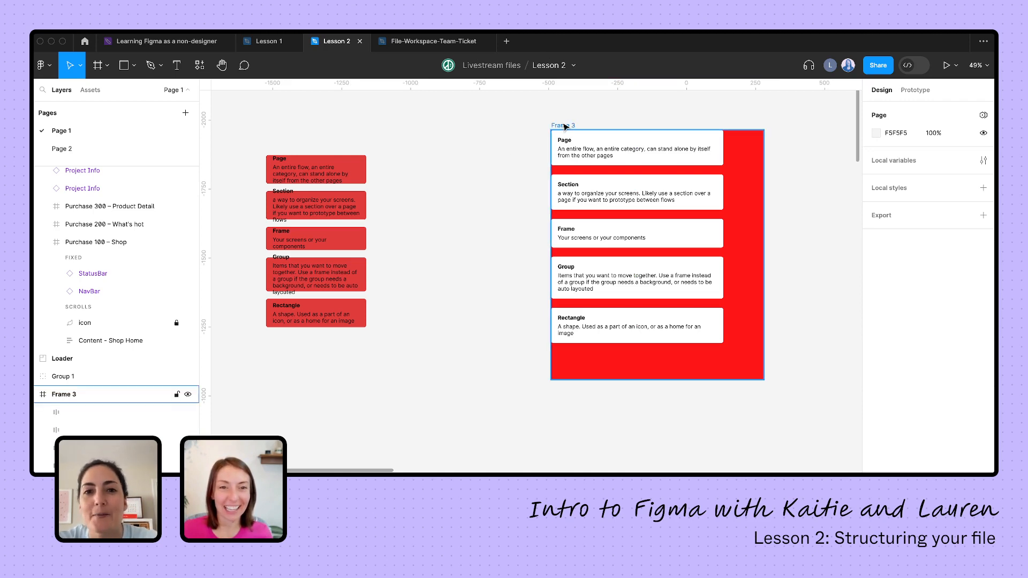
left_click(562, 125)
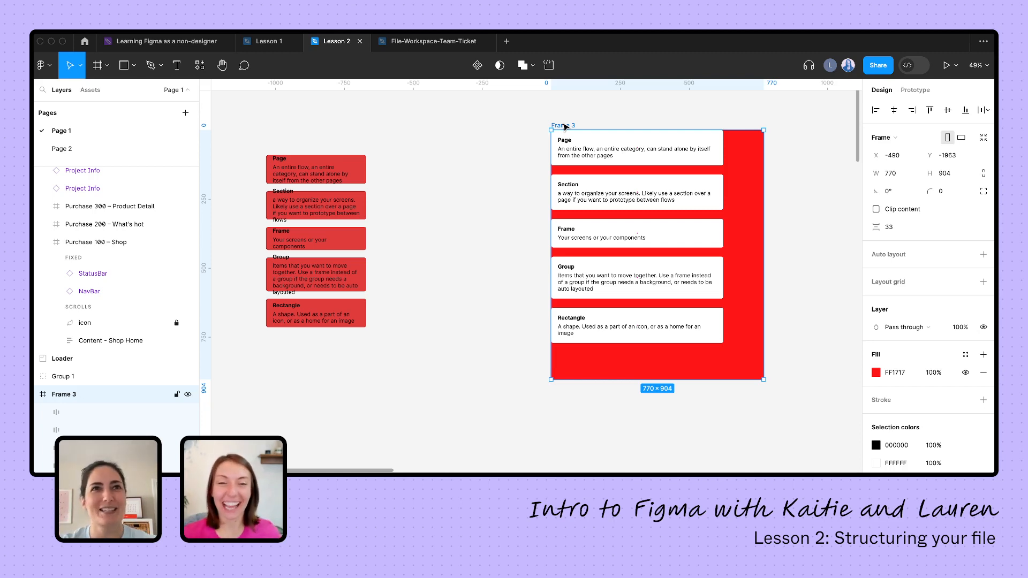
mouse_move(607, 110)
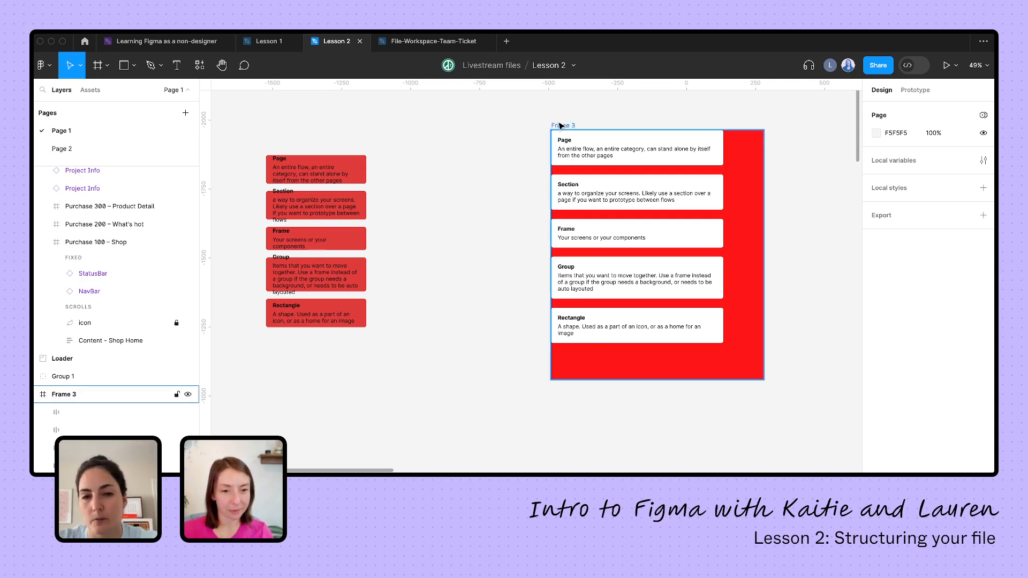
Rename the red definition-notes frame from Frame 3 to 'frame 2', then select Group 1
left_click(563, 126)
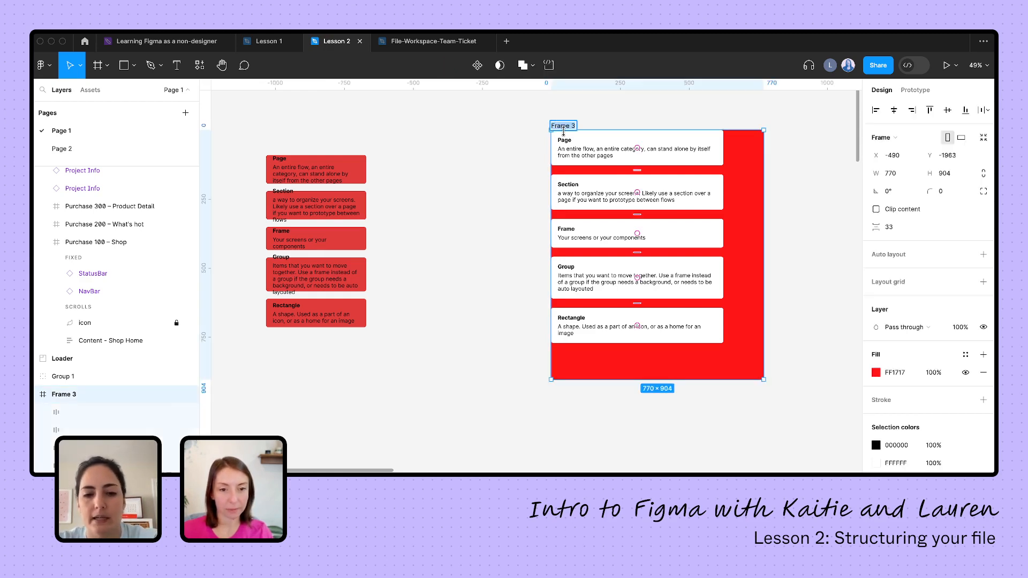
type("lauren's frame")
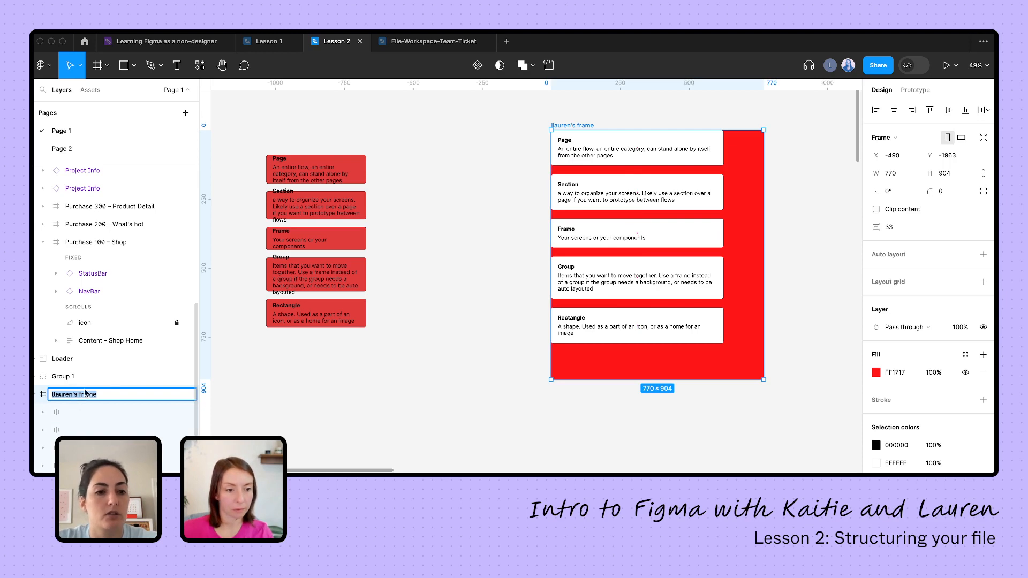
type("f")
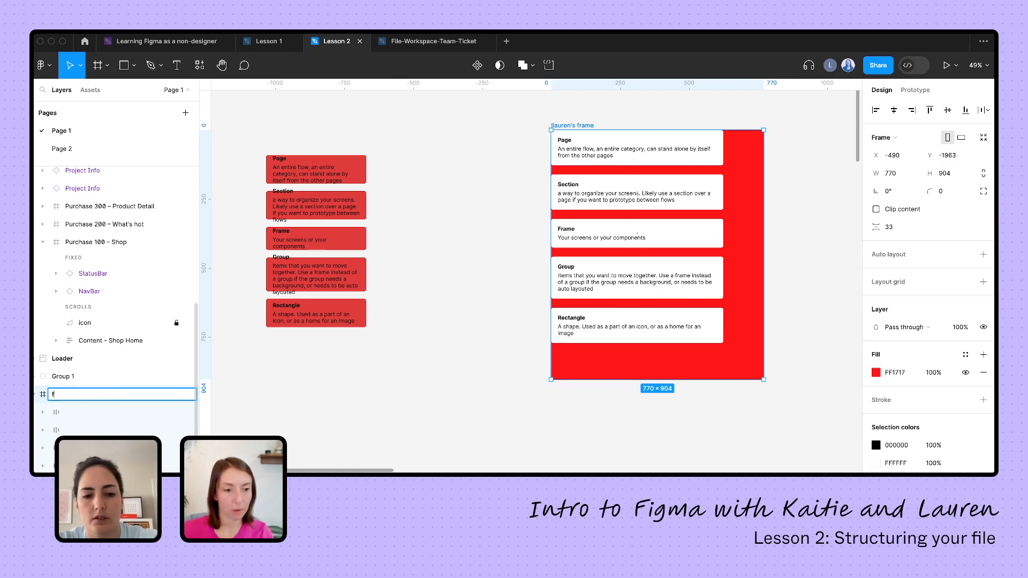
type("rame 2")
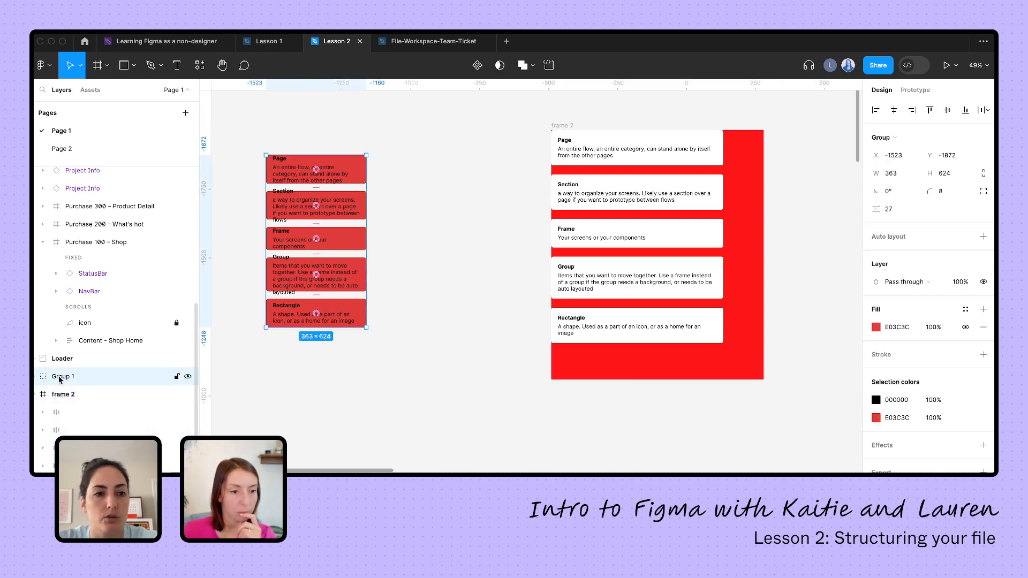
left_click(509, 112)
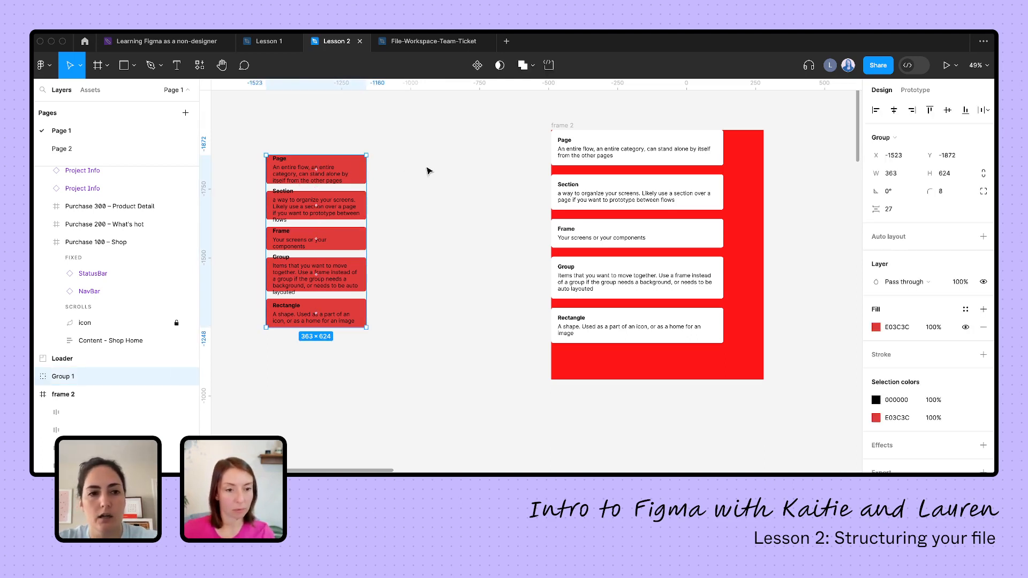
Rename the red card group and give all three frames a shared 'Laur…' name
double_click(62, 376)
type("lauren")
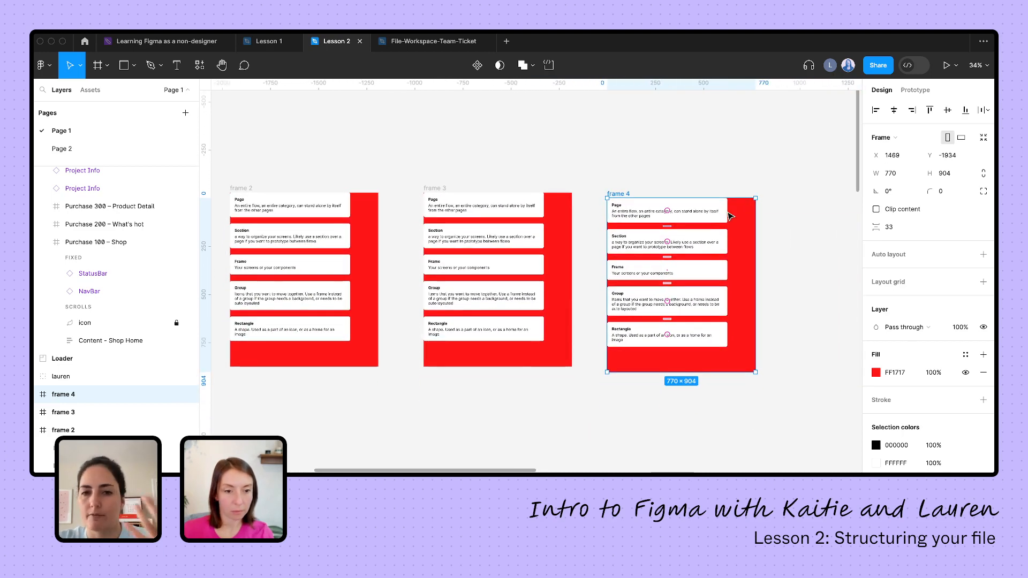
mouse_move(340, 137)
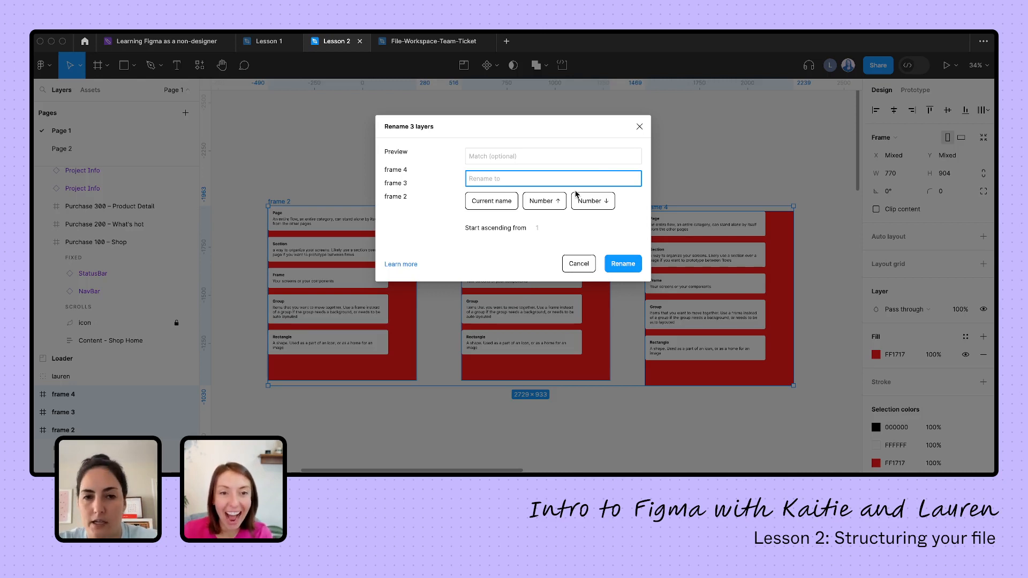
type("Lauren's frames")
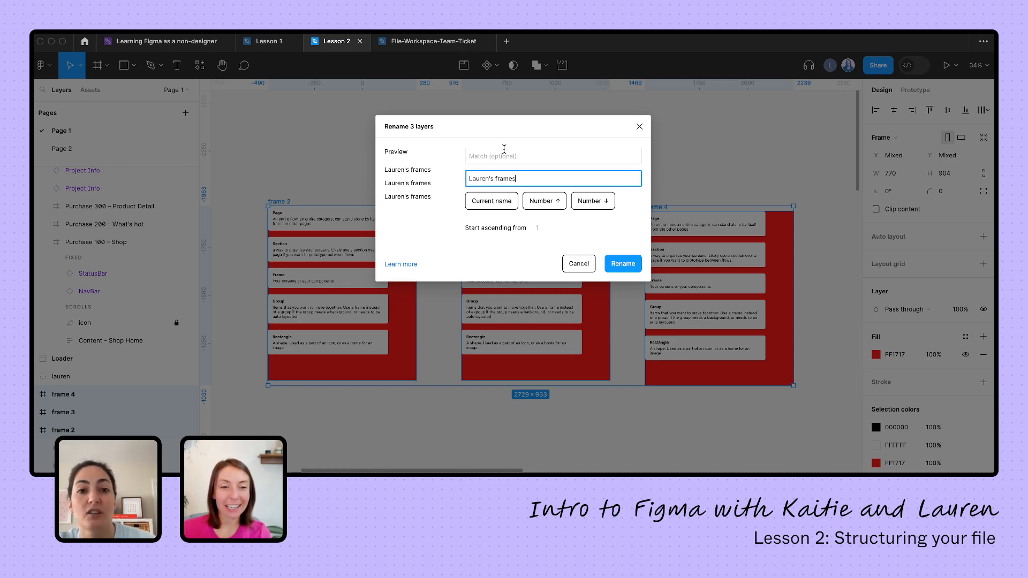
left_click(623, 263)
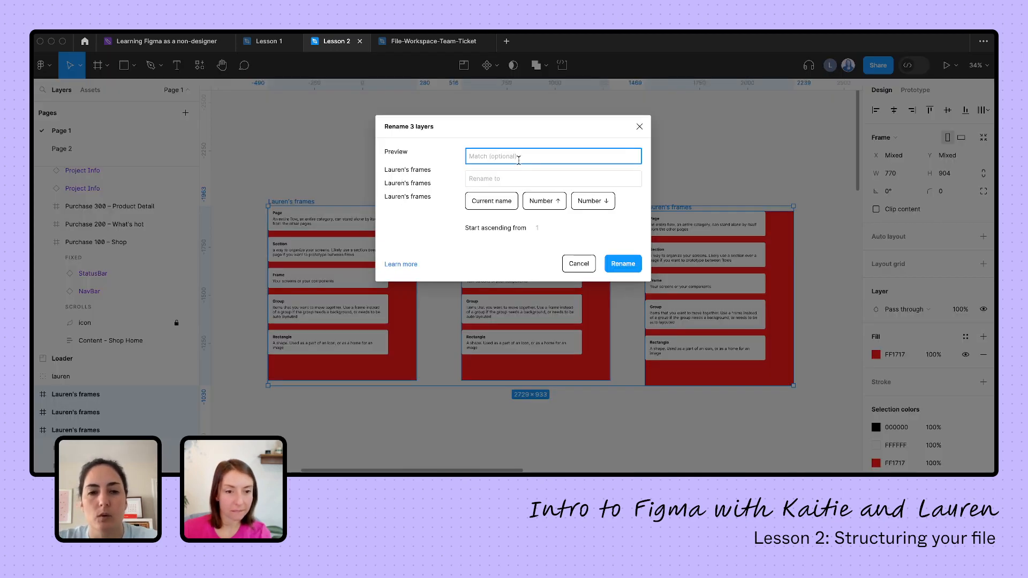
Batch-rename the frames with Rename layers to lauren's frame 01, 02 and 03
left_click(579, 264)
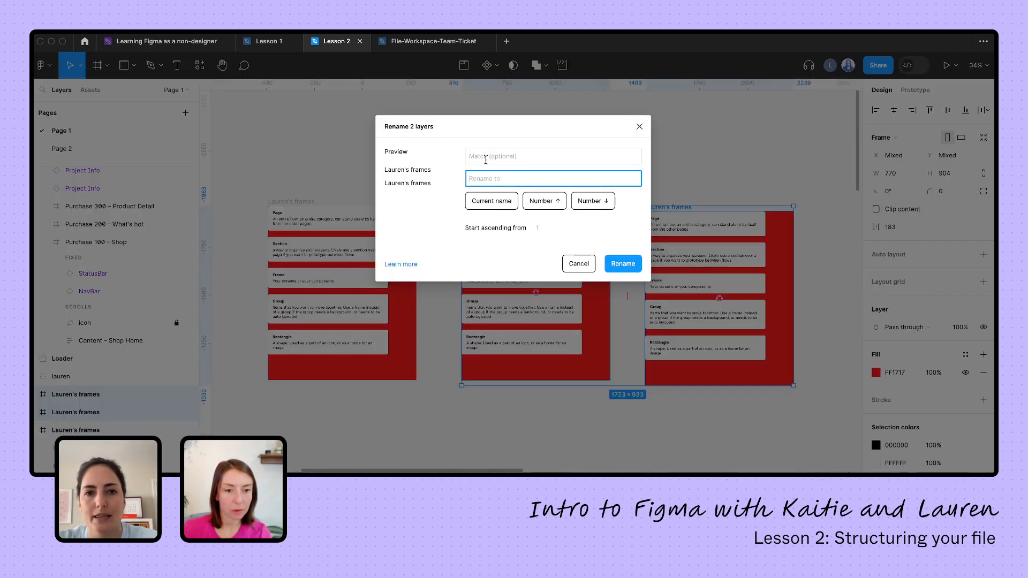
type("L")
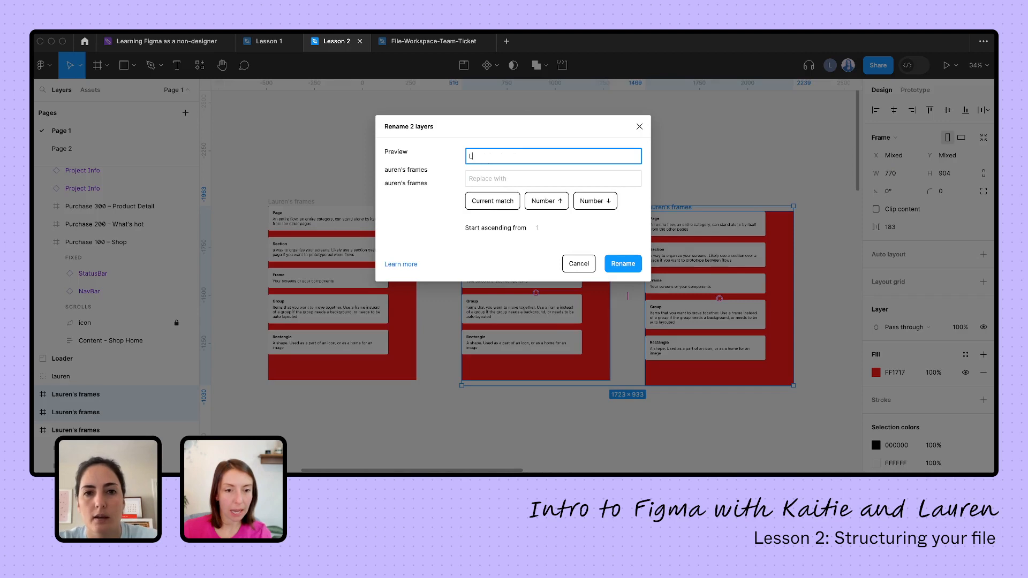
type("Re")
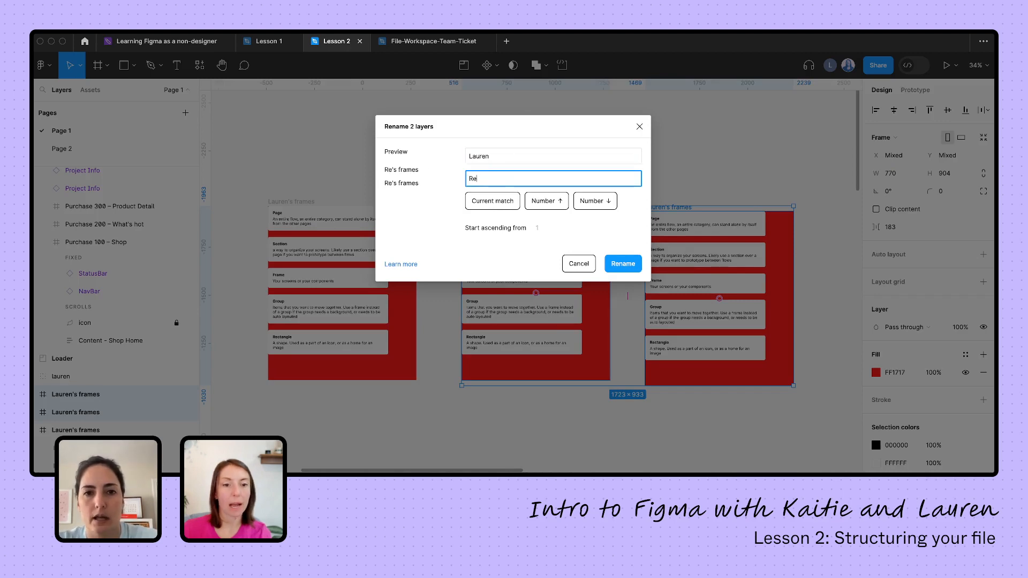
type("Kaitie")
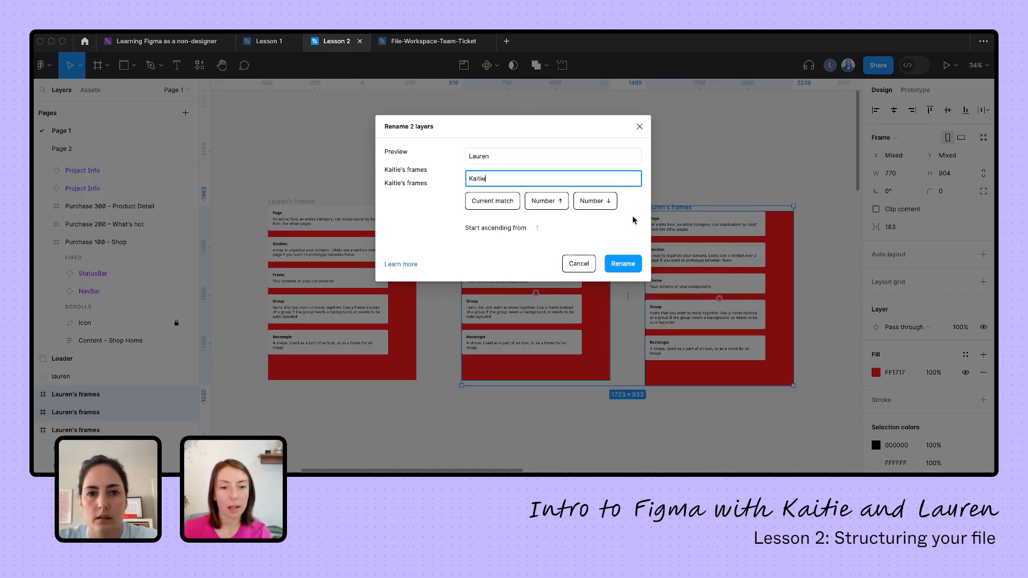
left_click(623, 263)
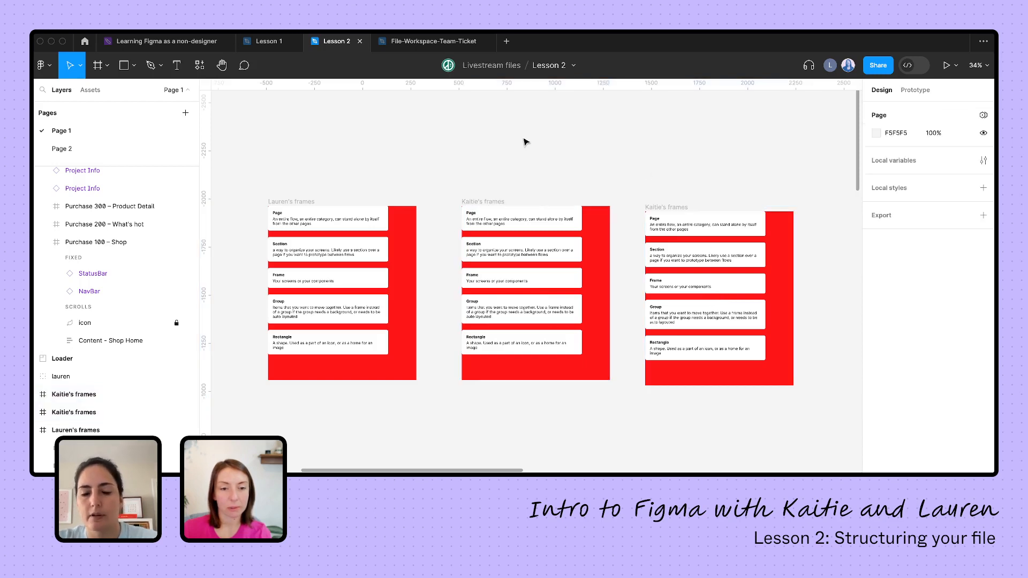
mouse_move(379, 159)
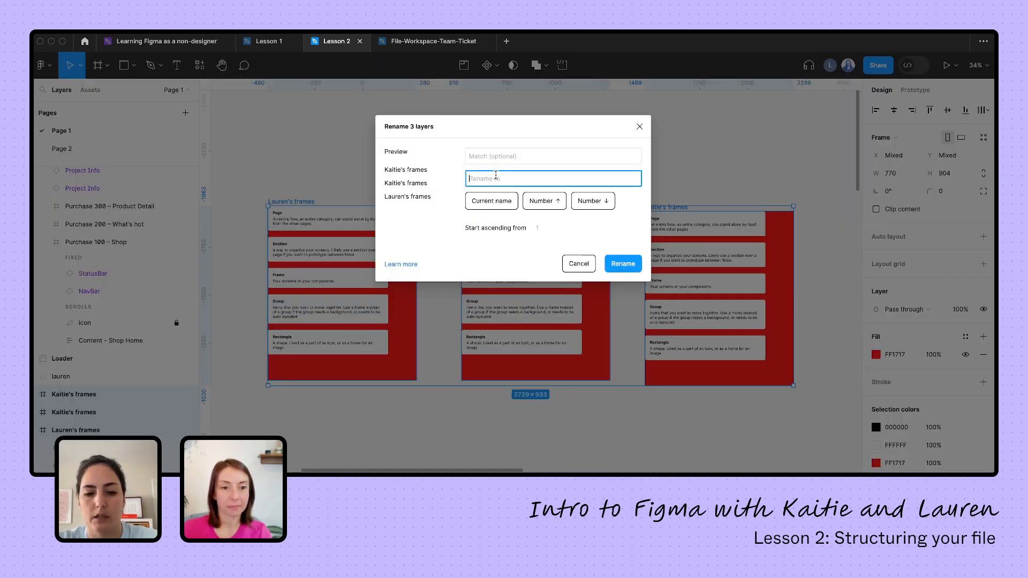
type("lauren's frame $nn")
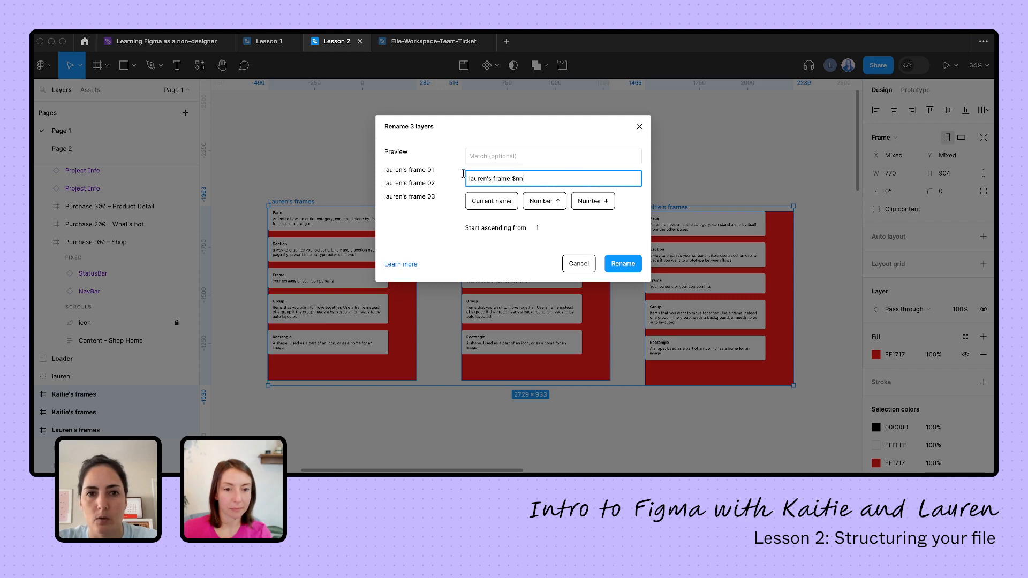
left_click(623, 263)
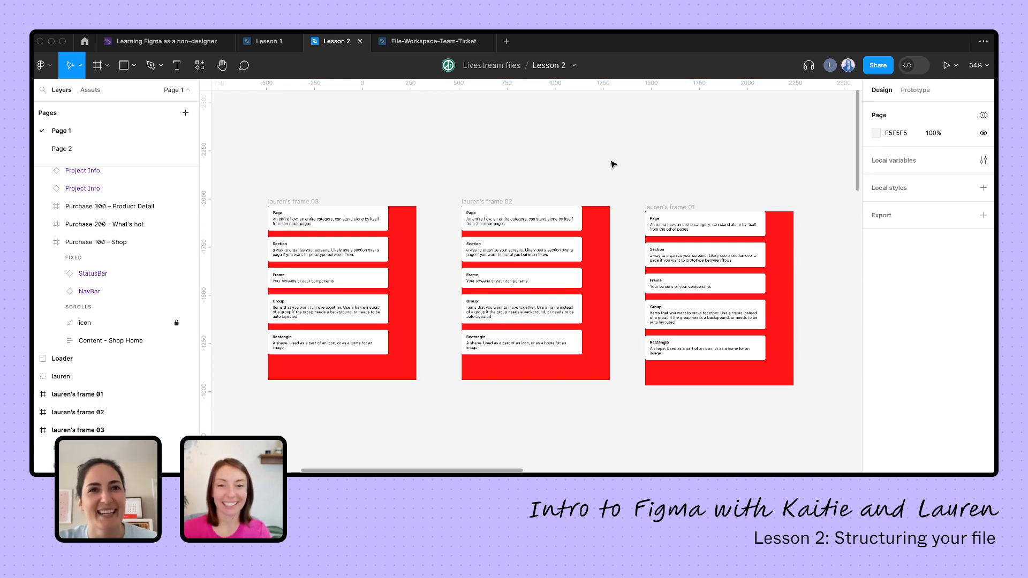
scroll("down", 3)
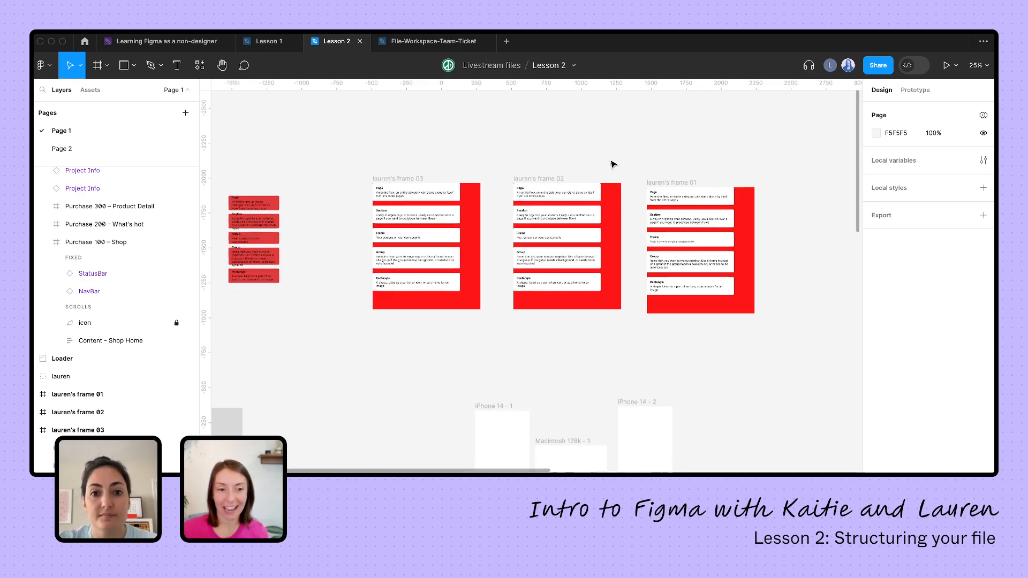
scroll("down", 3)
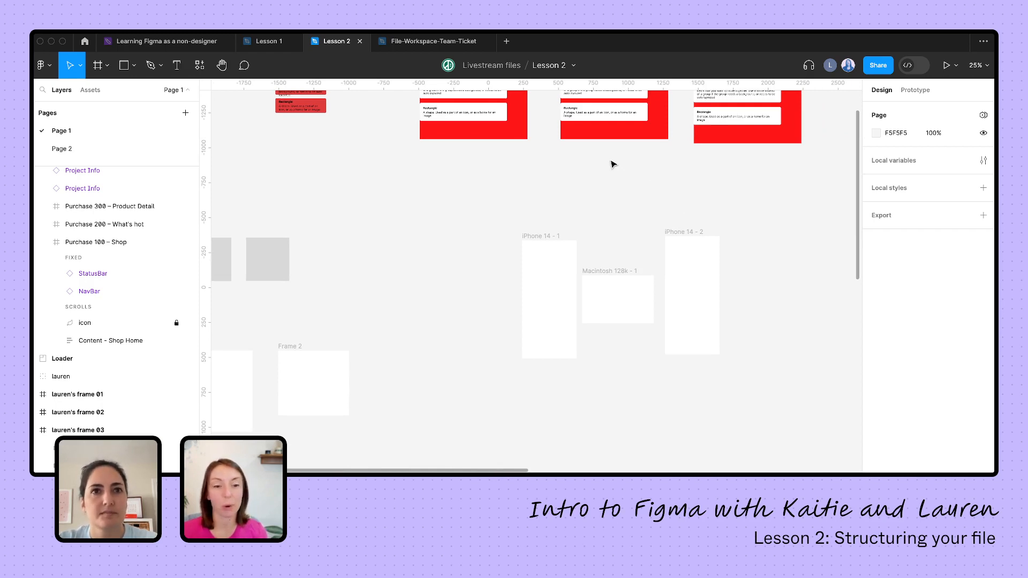
left_click(618, 300)
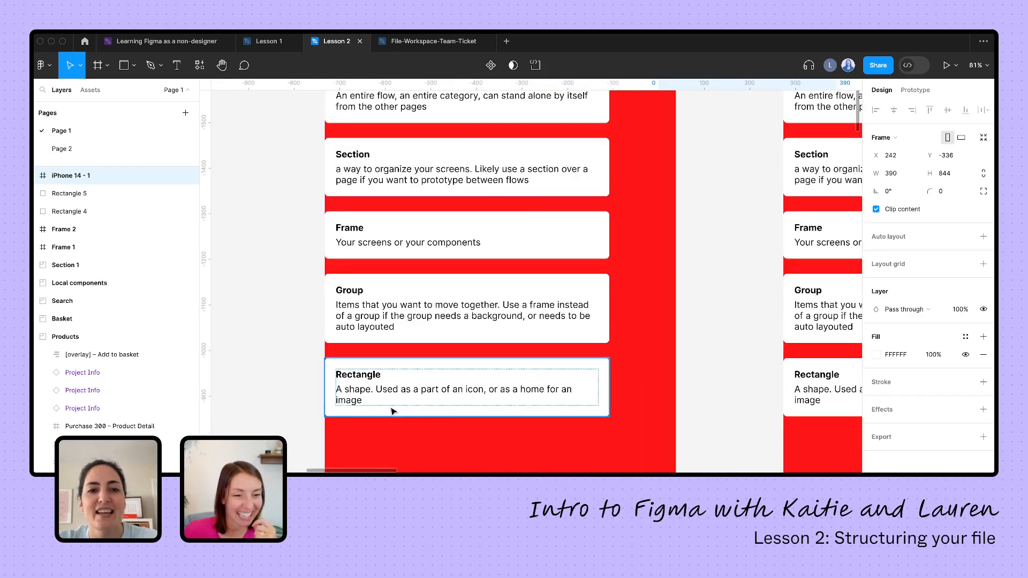
mouse_move(413, 395)
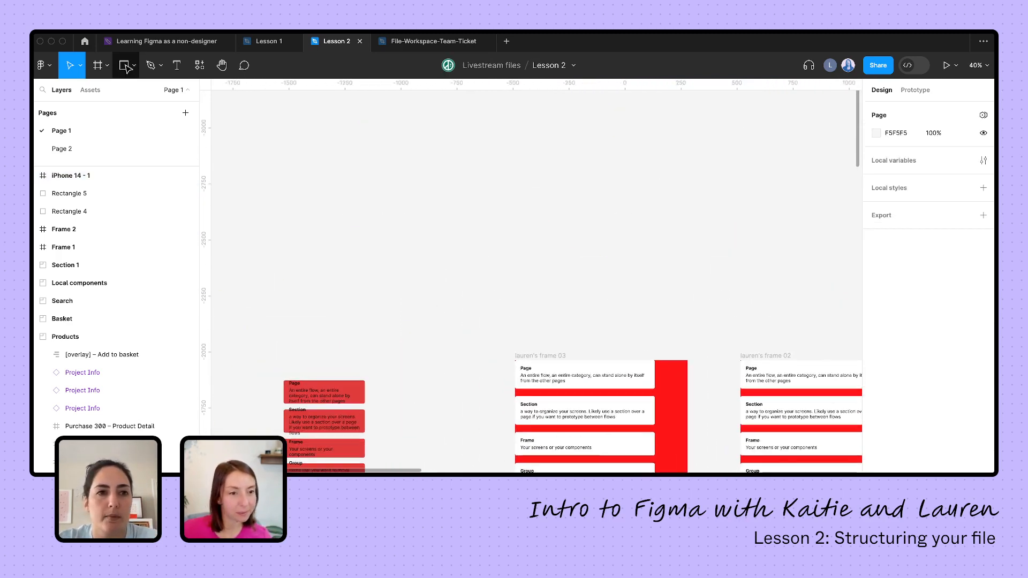
Draw a large gray square rectangle and a same-sized frame to its right
left_click_drag(373, 144, 508, 282)
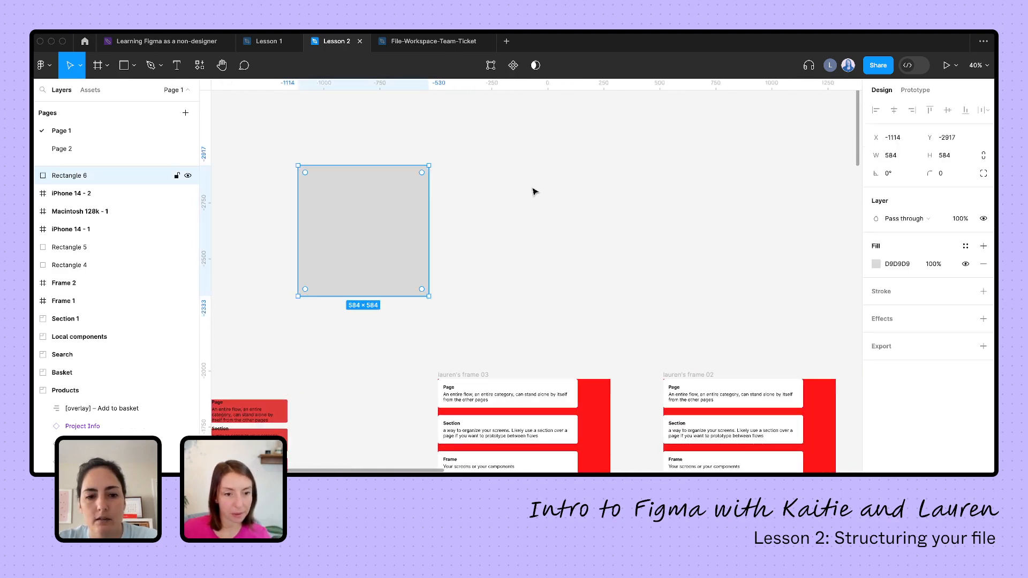
left_click(97, 66)
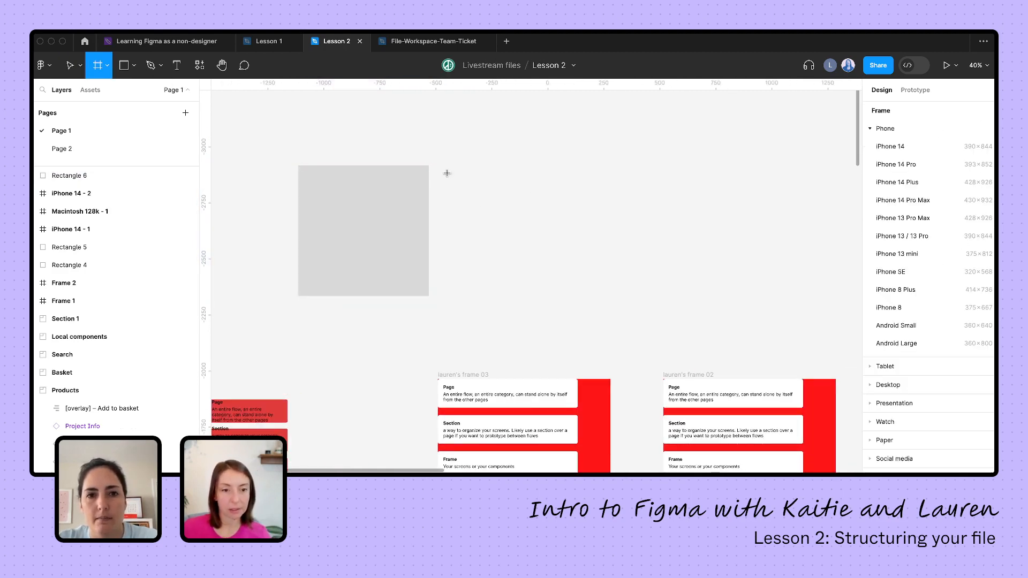
left_click_drag(441, 163, 581, 301)
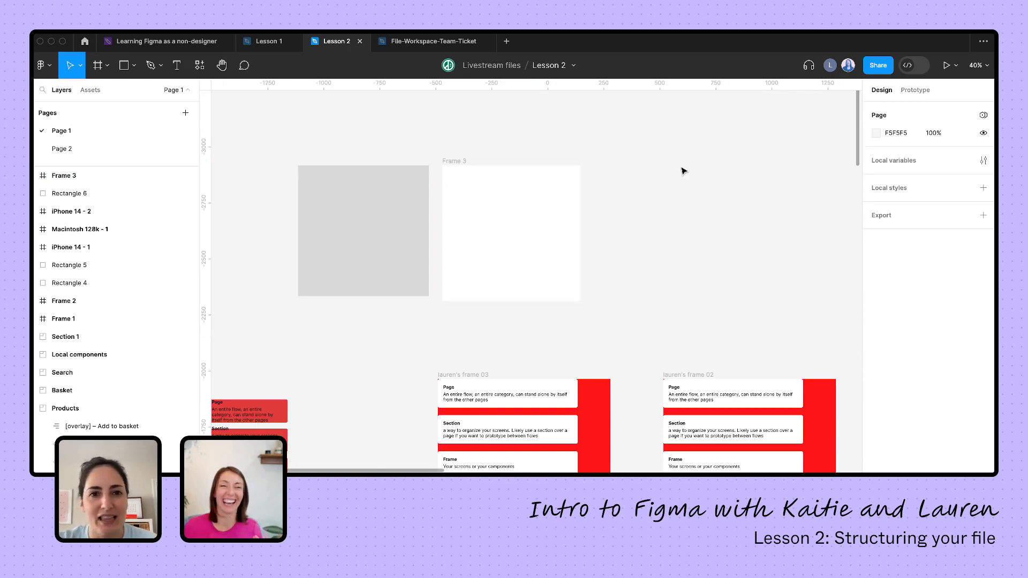
left_click(349, 230)
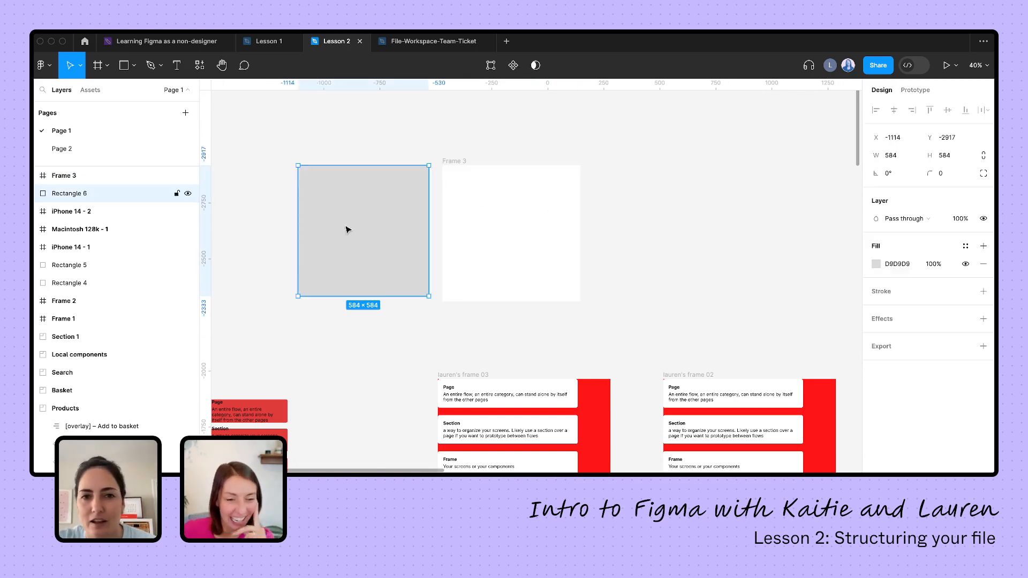
Rename the gray rectangle's layer to 'Frame', making it Frame 1
left_click(511, 232)
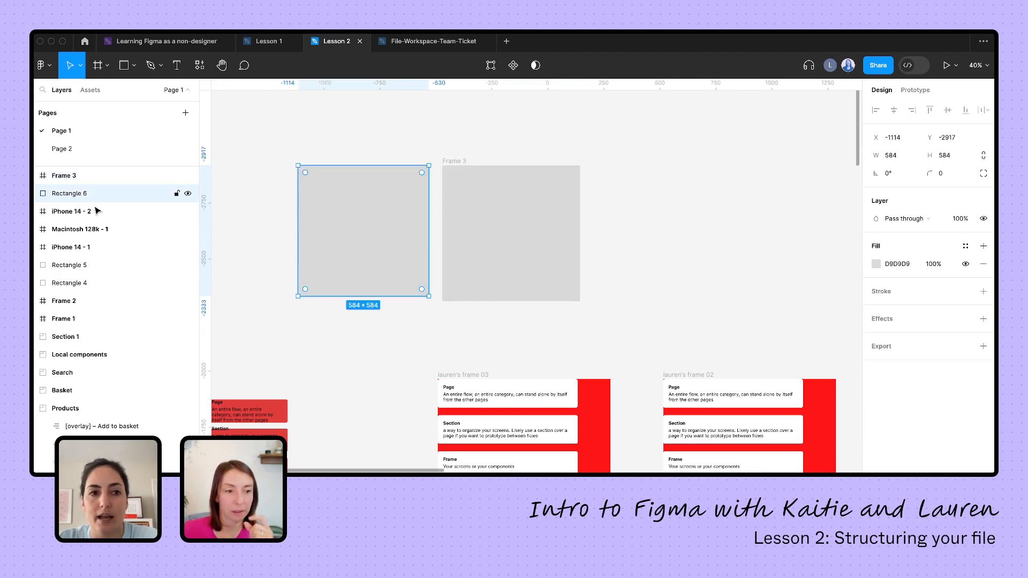
double_click(69, 193)
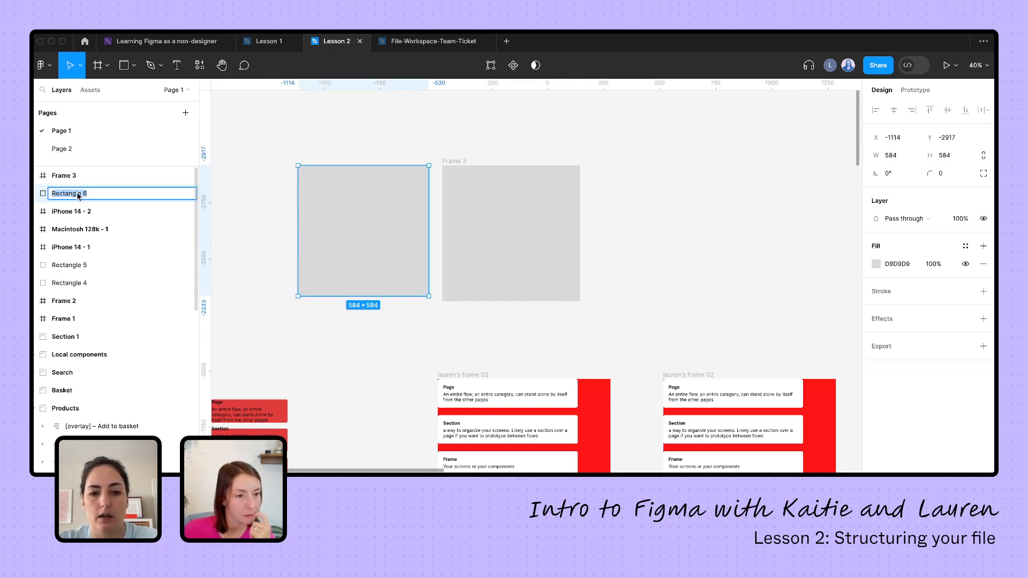
type("Frame 1")
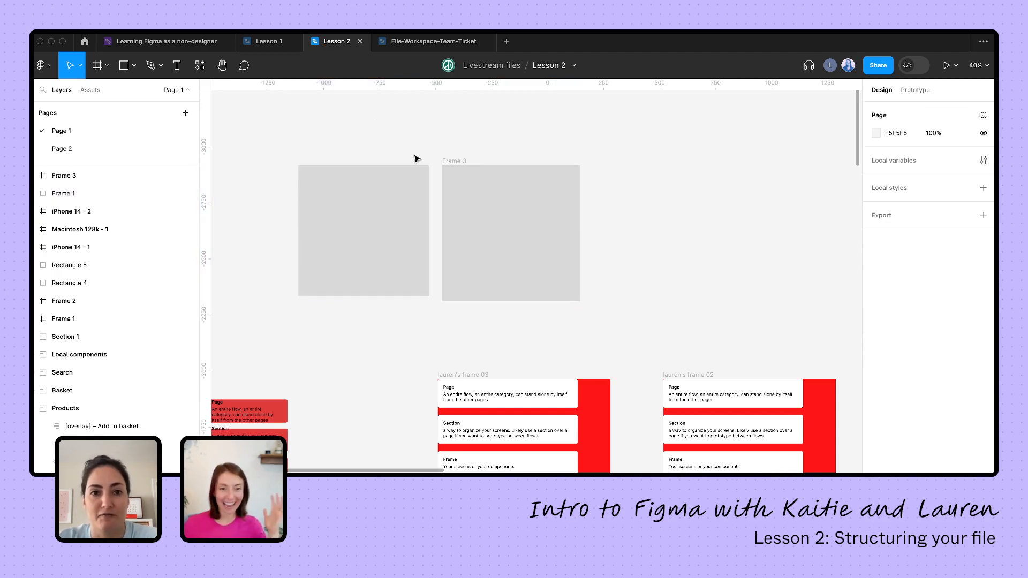
left_click(375, 234)
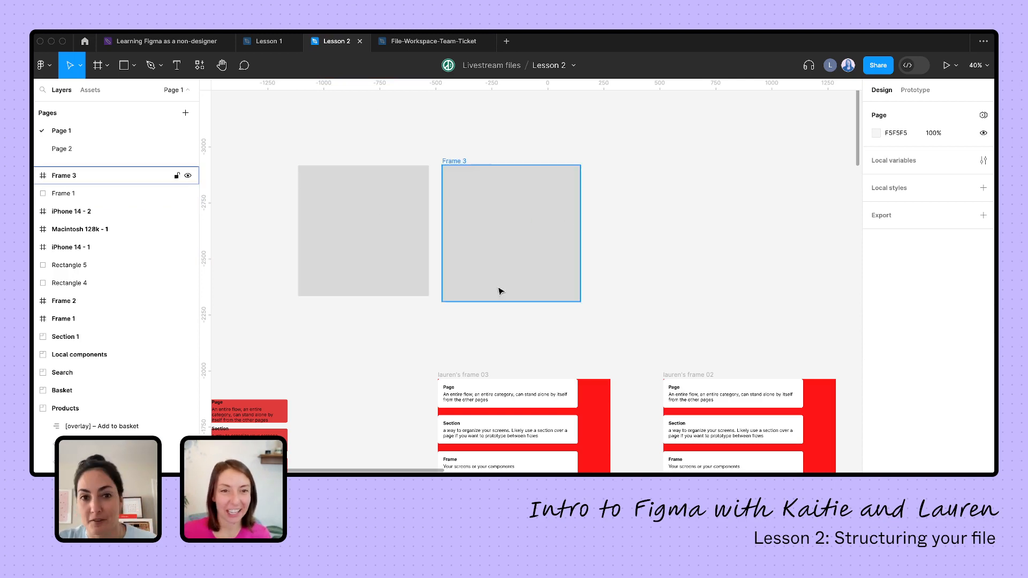
Draw a small red square inside Frame 3 and drag it onto the gray rectangle
left_click(356, 244)
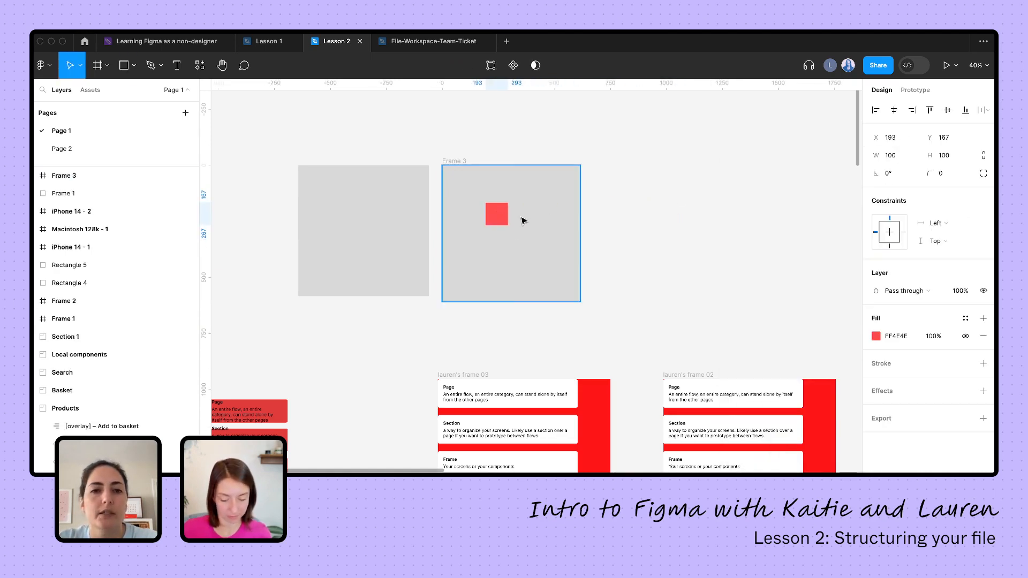
left_click_drag(496, 214, 507, 225)
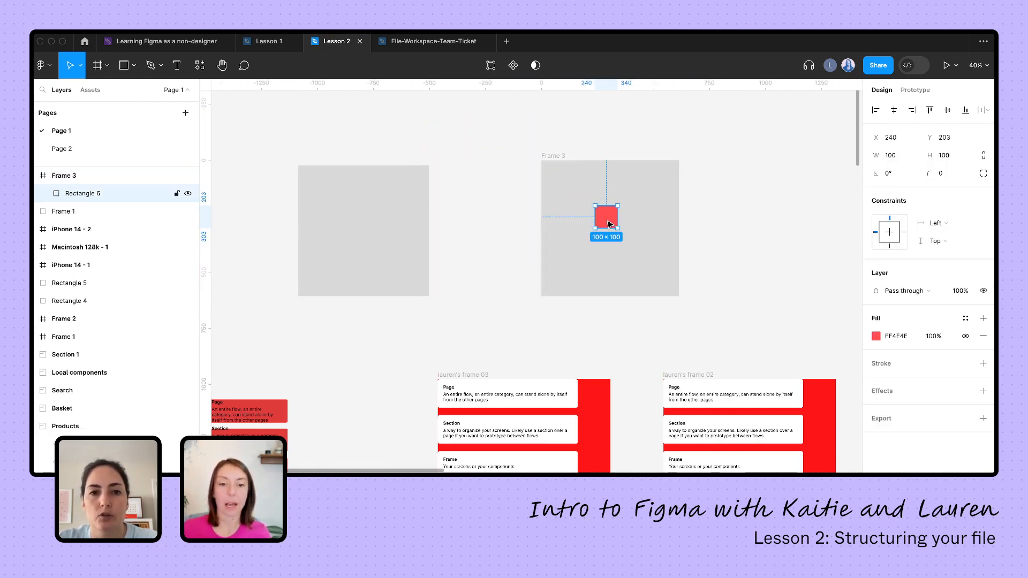
left_click_drag(605, 217, 377, 229)
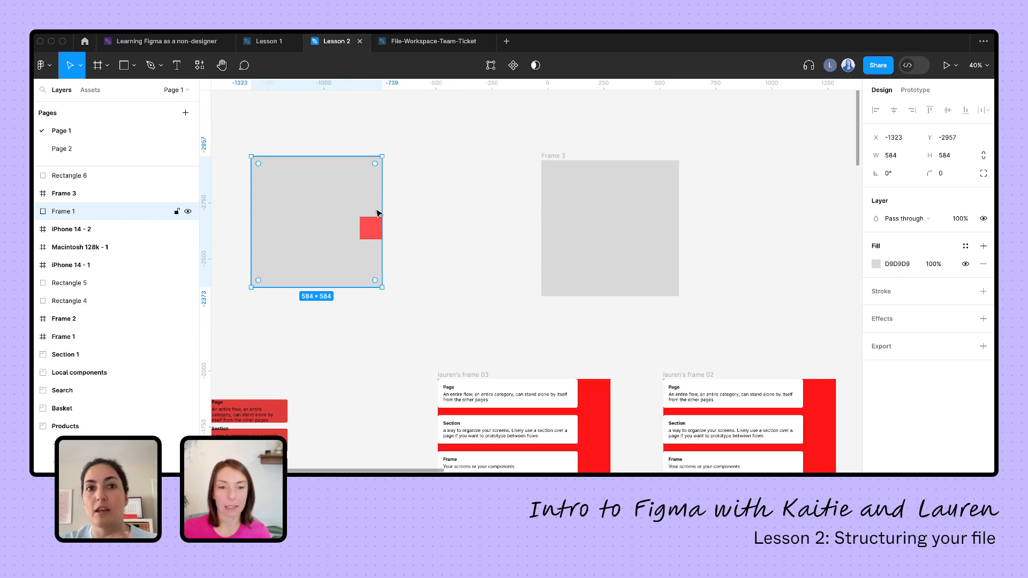
Check that the red square stays separate by selecting the gray rectangle Frame 1
left_click(477, 221)
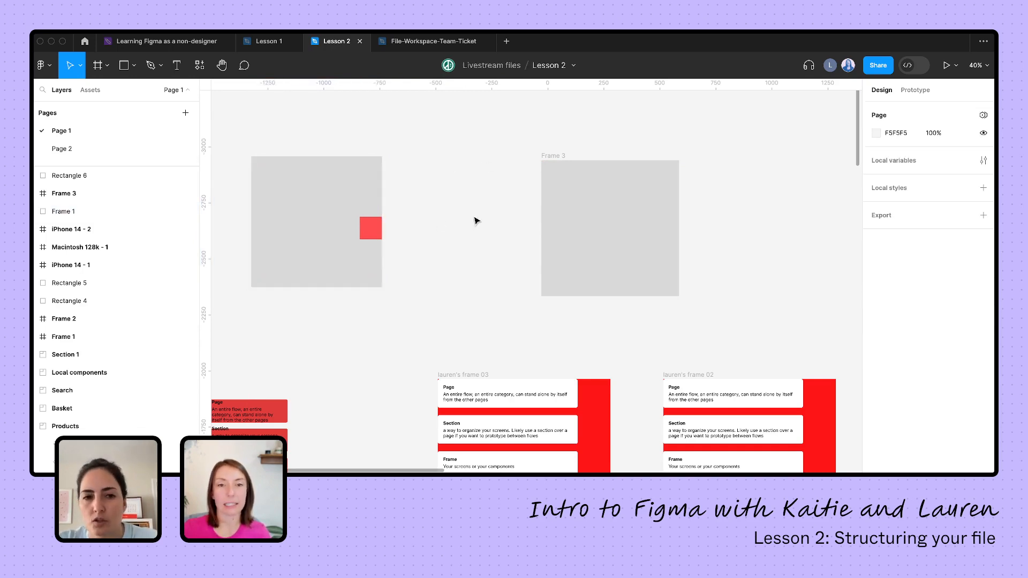
mouse_move(456, 224)
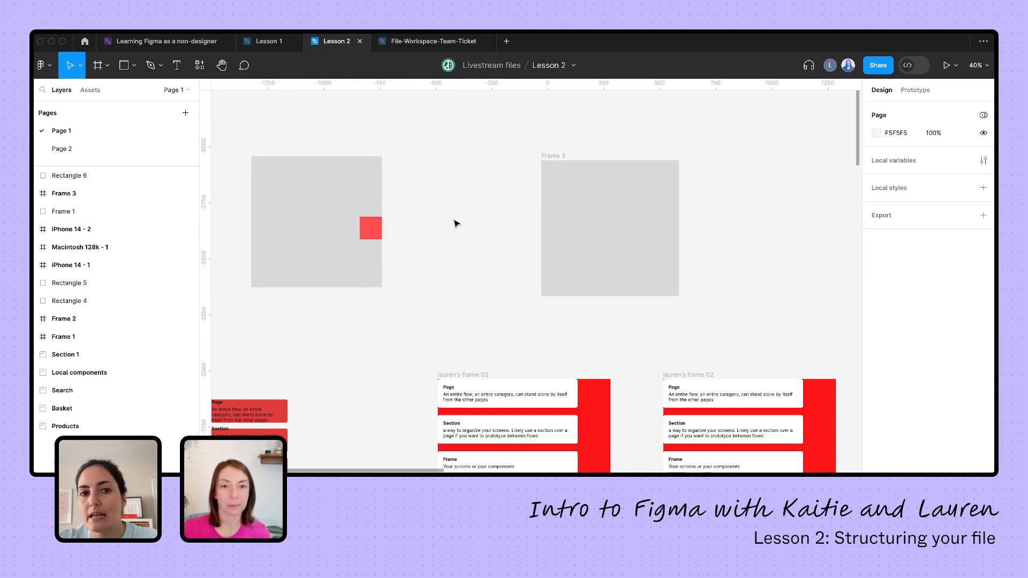
left_click(317, 221)
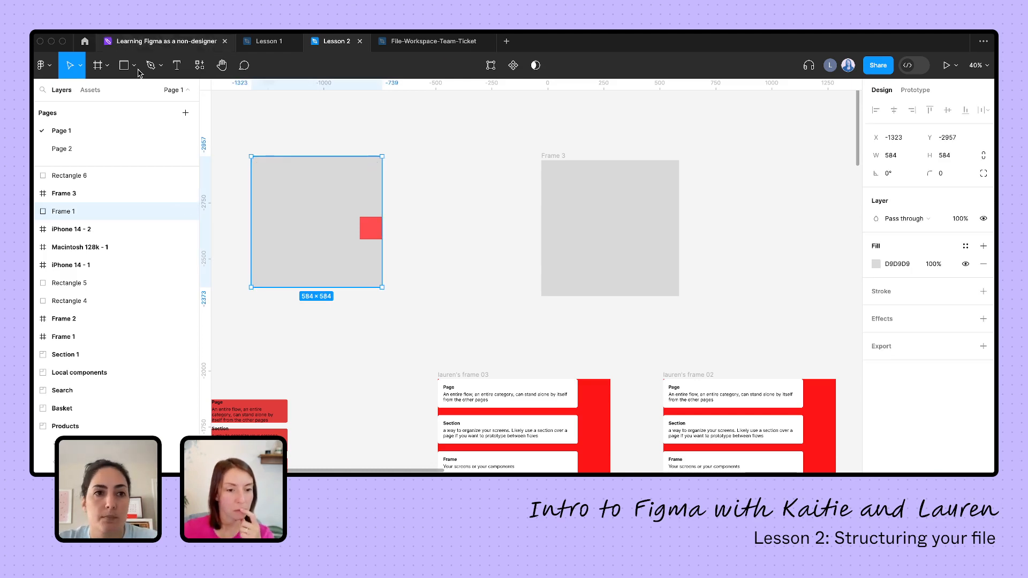
left_click(135, 65)
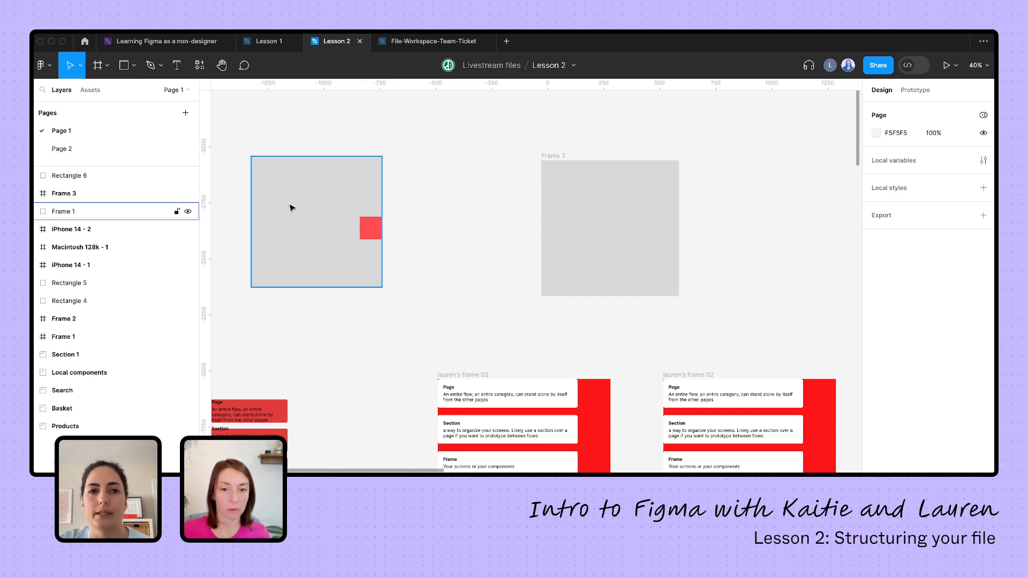
mouse_move(320, 193)
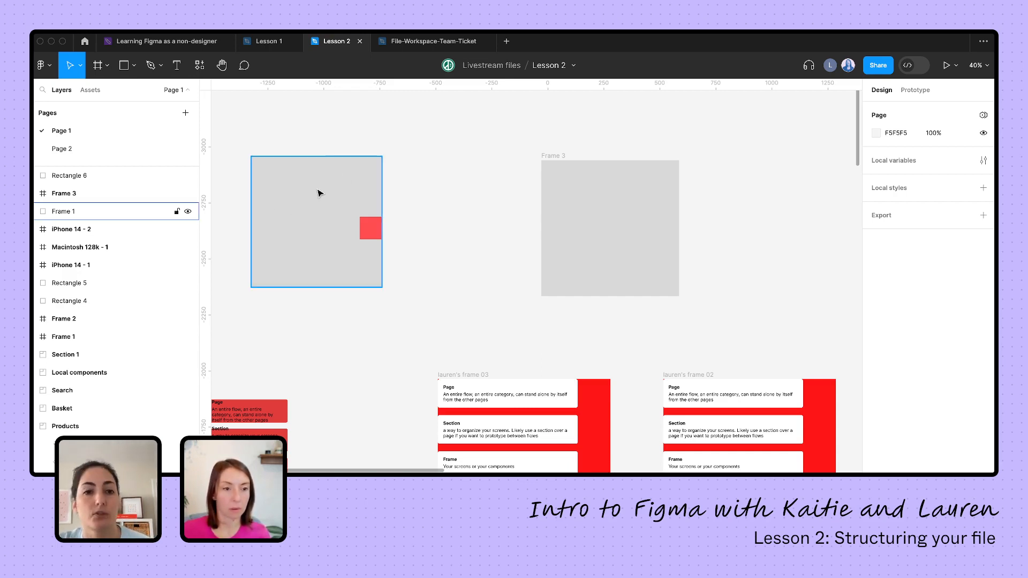
left_click(316, 210)
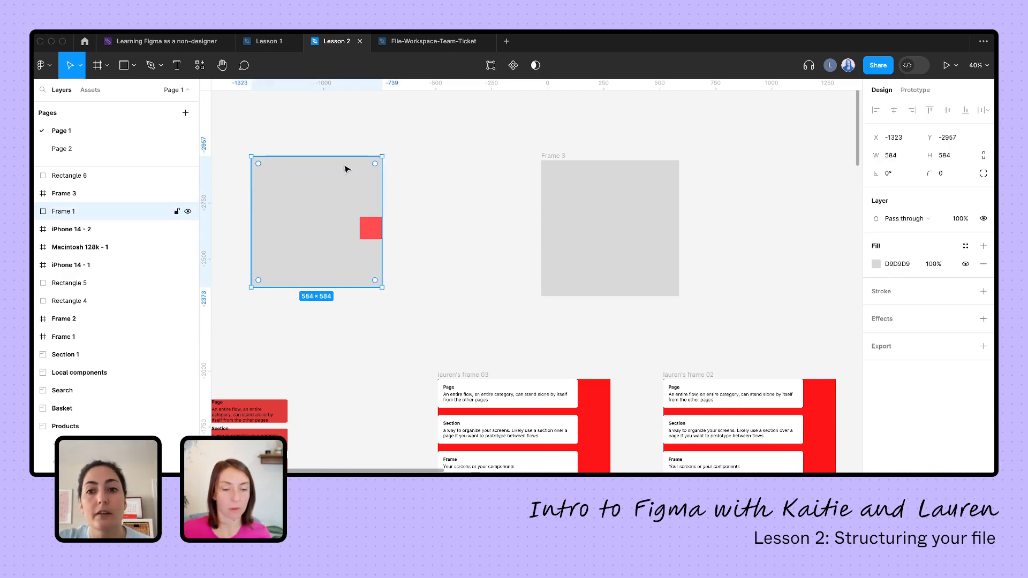
Switch Frame 1's fill from solid to a checkerboard image, then return to the learning roadmap board
left_click(876, 264)
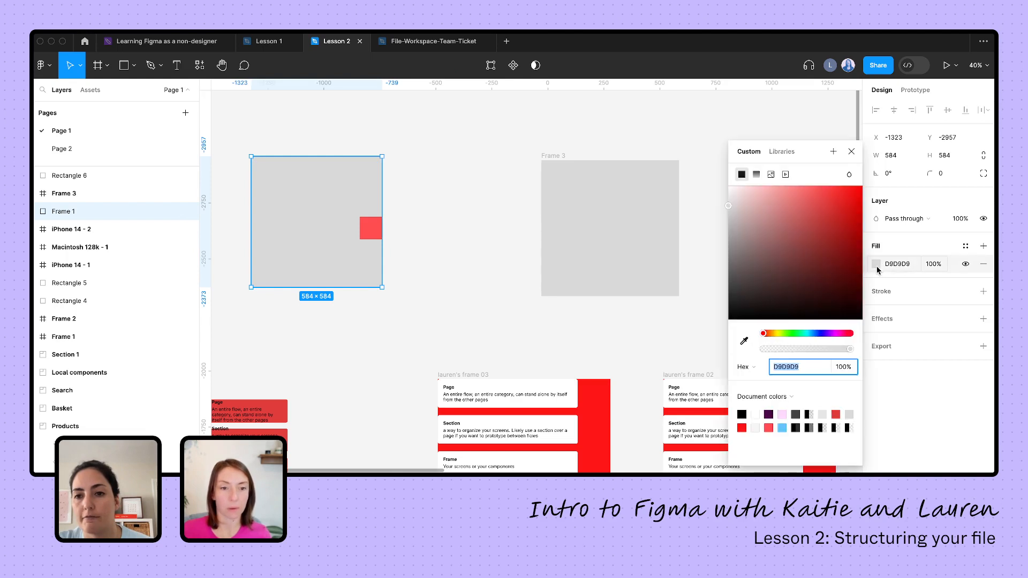
left_click(756, 113)
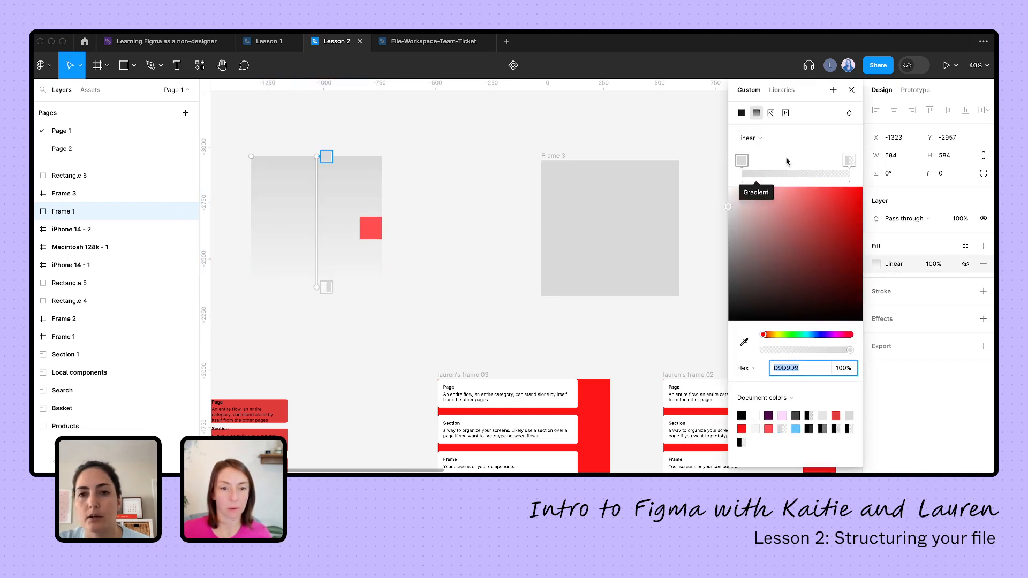
left_click(771, 113)
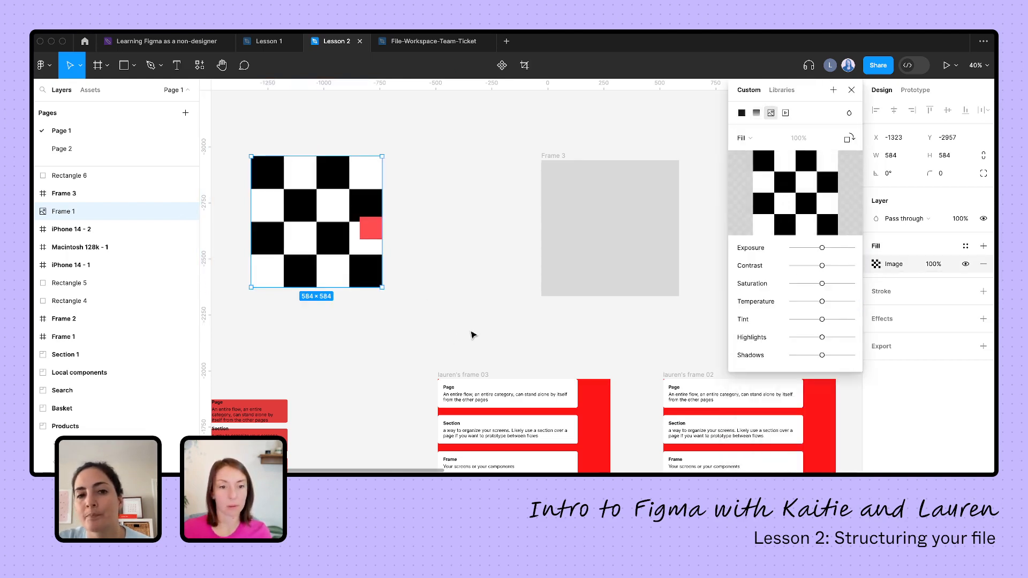
mouse_move(396, 208)
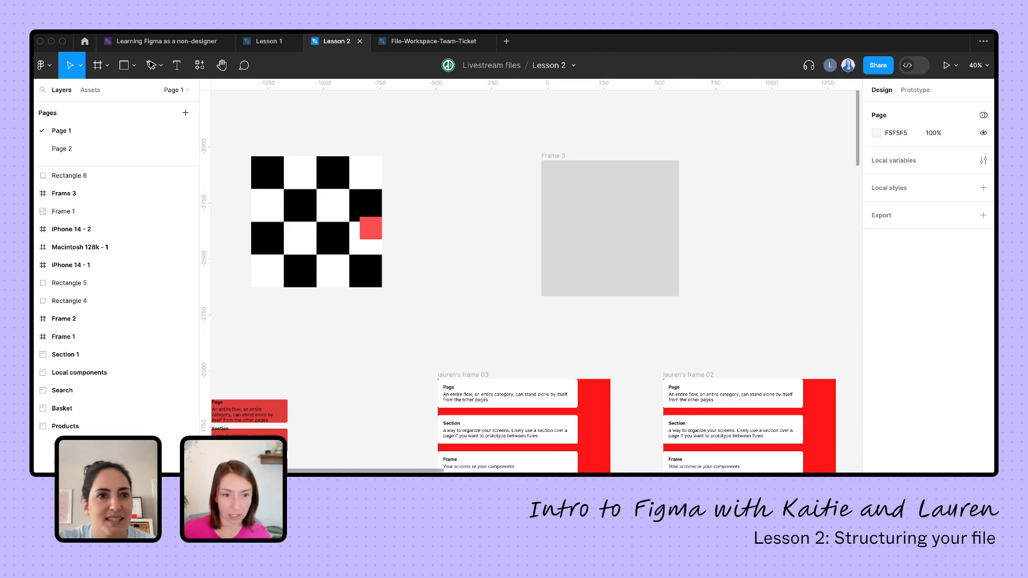
left_click(160, 41)
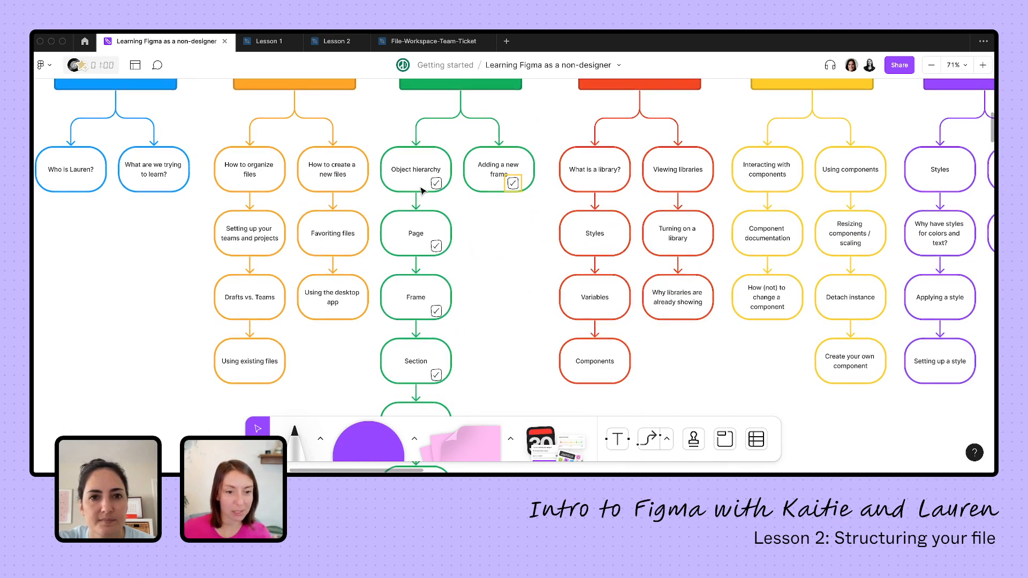
scroll("down", 3)
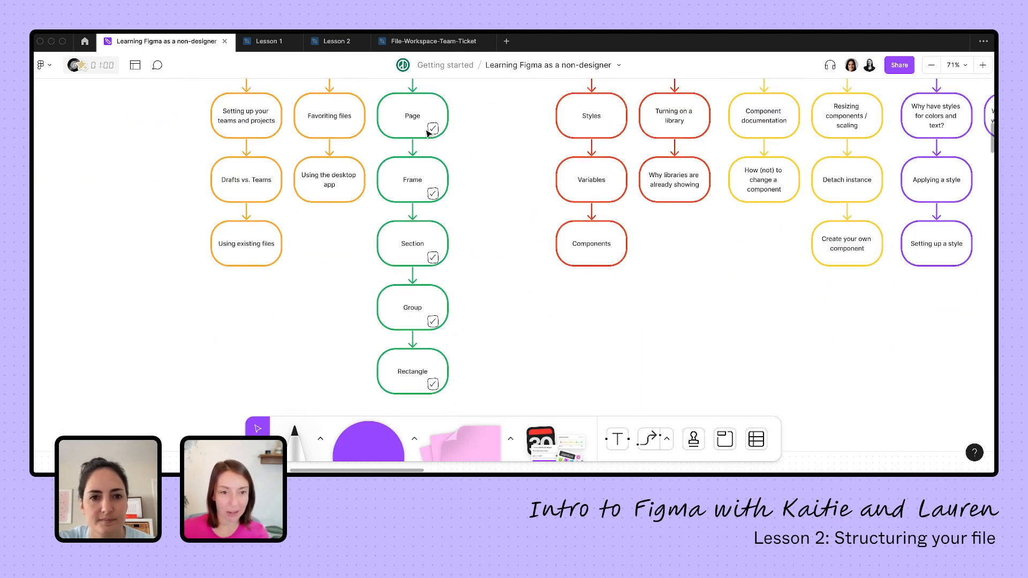
mouse_move(486, 219)
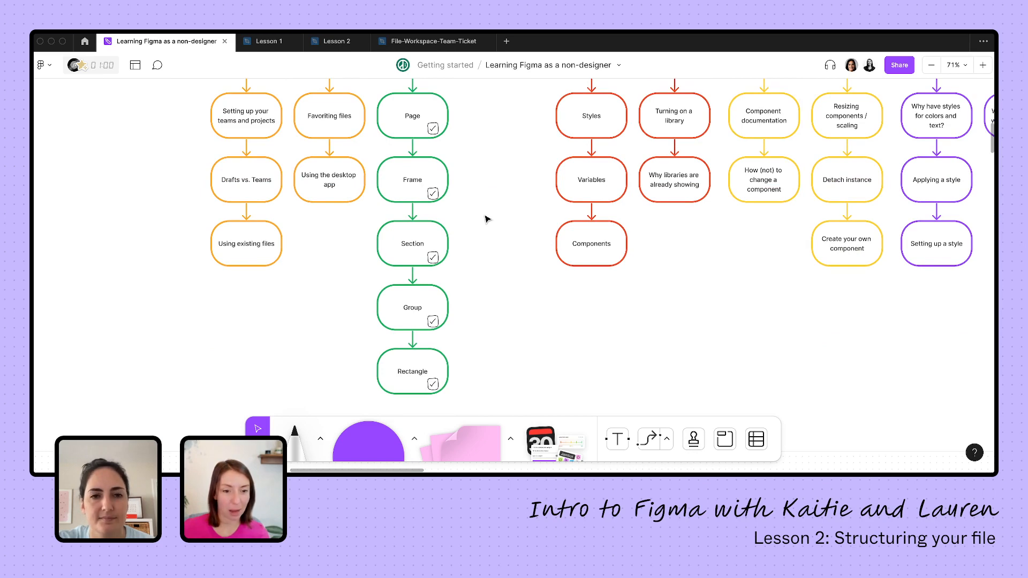